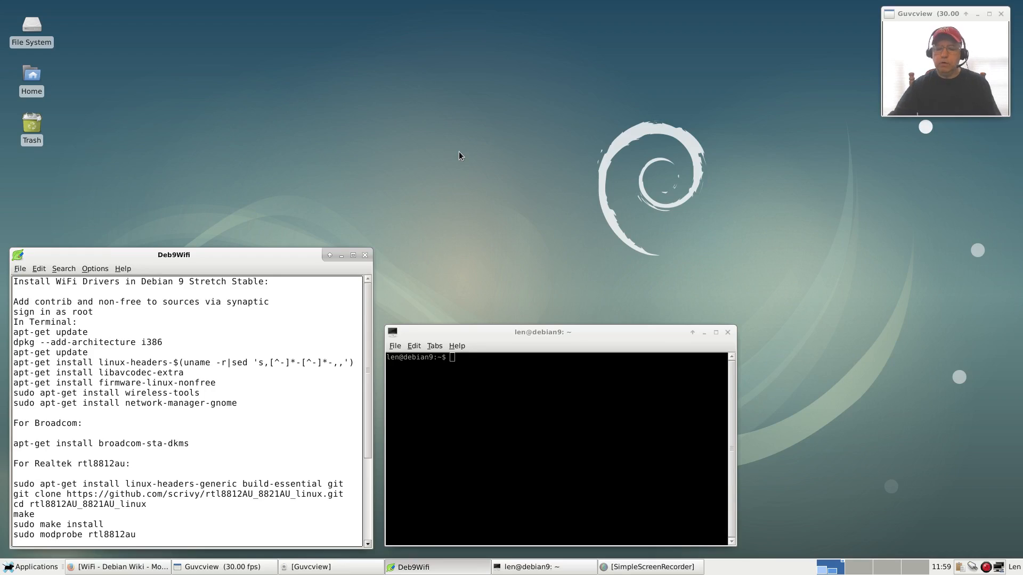
mouse_move(554, 330)
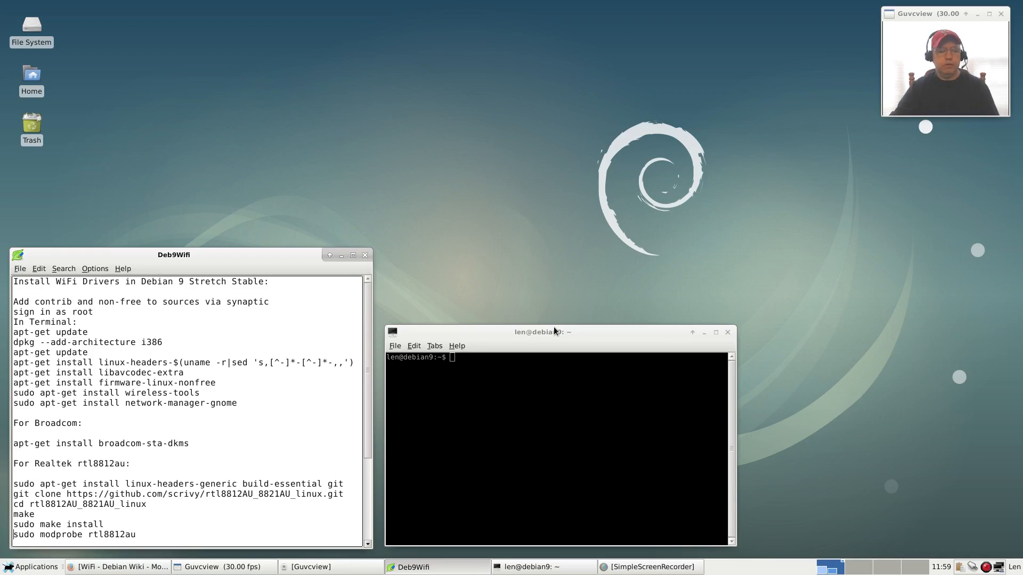
mouse_move(558, 336)
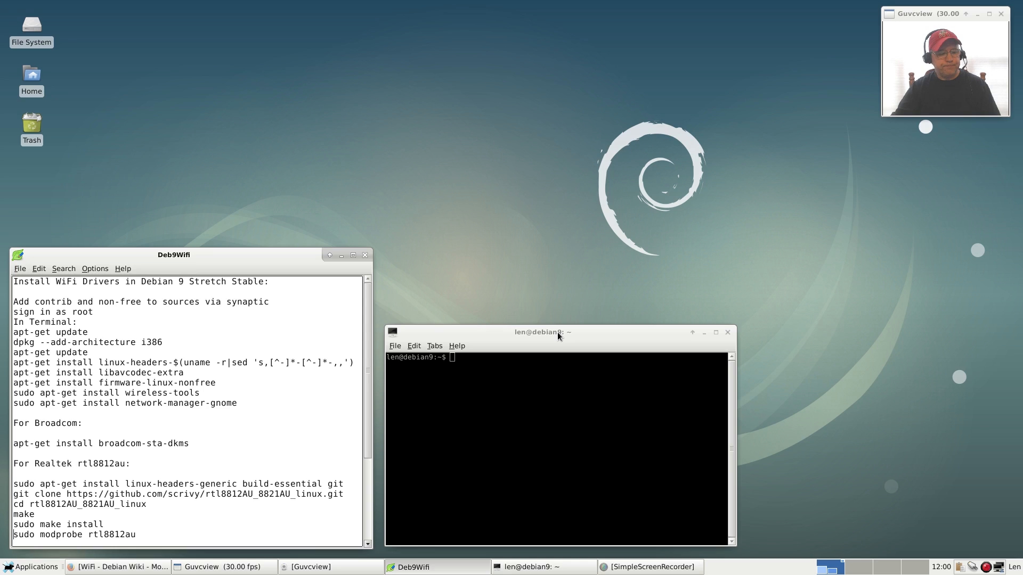
Launch the printer settings from the system applications menu, then close them.
left_click(31, 566)
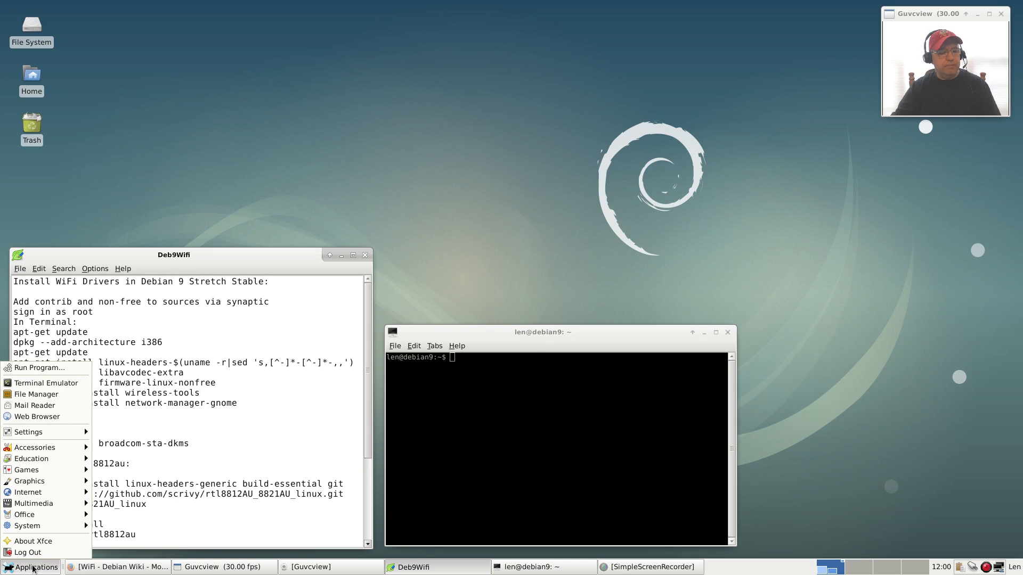
left_click(27, 526)
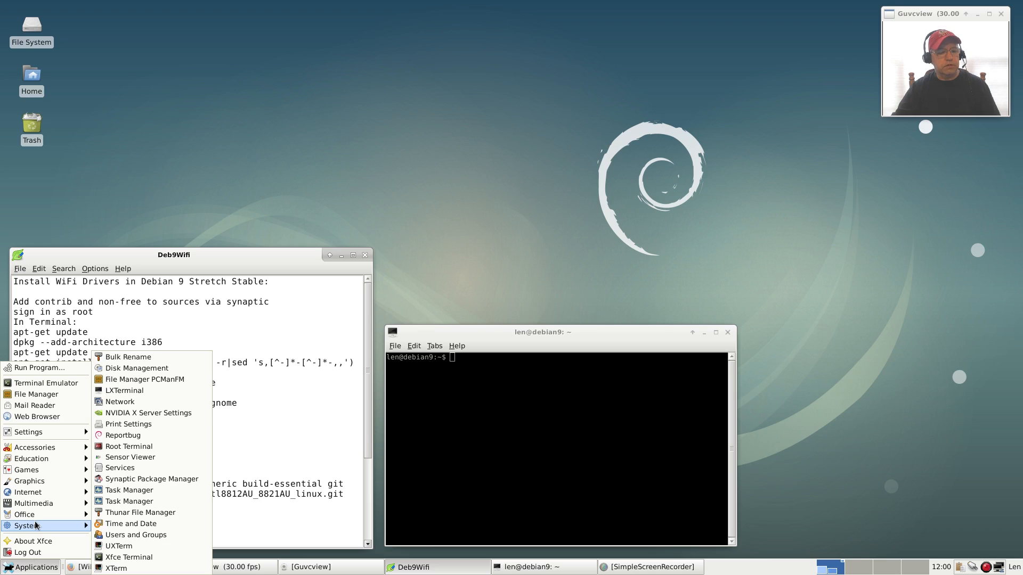
left_click(241, 339)
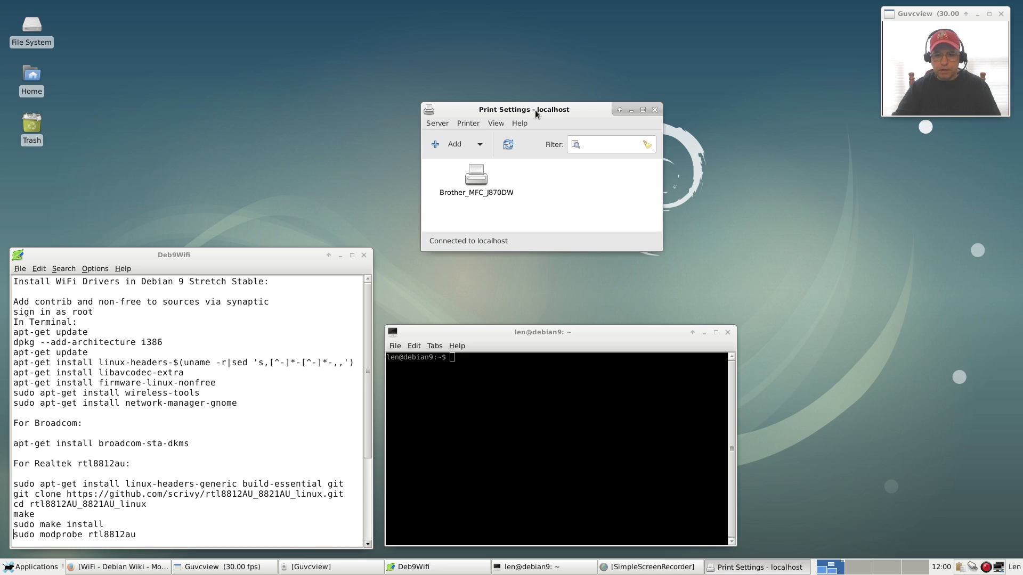
mouse_move(654, 110)
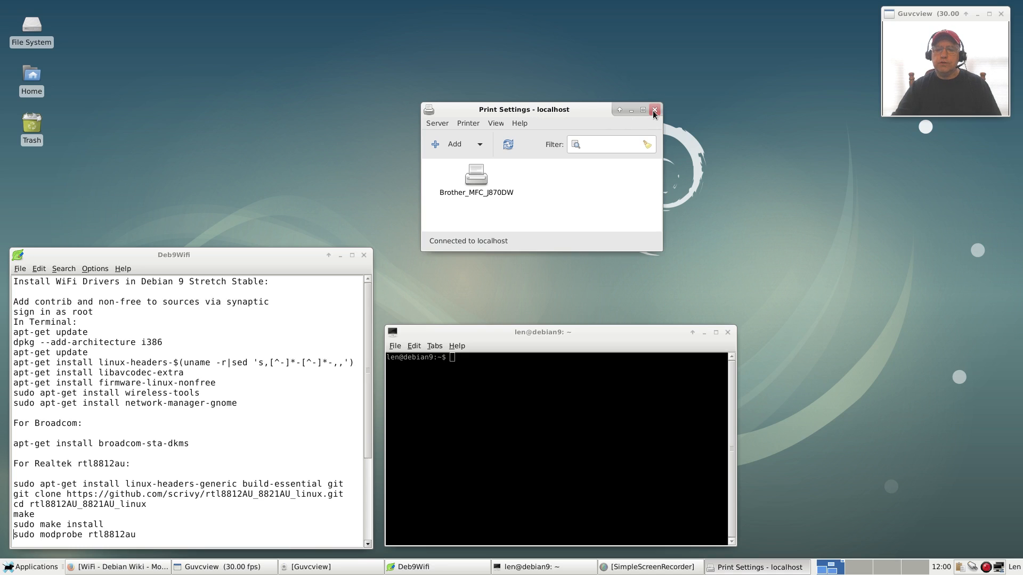
left_click(655, 110)
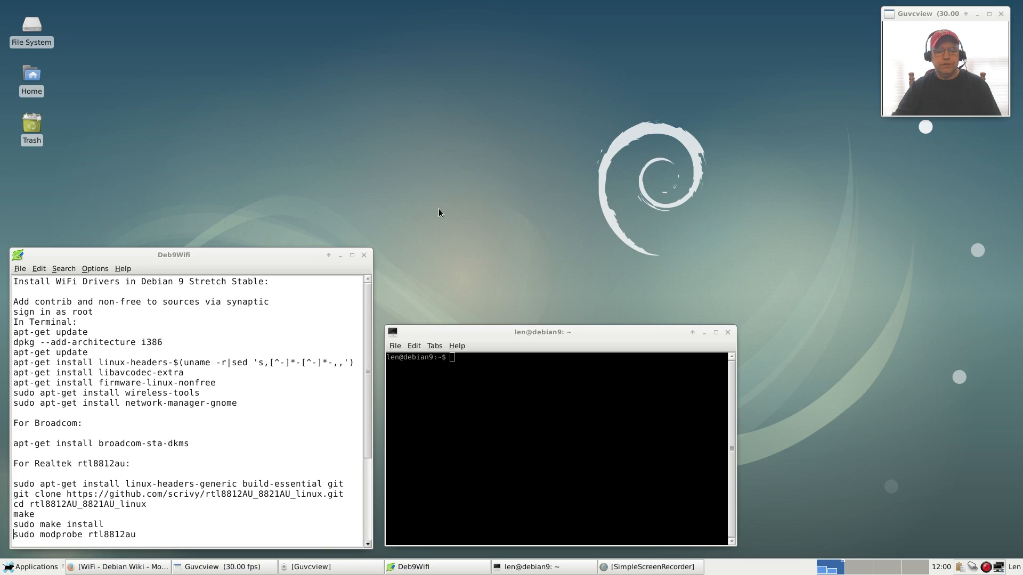
mouse_move(418, 254)
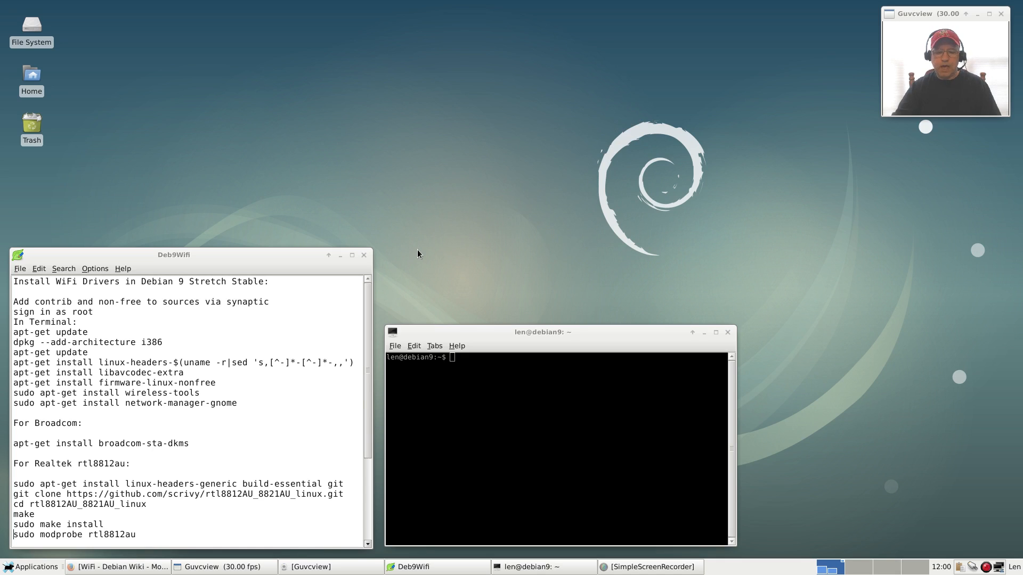
mouse_move(435, 242)
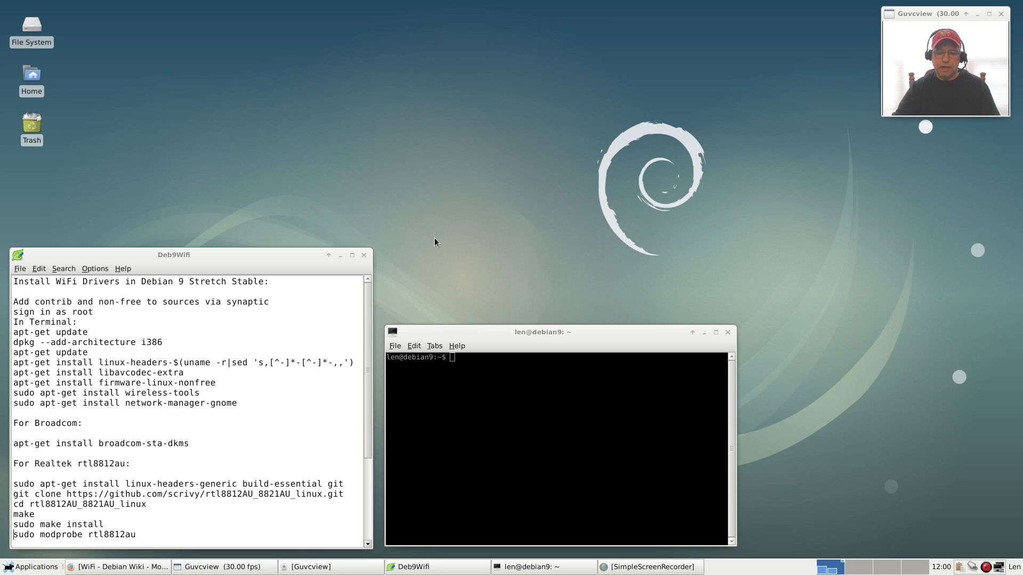
mouse_move(495, 245)
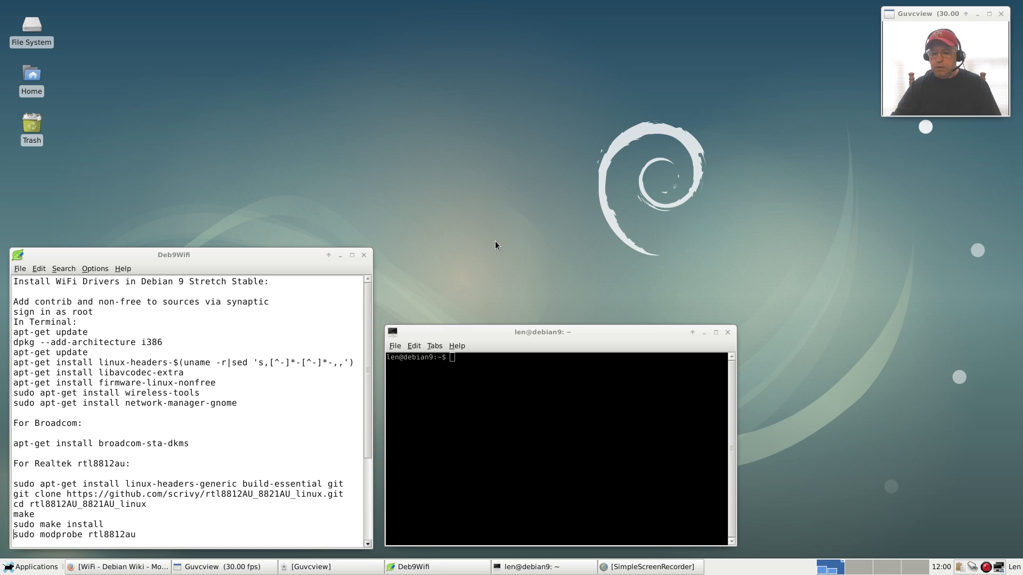
mouse_move(502, 242)
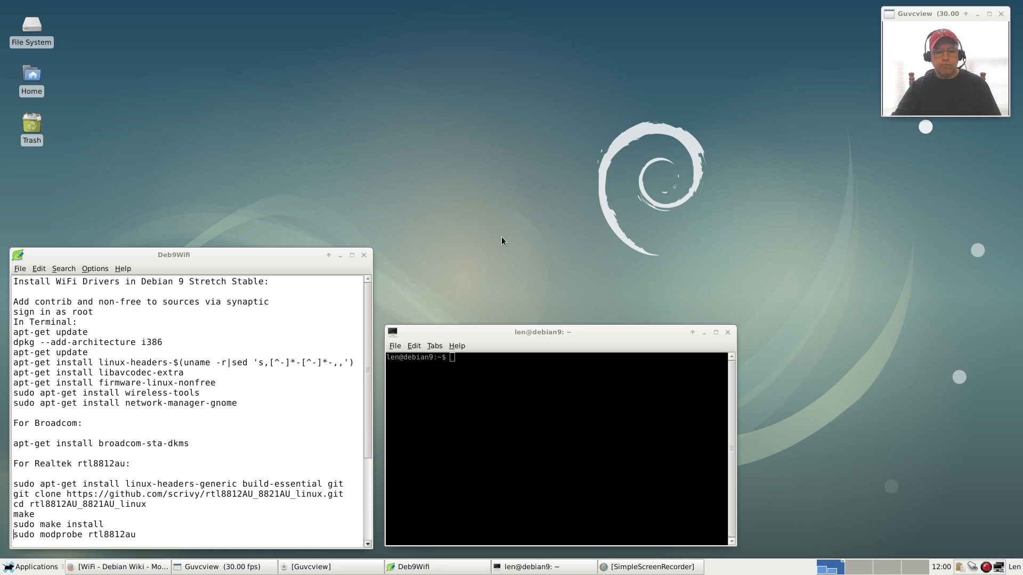
mouse_move(544, 256)
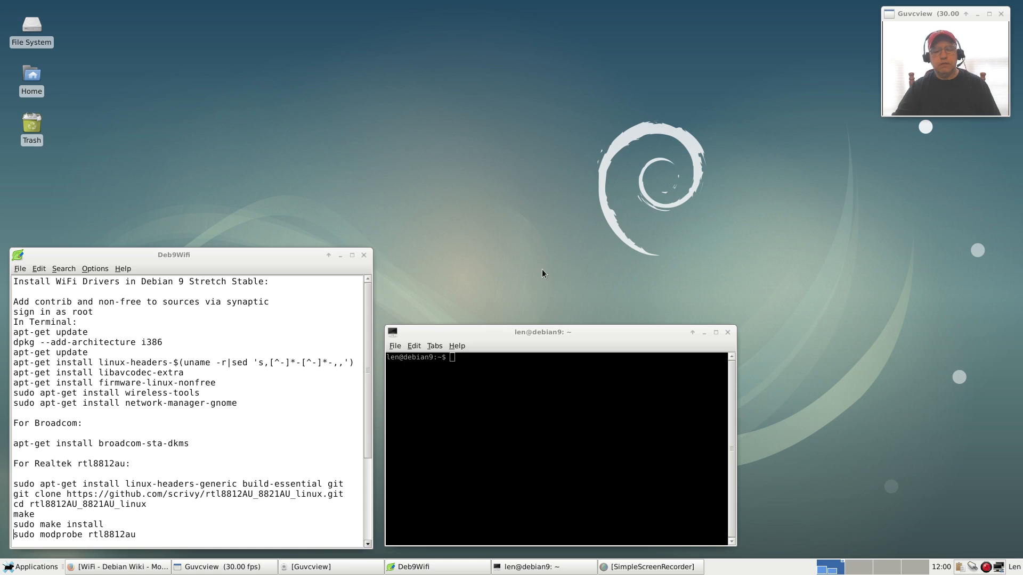
mouse_move(528, 270)
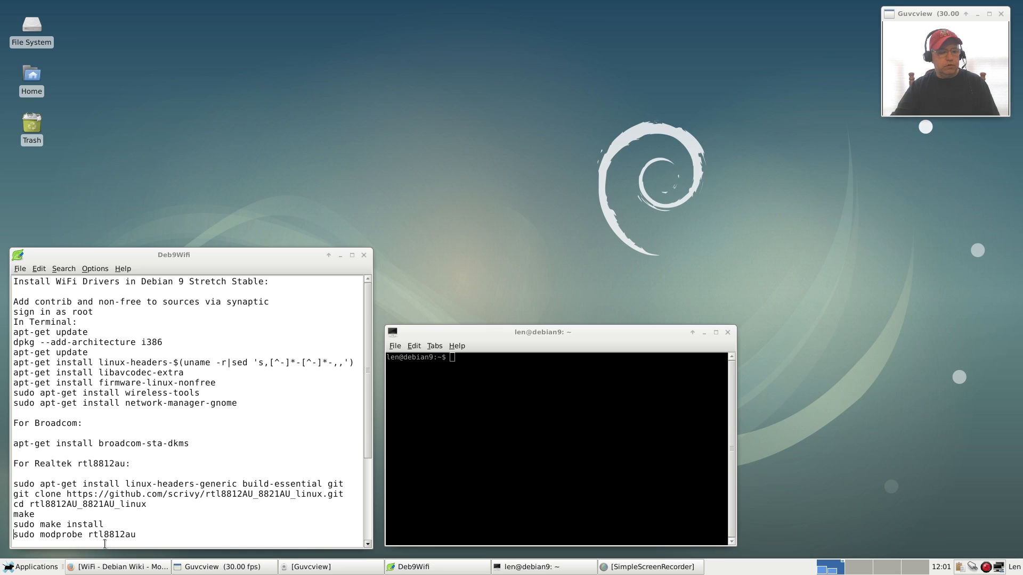
Bring Firefox forward and review the WiFi wiki and wireless-tools package search results.
left_click(117, 566)
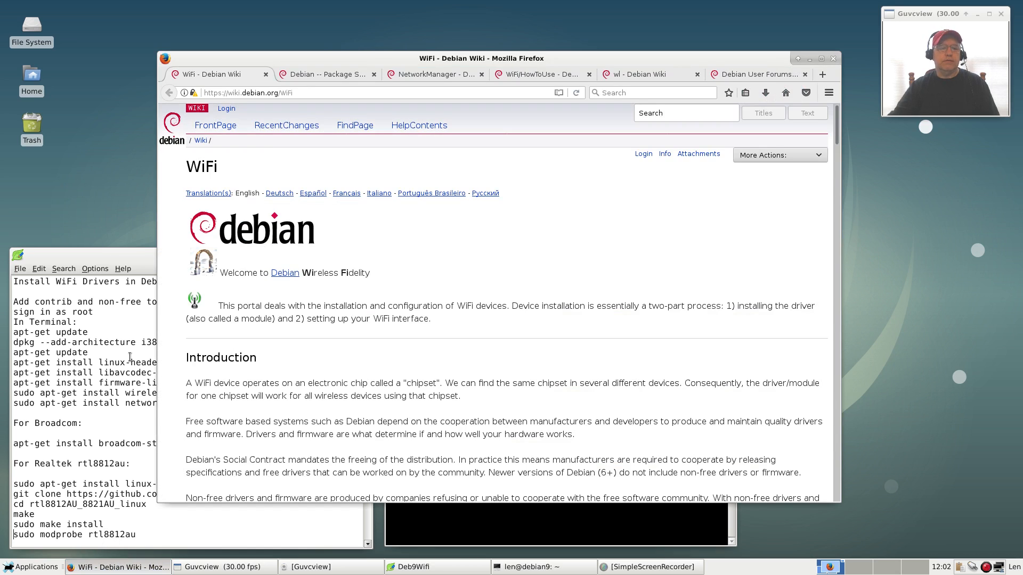
mouse_move(286, 167)
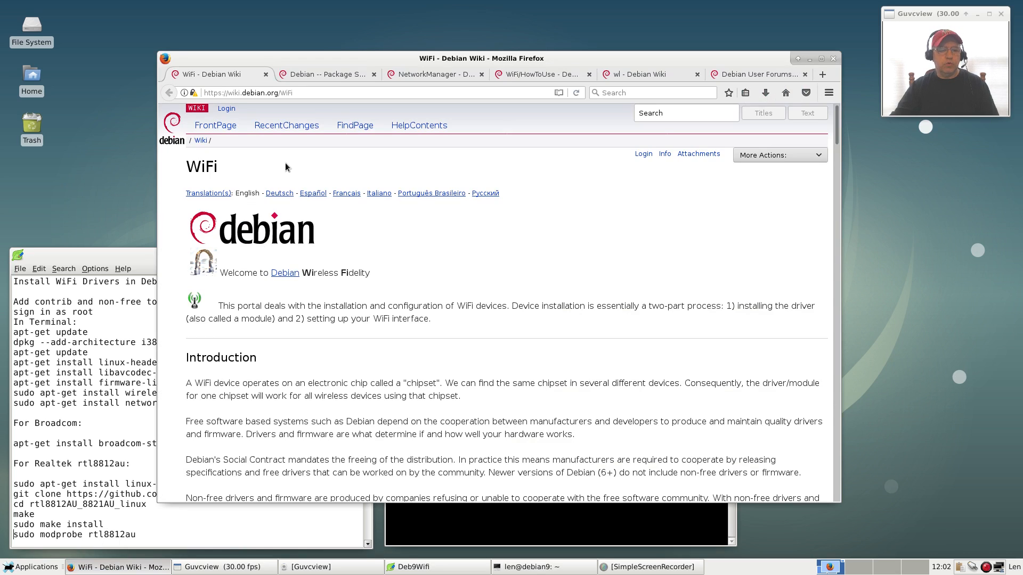
mouse_move(414, 243)
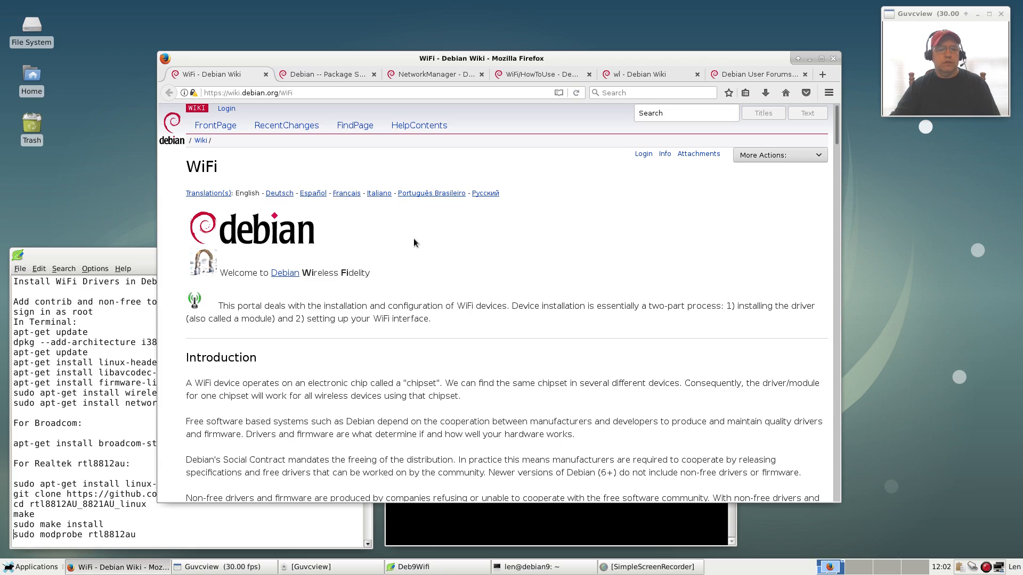
scroll("down", 3)
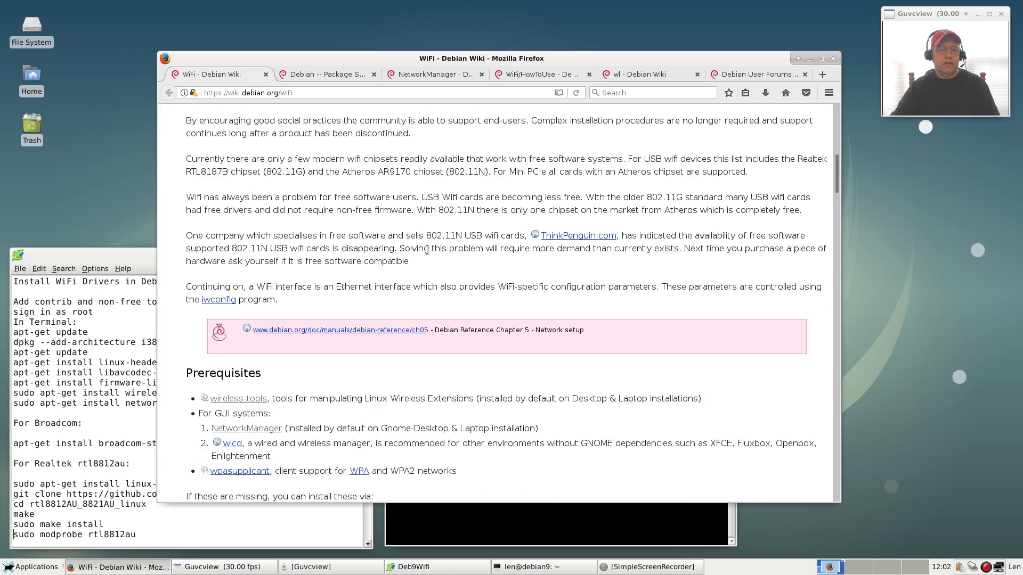
scroll("down", 3)
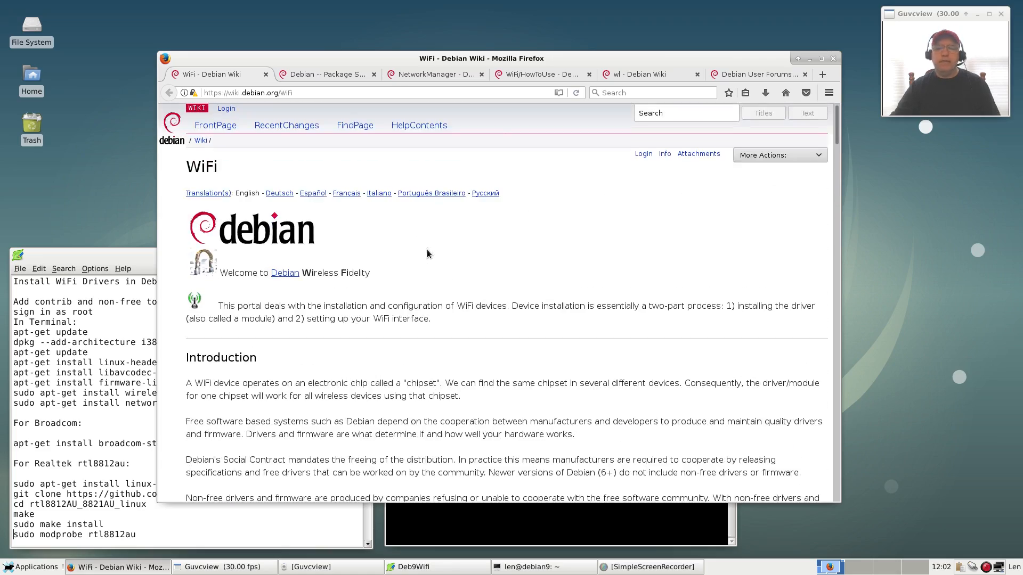
left_click(326, 73)
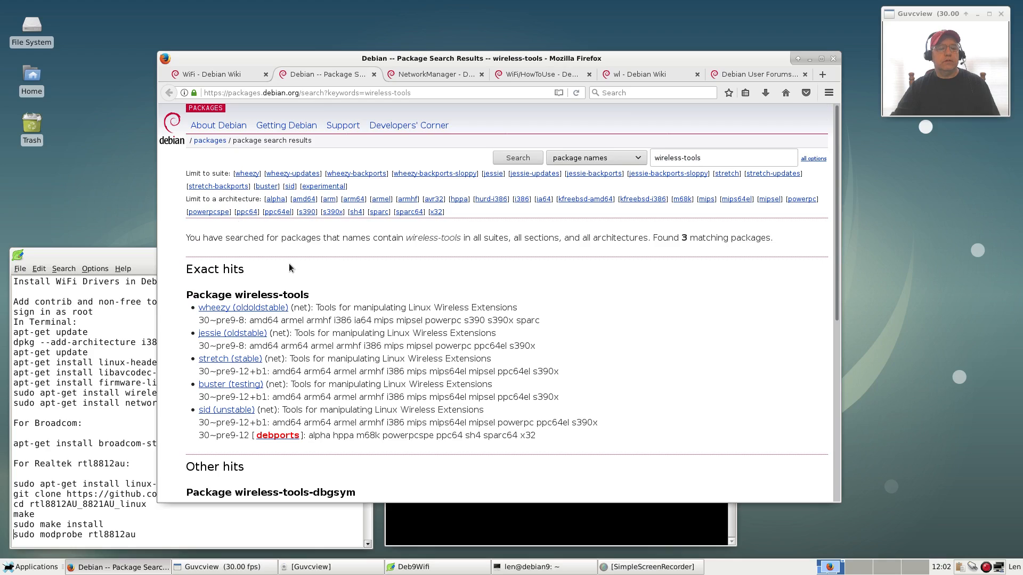
scroll("down", 3)
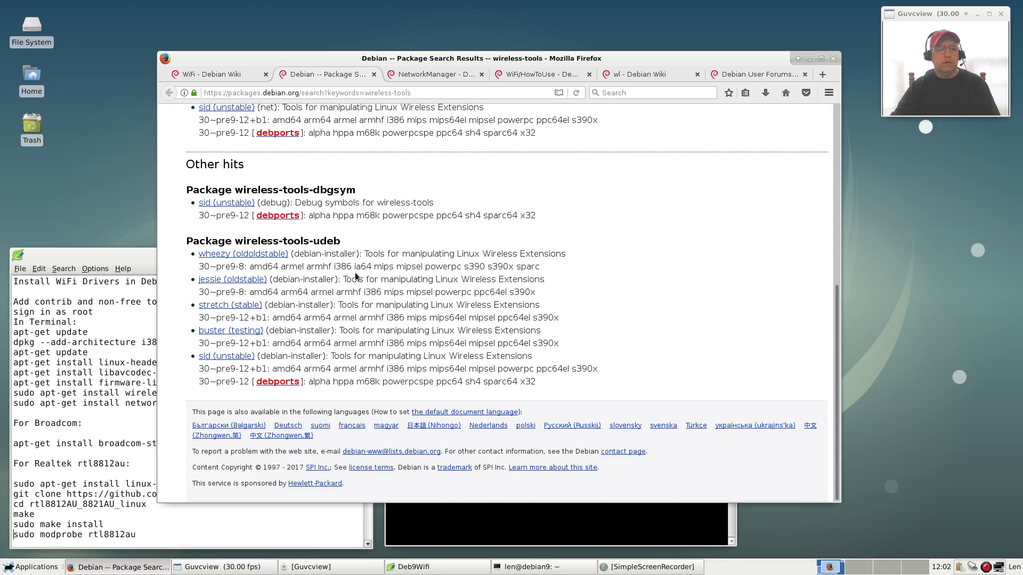
scroll("up", 3)
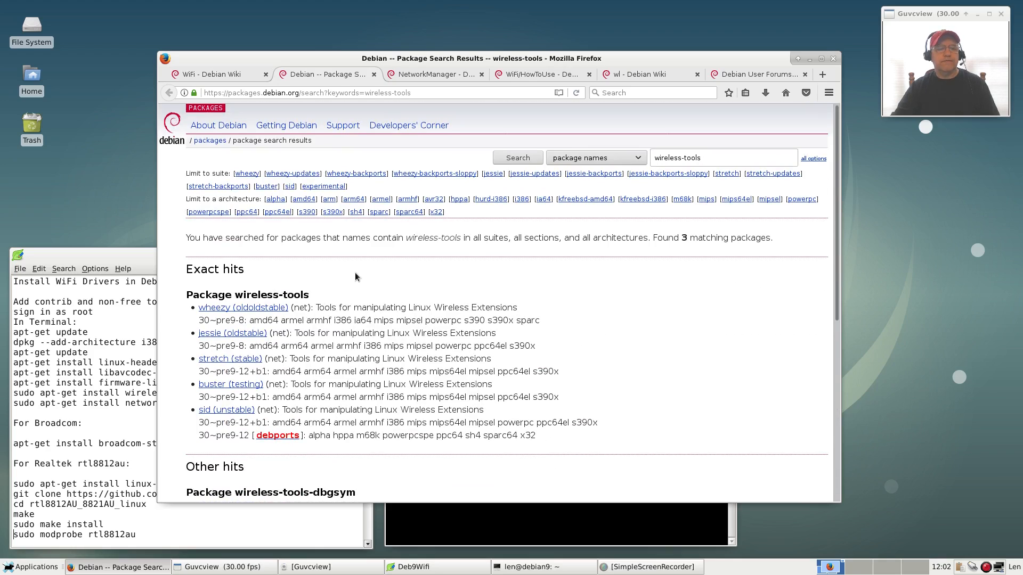
Switch to the NetworkManager Debian Wiki tab and scroll through it.
left_click(435, 74)
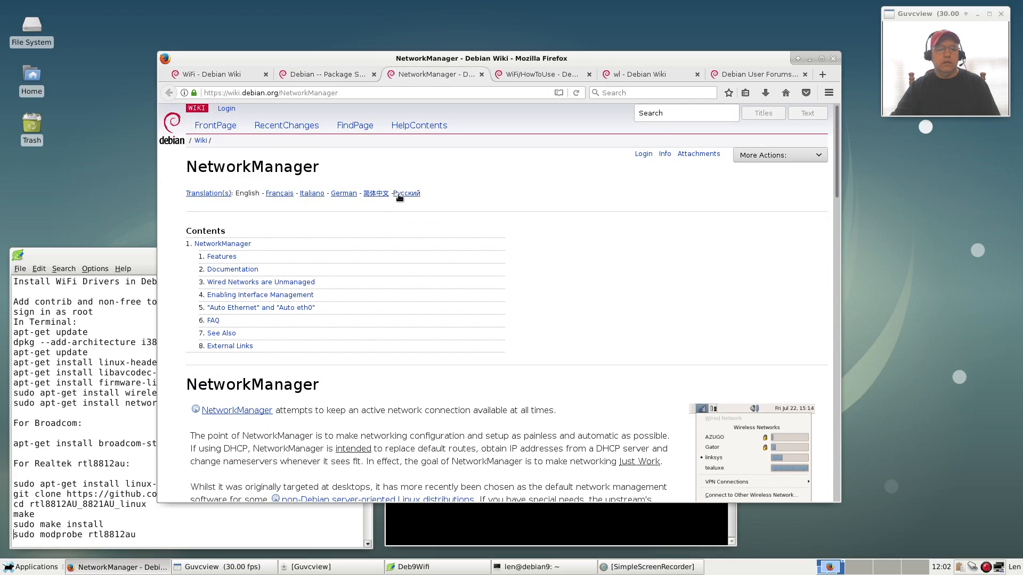
scroll("down", 3)
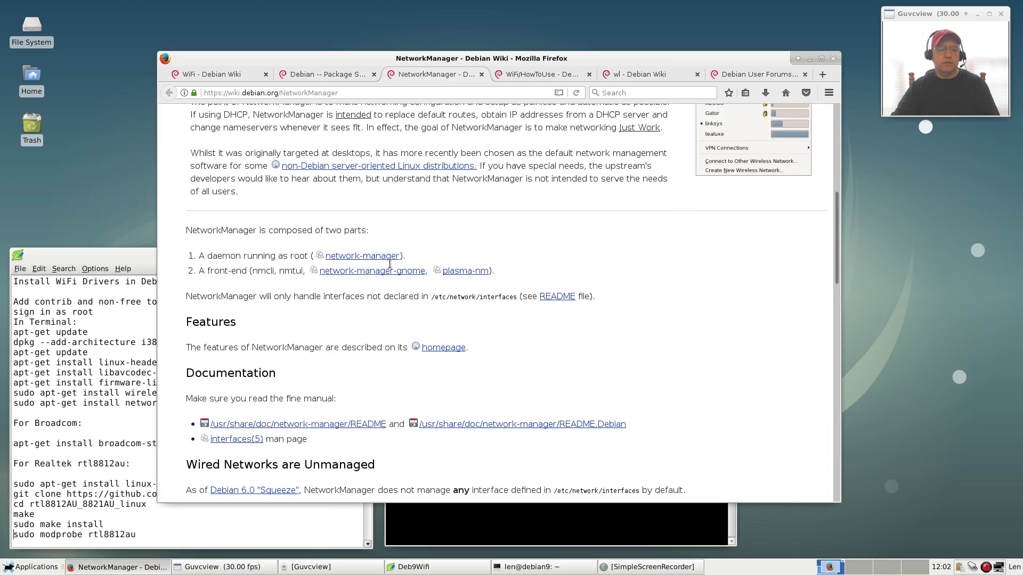
scroll("down", 3)
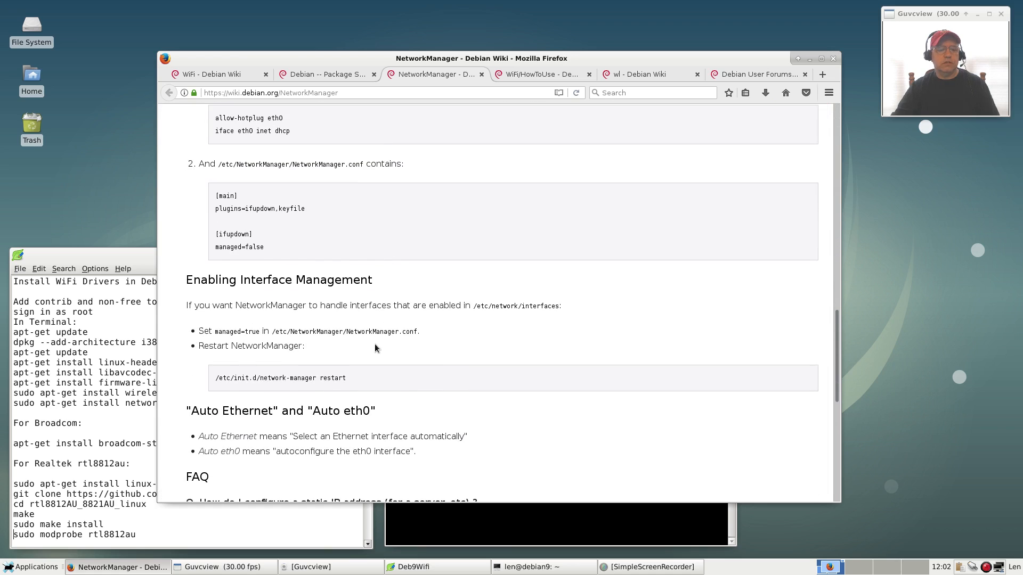
mouse_move(325, 349)
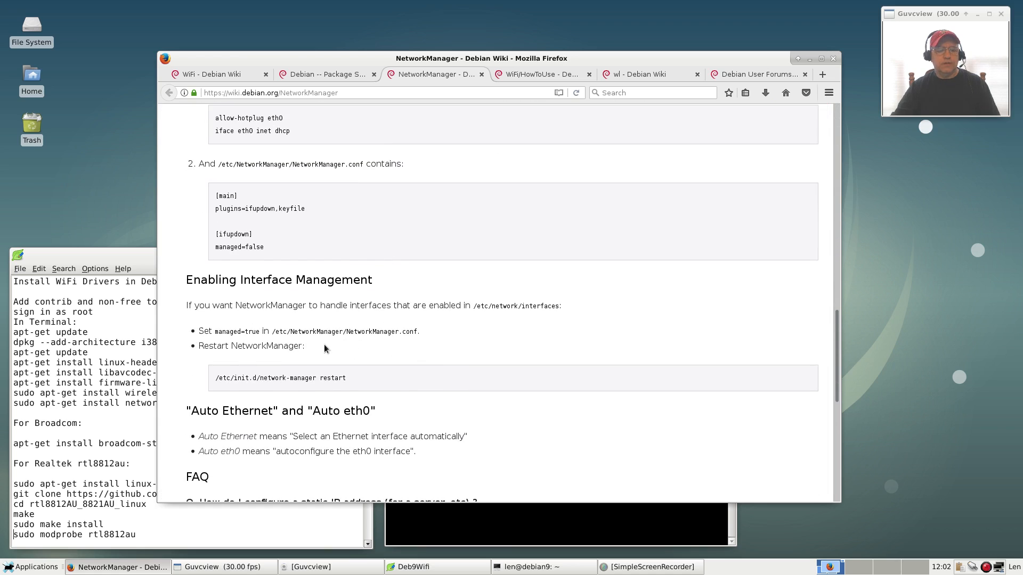
mouse_move(335, 202)
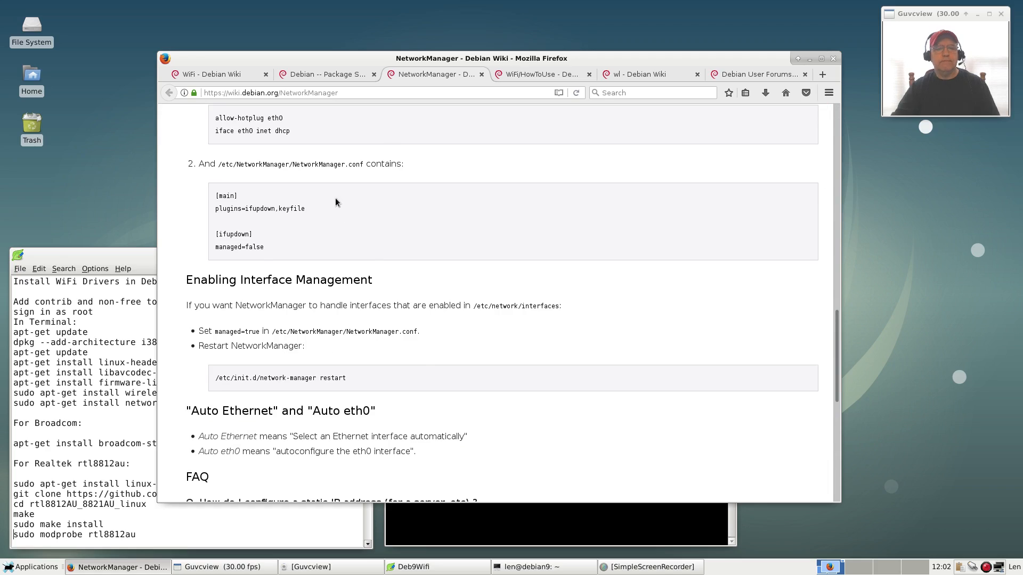
scroll("up", 3)
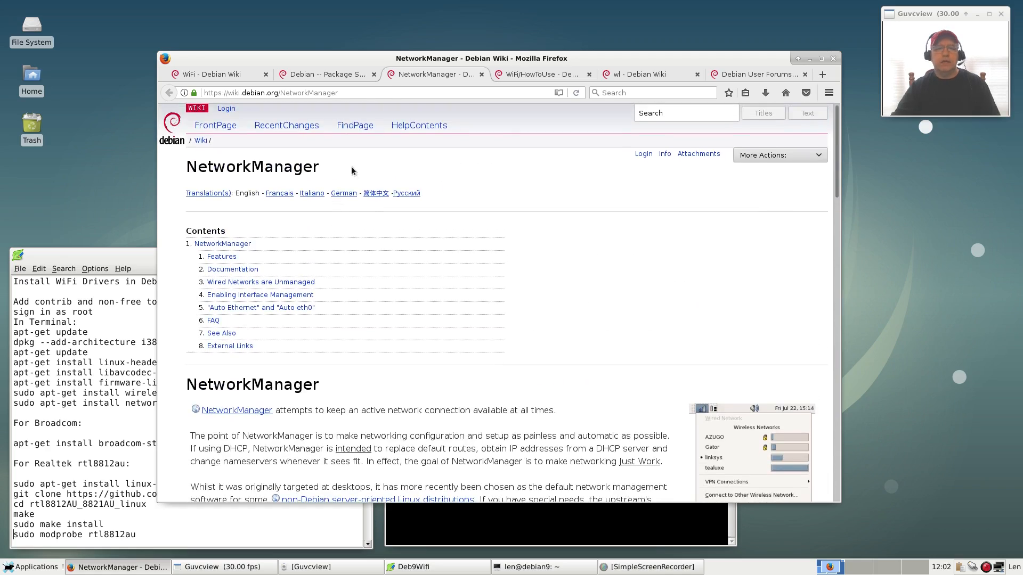
left_click(537, 73)
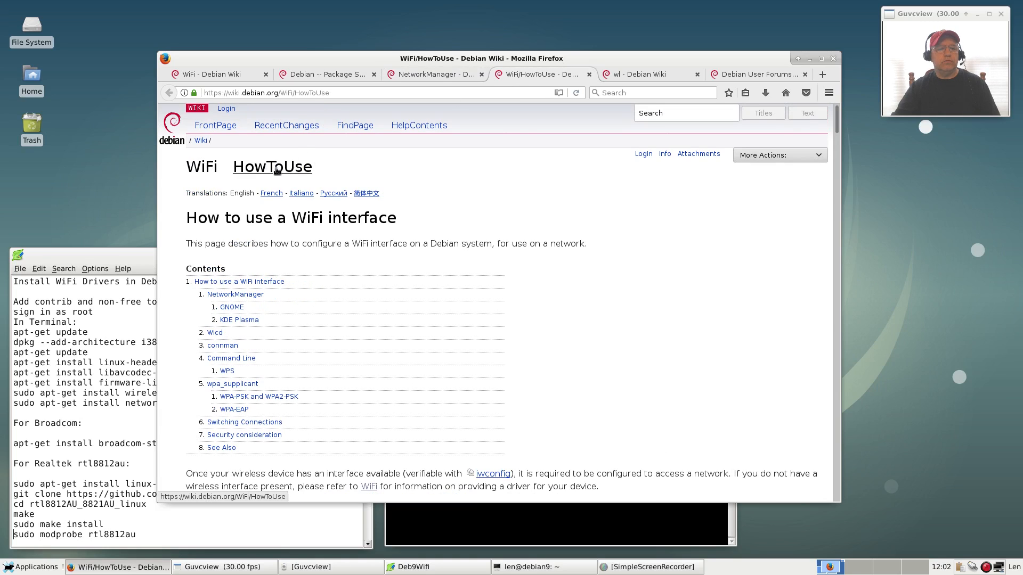
mouse_move(273, 238)
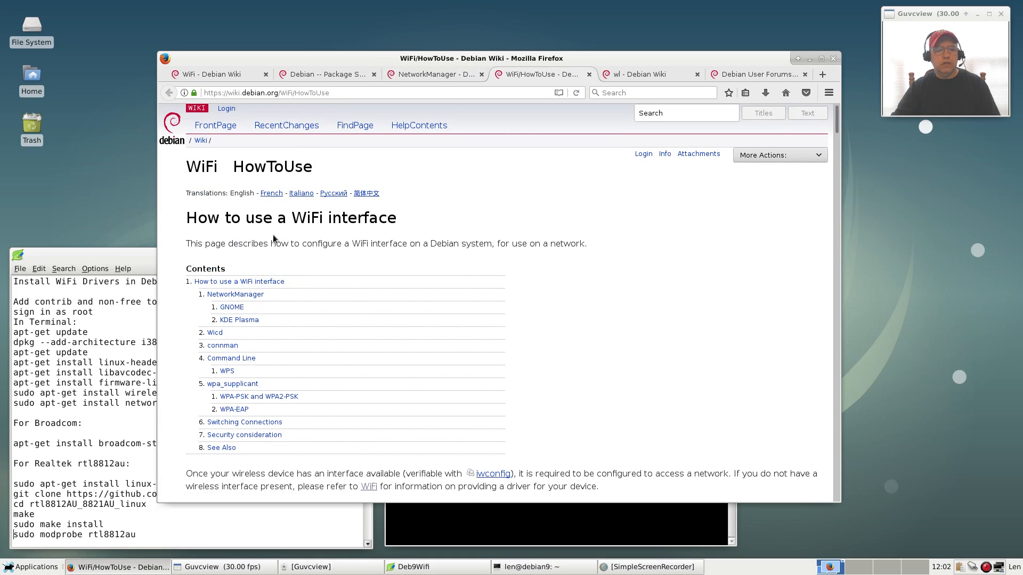
mouse_move(235, 294)
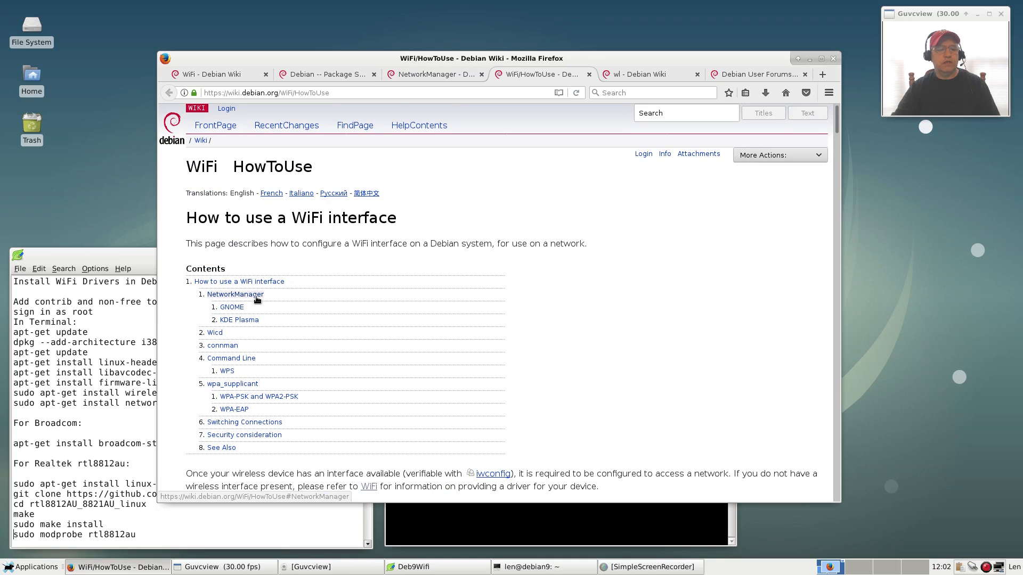
mouse_move(215, 334)
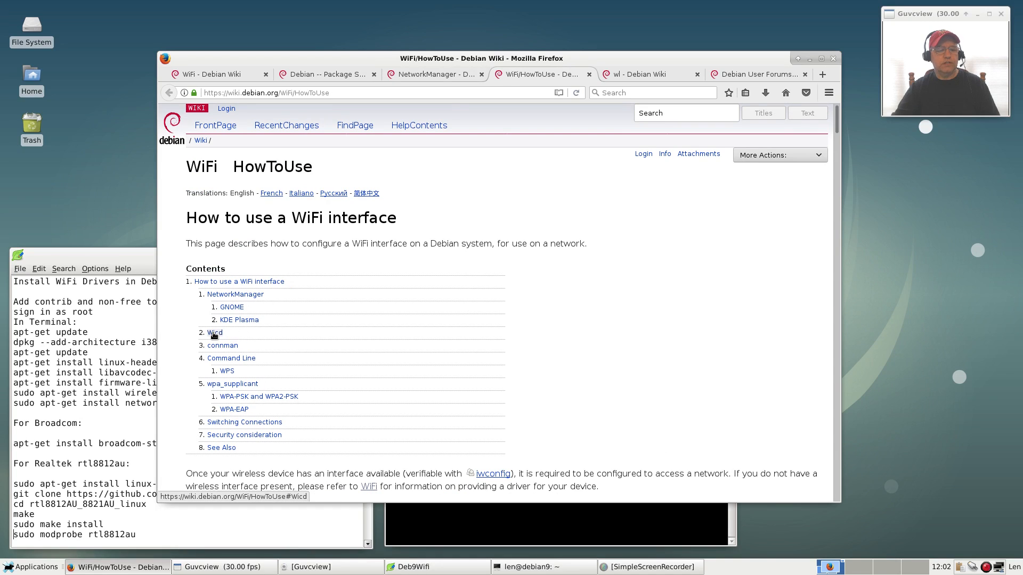
scroll("down", 3)
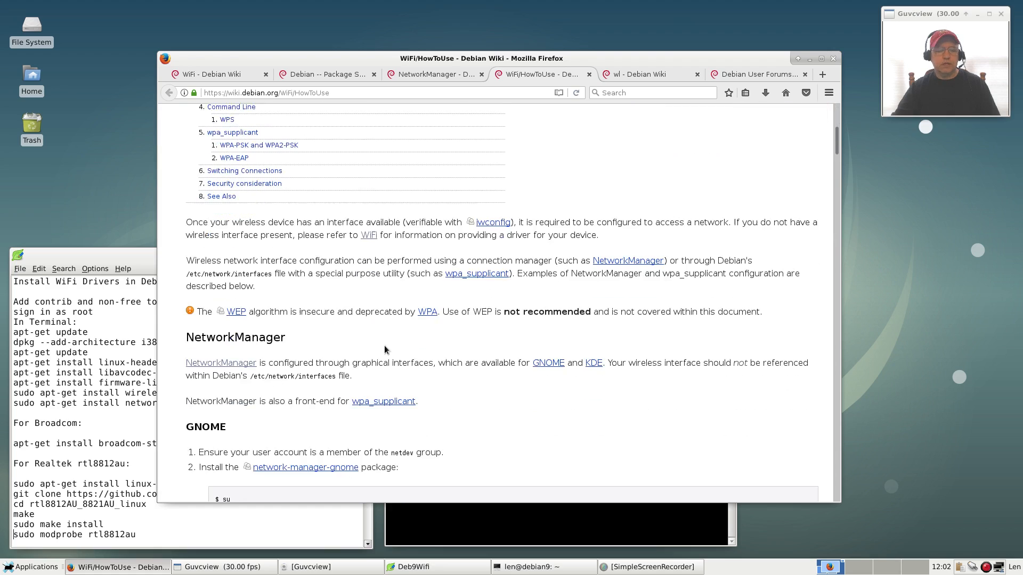
scroll("down", 3)
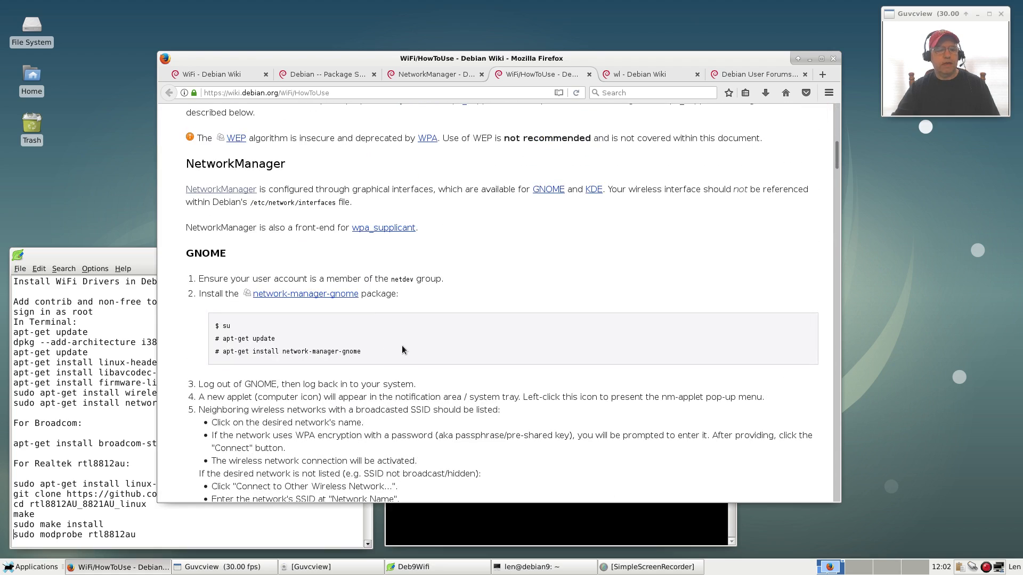
scroll("up", 3)
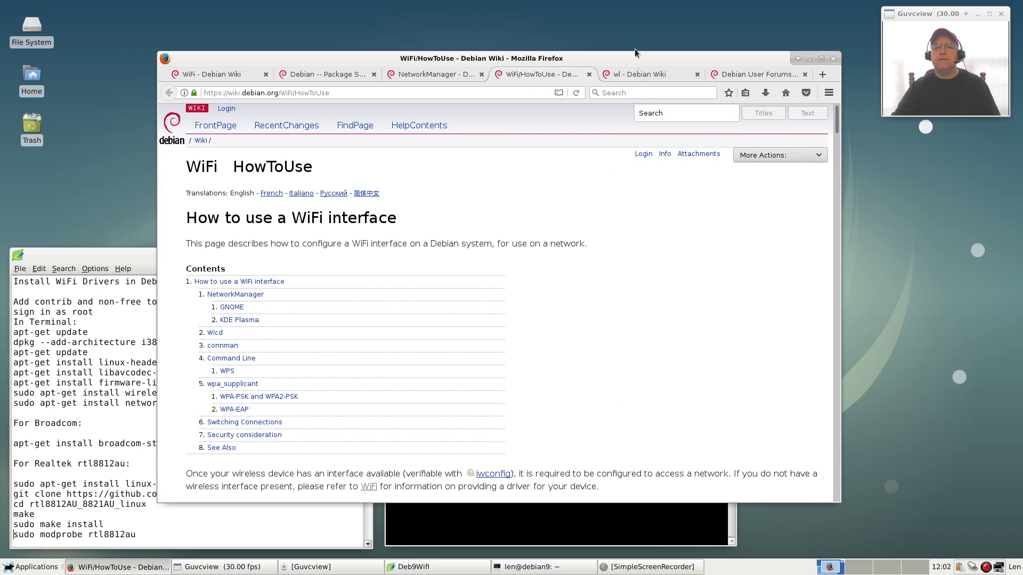
View the wl driver wiki, check the D-Link DWA-172 forum thread, then return to the wiki.
left_click(642, 73)
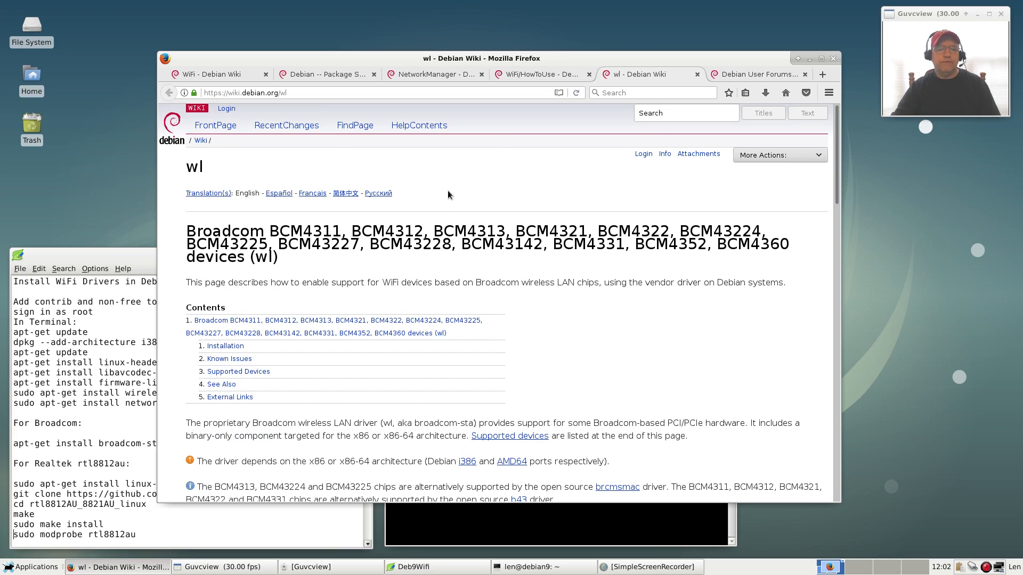
mouse_move(478, 188)
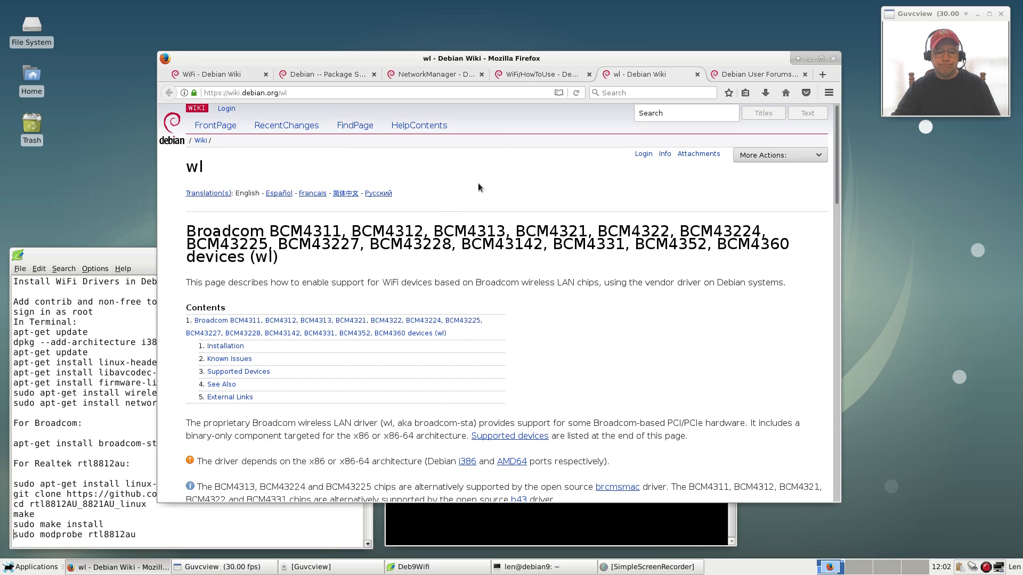
mouse_move(439, 354)
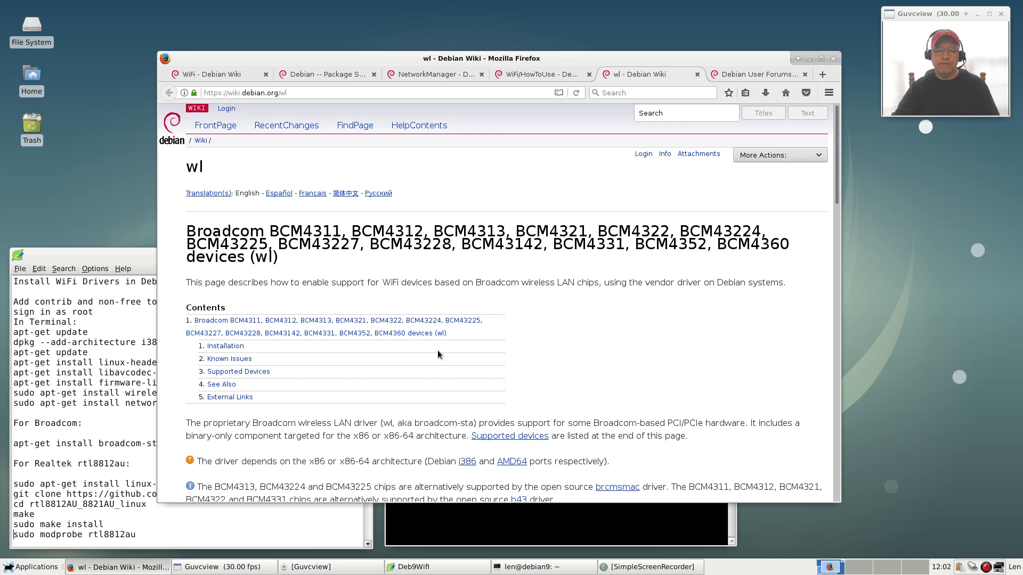
mouse_move(512, 357)
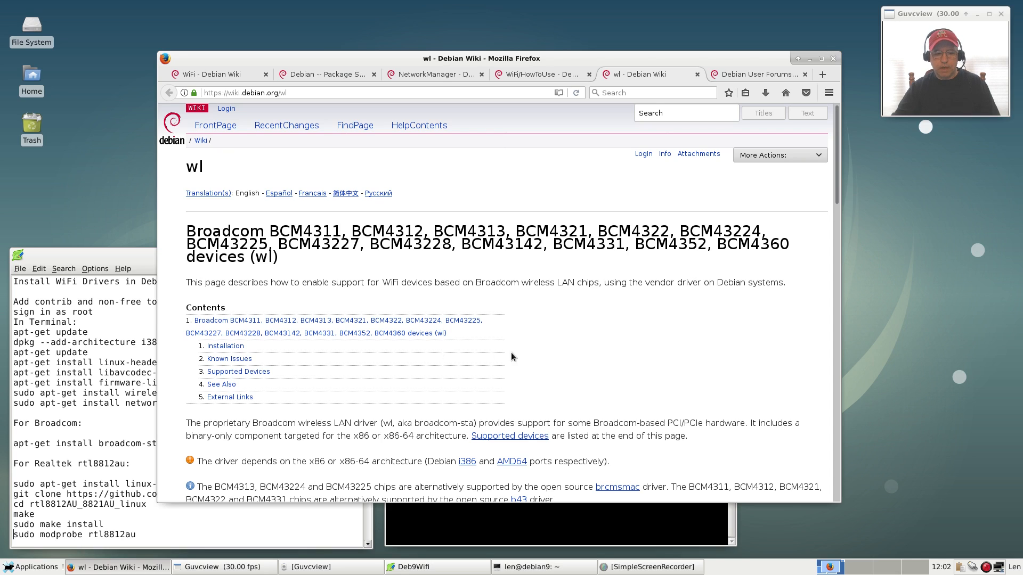
mouse_move(534, 360)
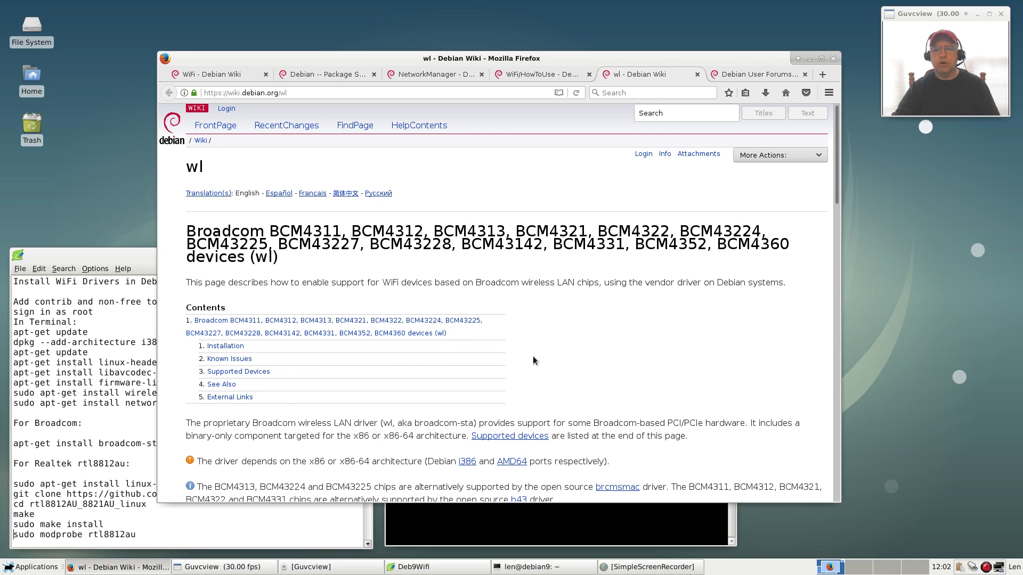
mouse_move(575, 119)
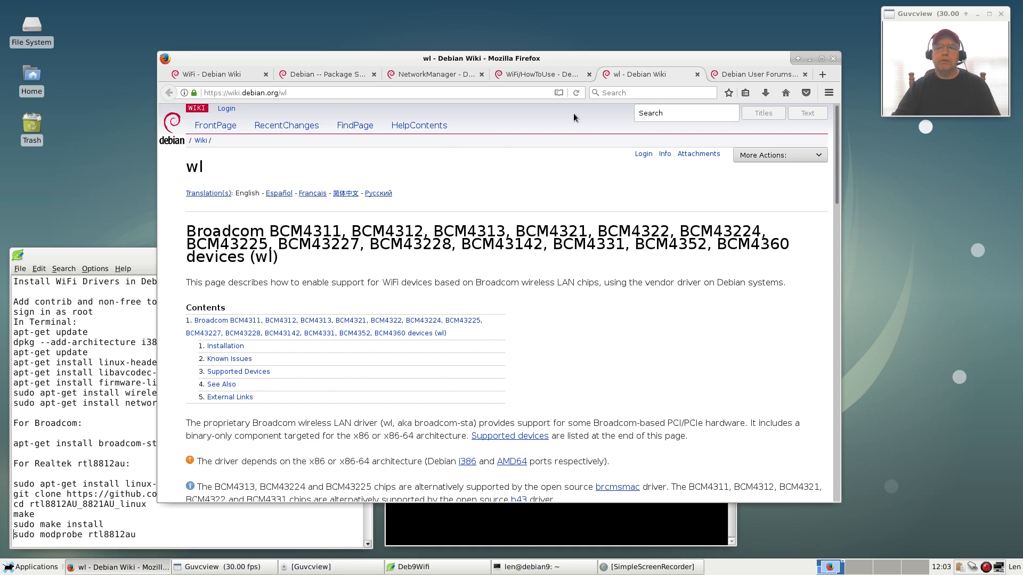
left_click(758, 74)
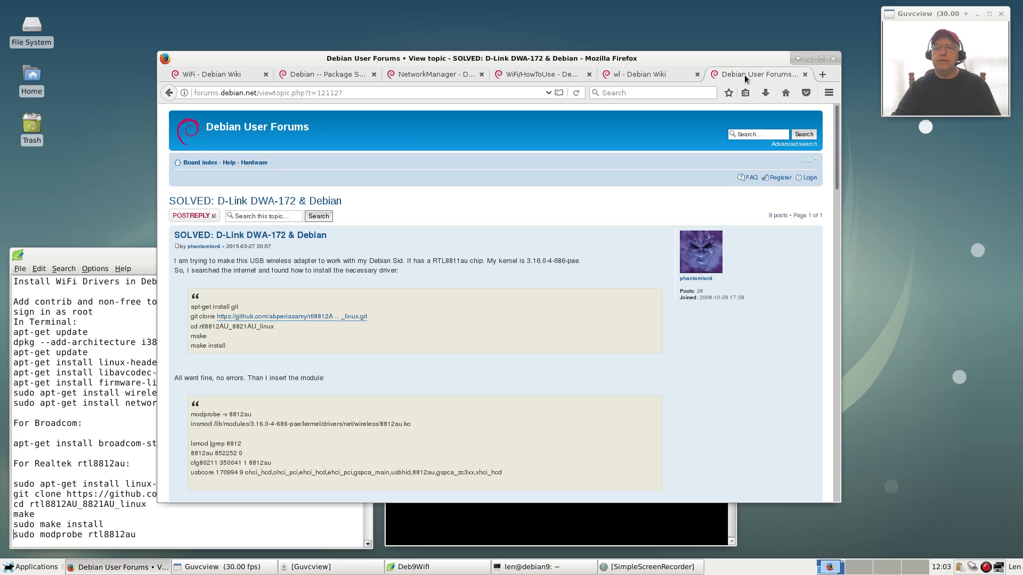
mouse_move(227, 133)
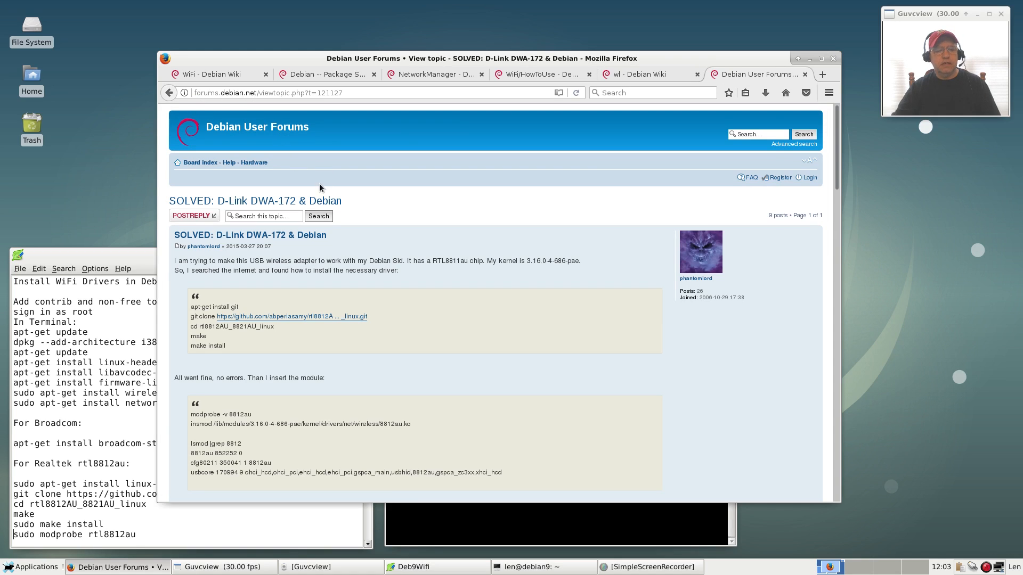
mouse_move(400, 212)
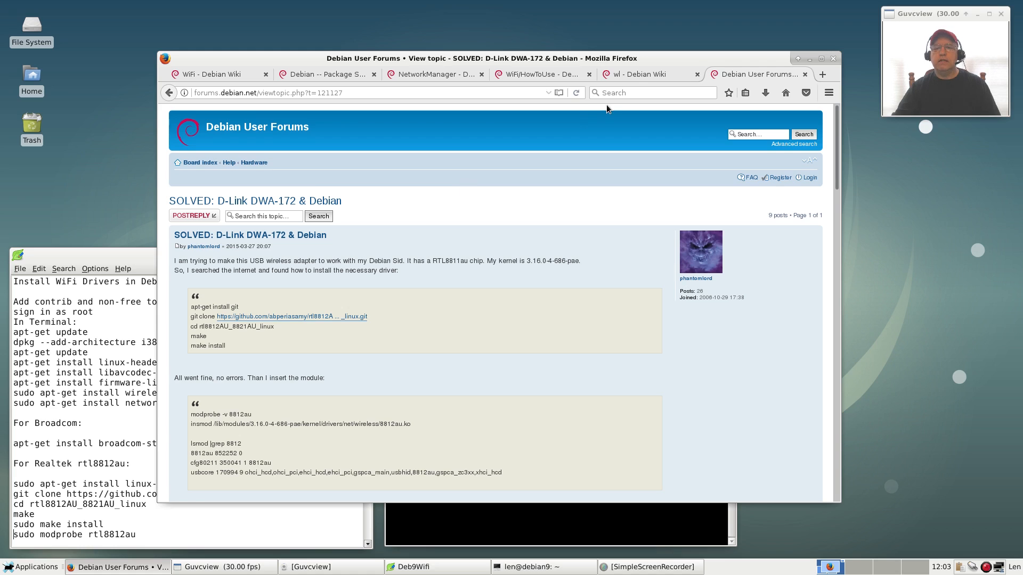
mouse_move(646, 73)
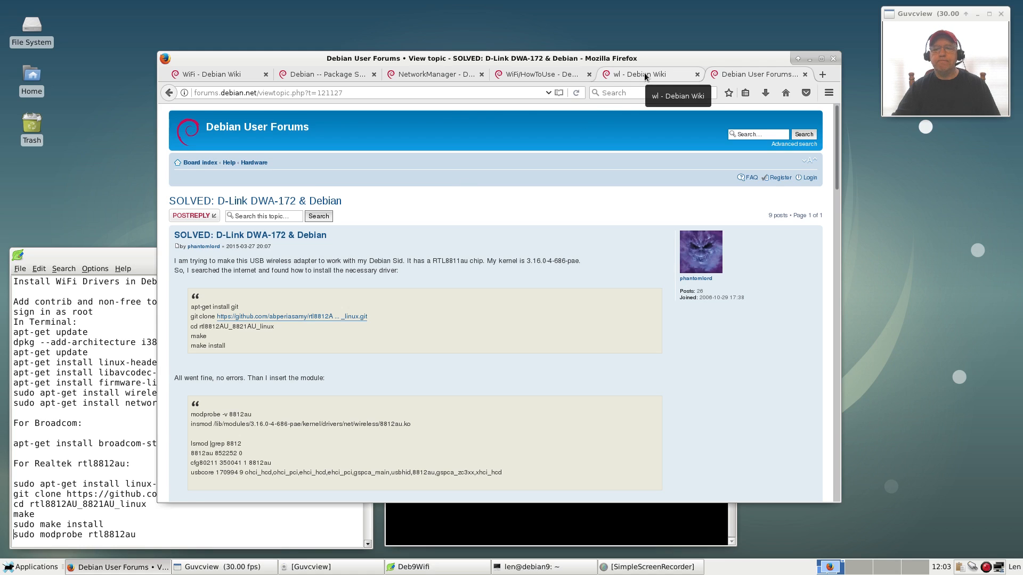
left_click(648, 74)
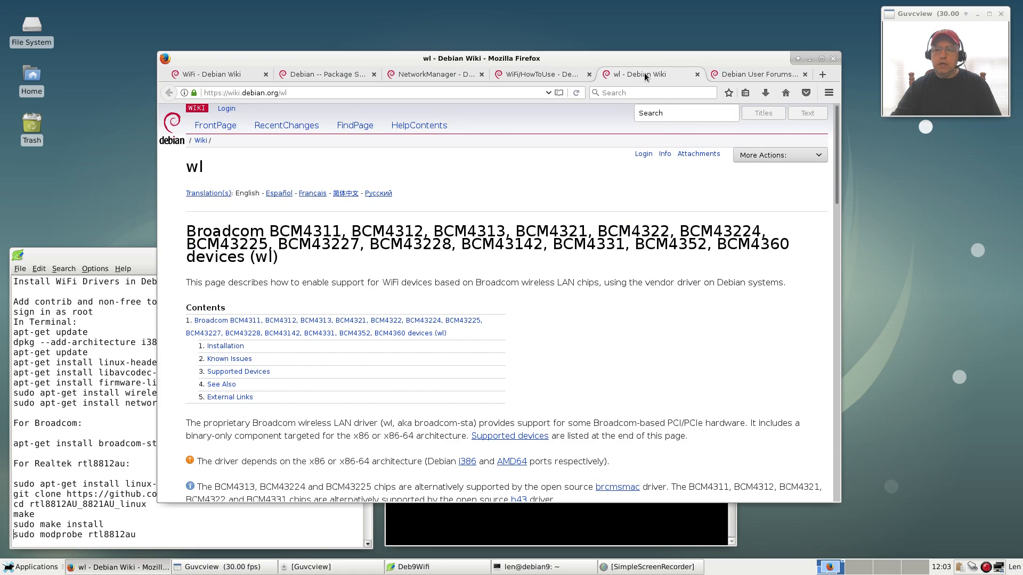
mouse_move(381, 79)
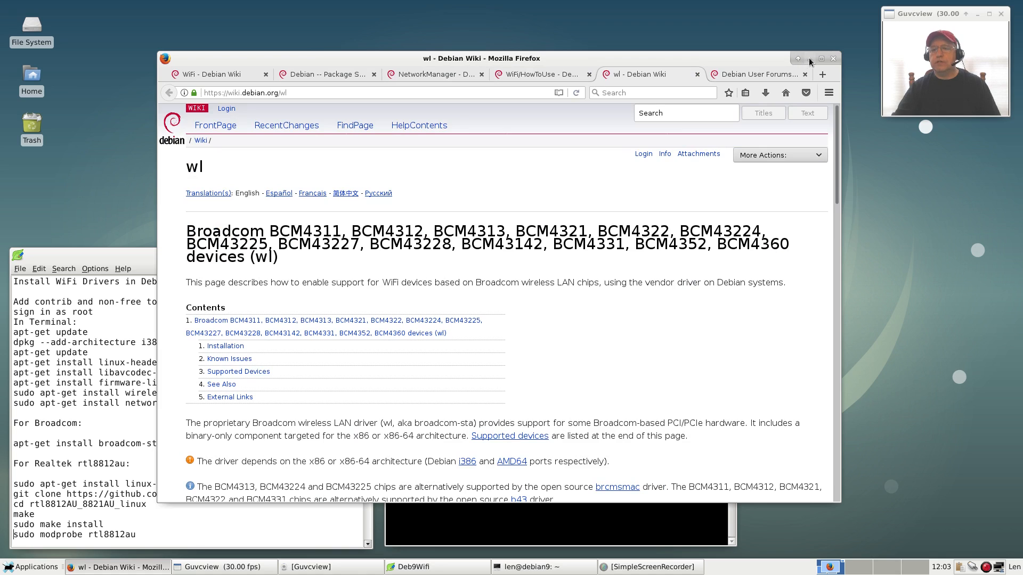
Minimize Firefox and close the Wicd window reporting no wireless networks.
left_click(809, 59)
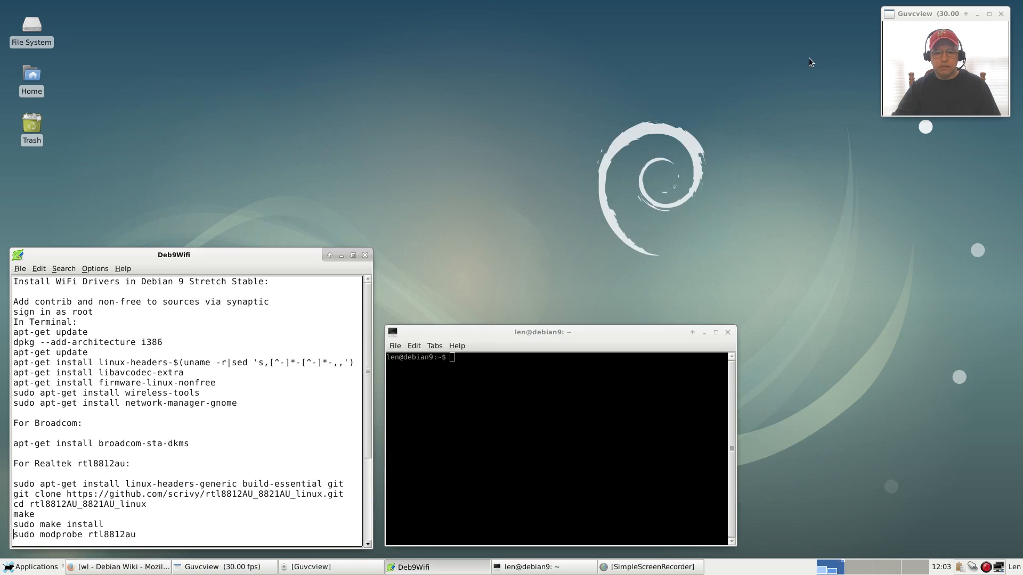
mouse_move(467, 156)
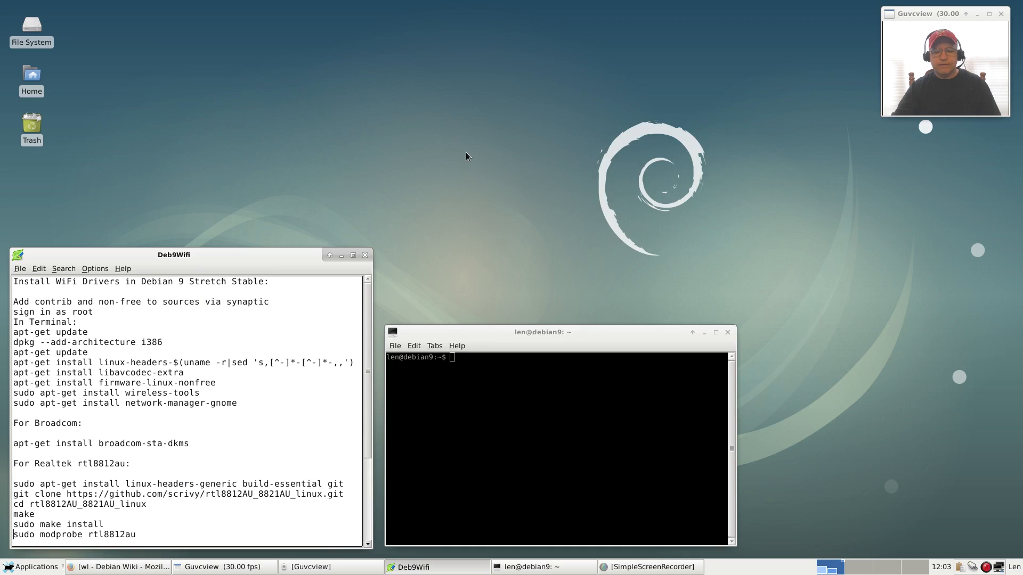
mouse_move(503, 259)
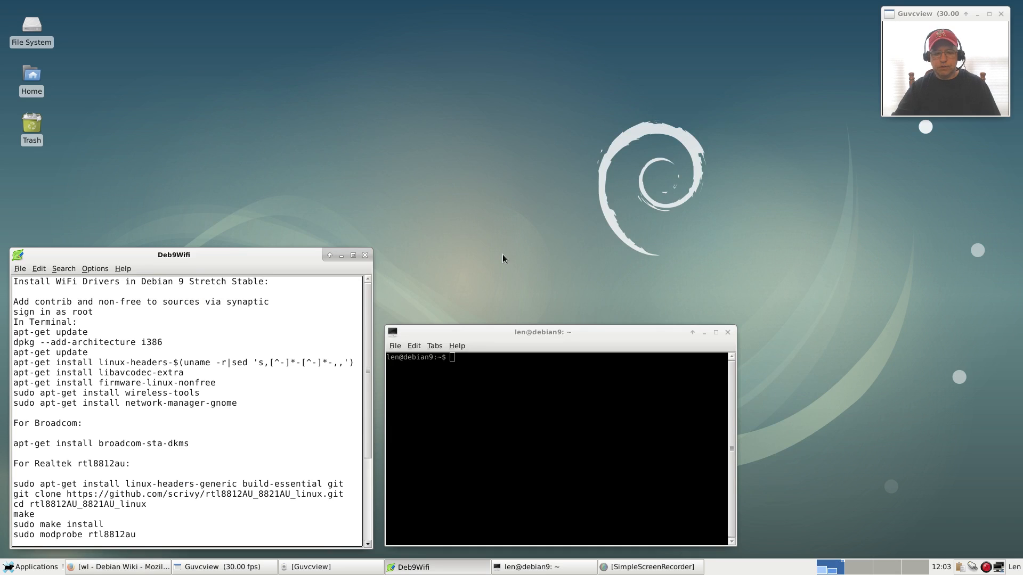
mouse_move(907, 494)
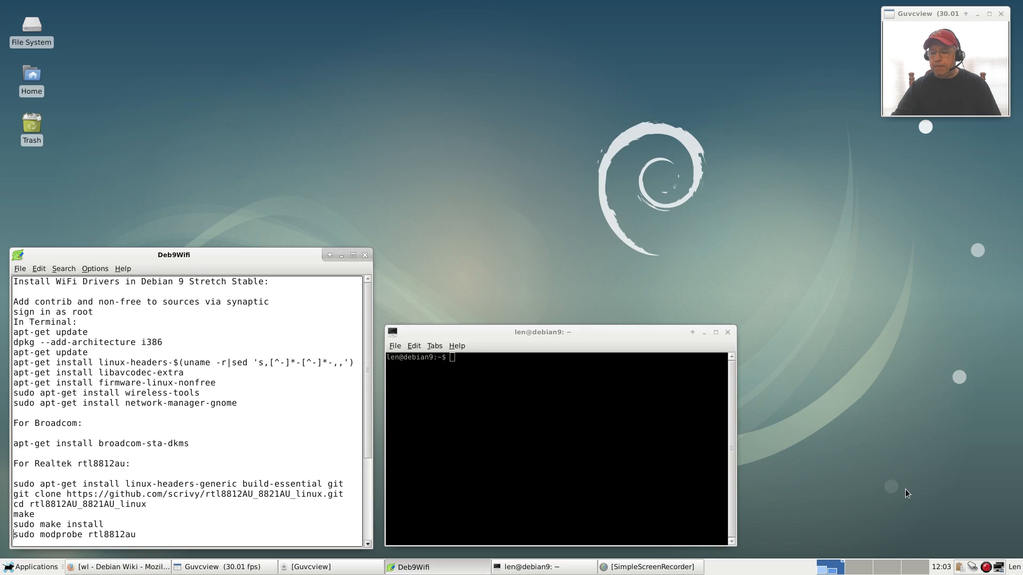
mouse_move(907, 398)
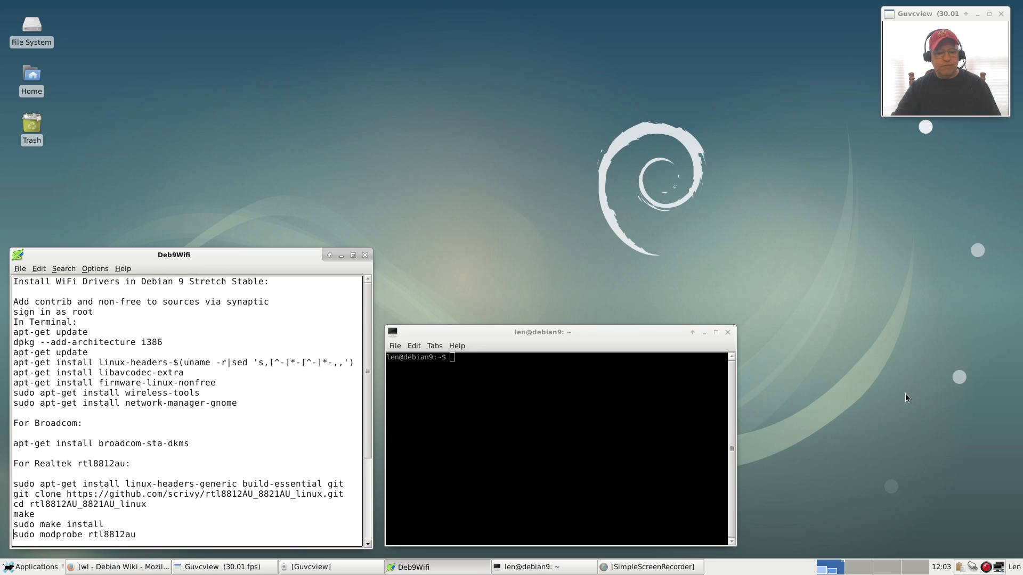
mouse_move(876, 444)
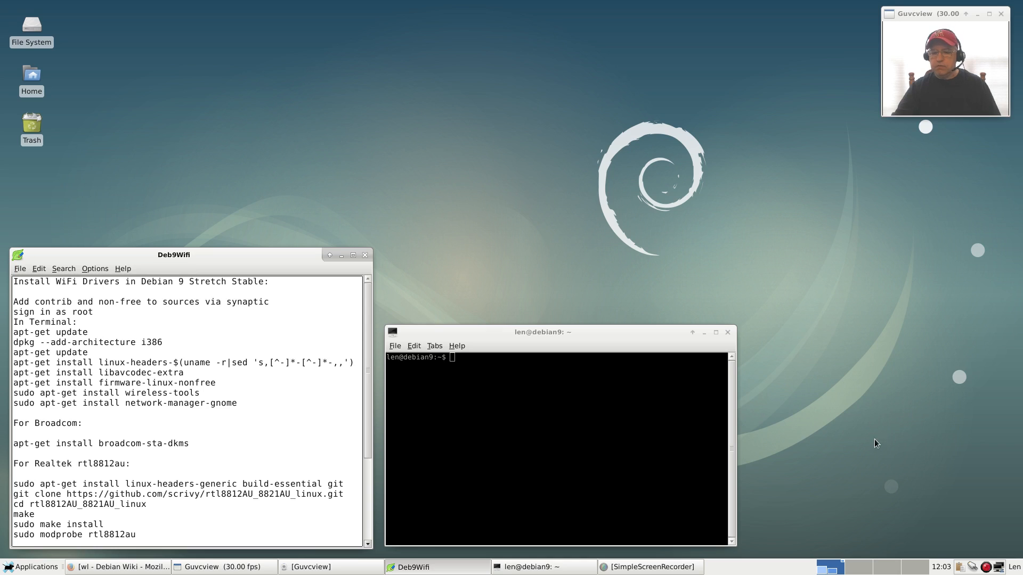
mouse_move(867, 482)
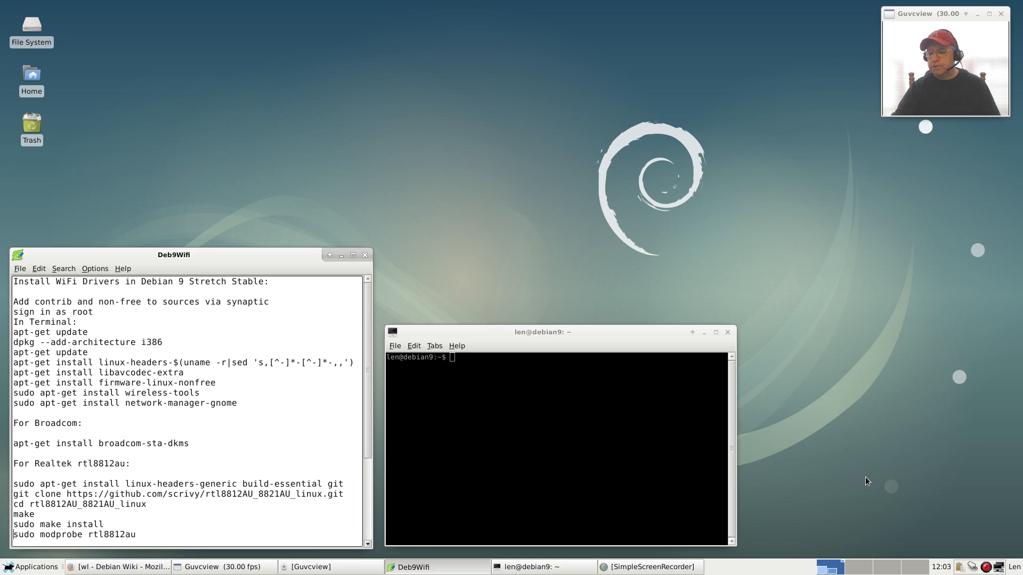
mouse_move(972, 531)
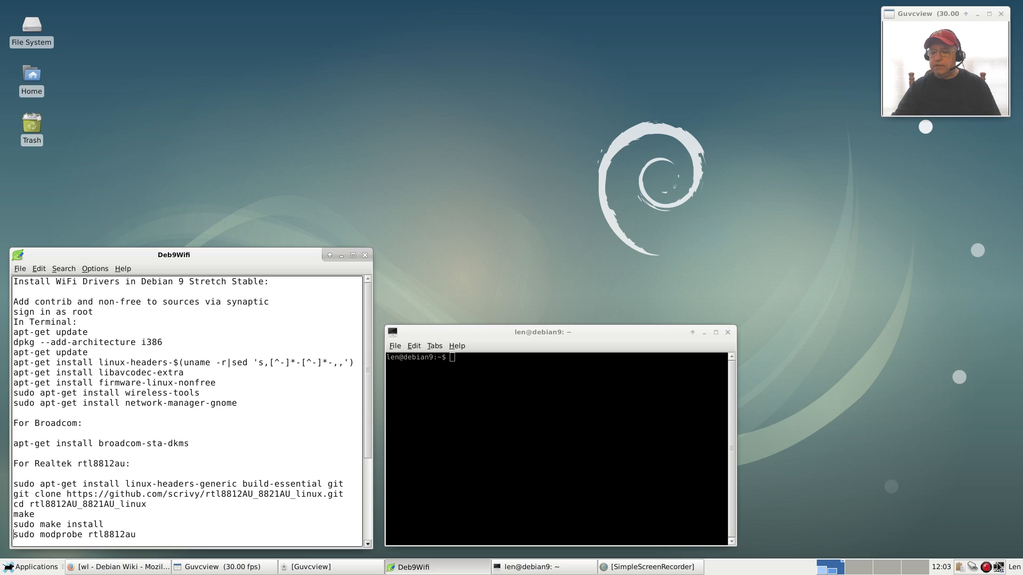
mouse_move(929, 511)
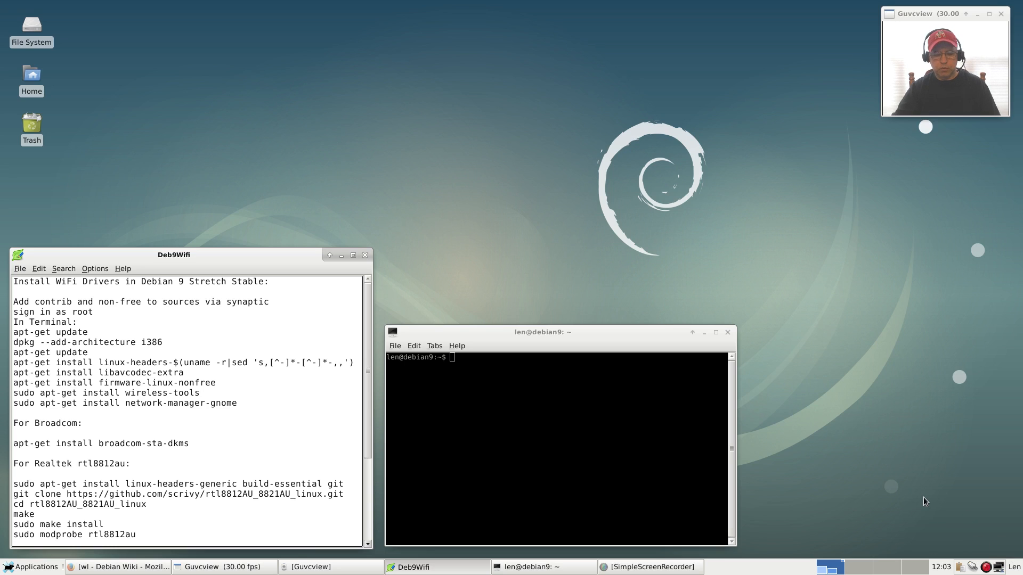
mouse_move(894, 456)
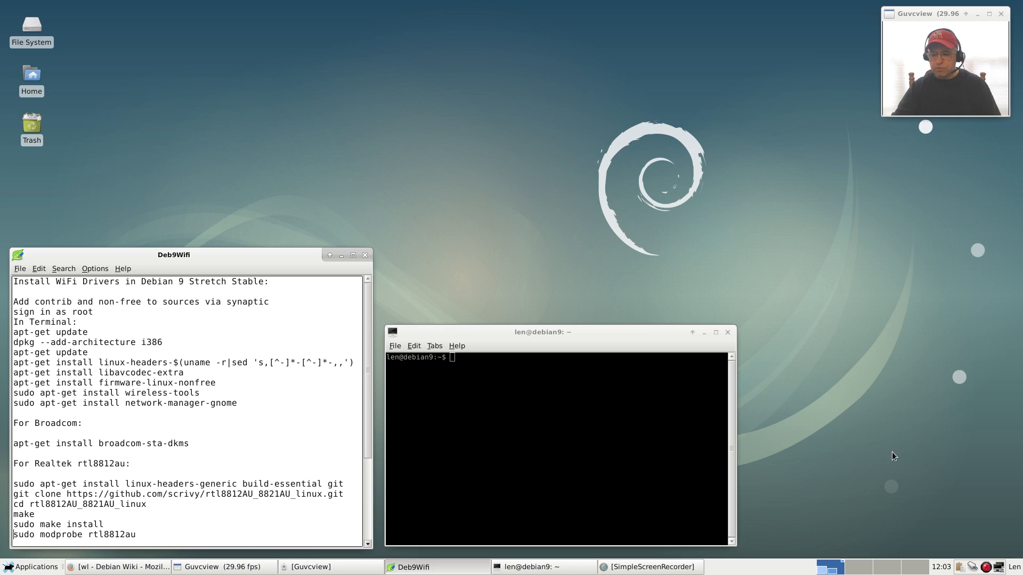
mouse_move(876, 447)
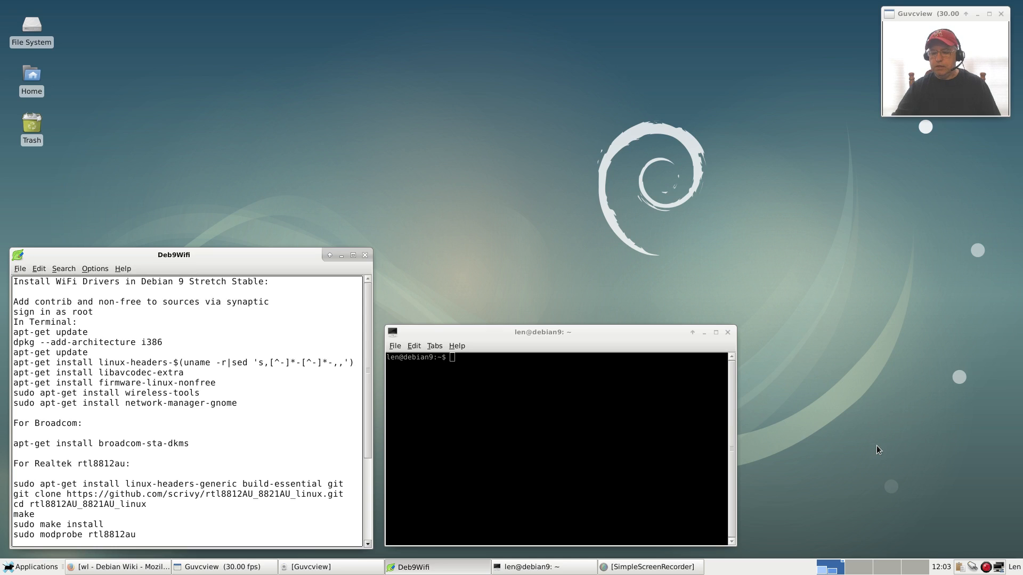
mouse_move(883, 411)
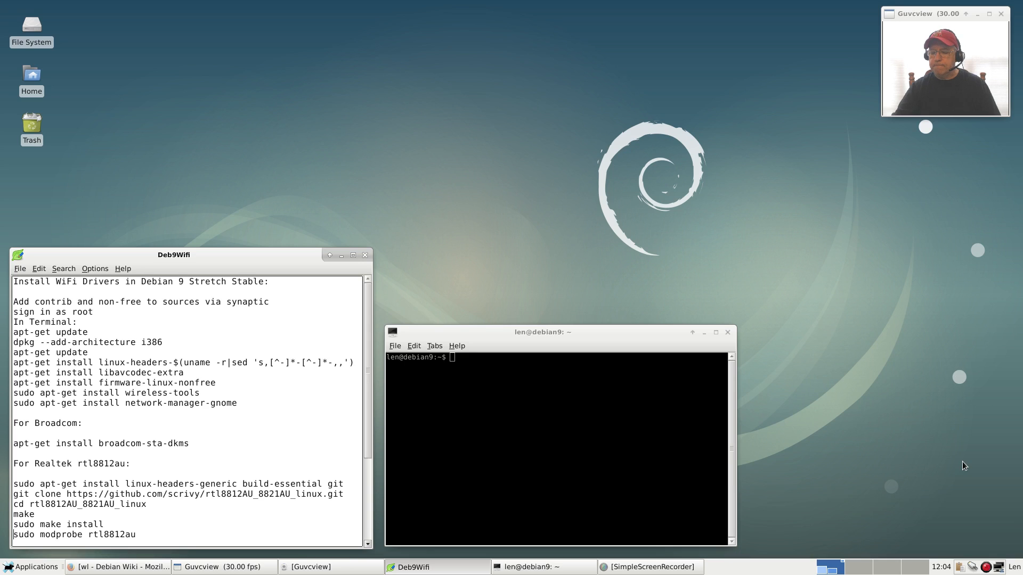
mouse_move(998, 558)
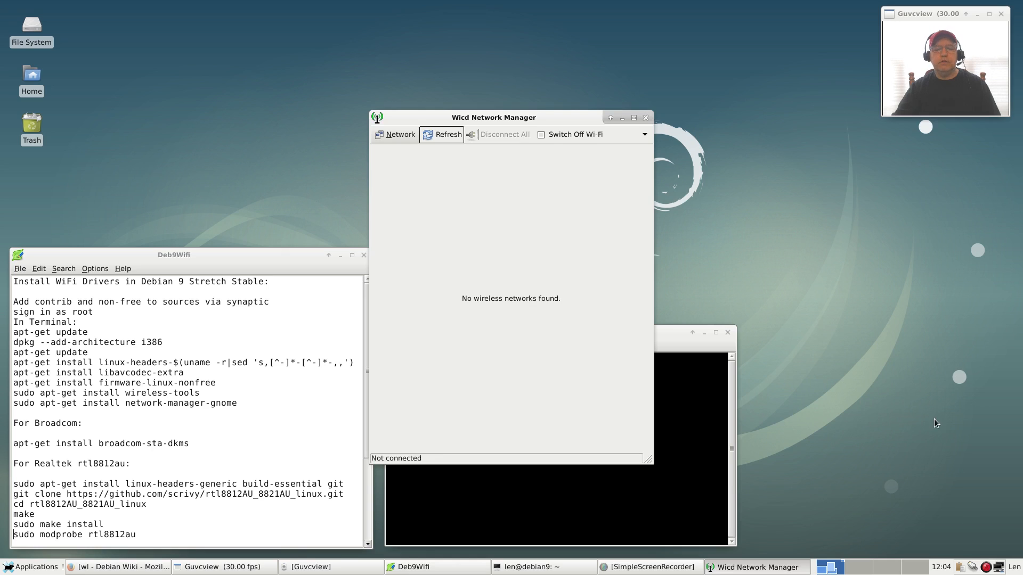
mouse_move(494, 319)
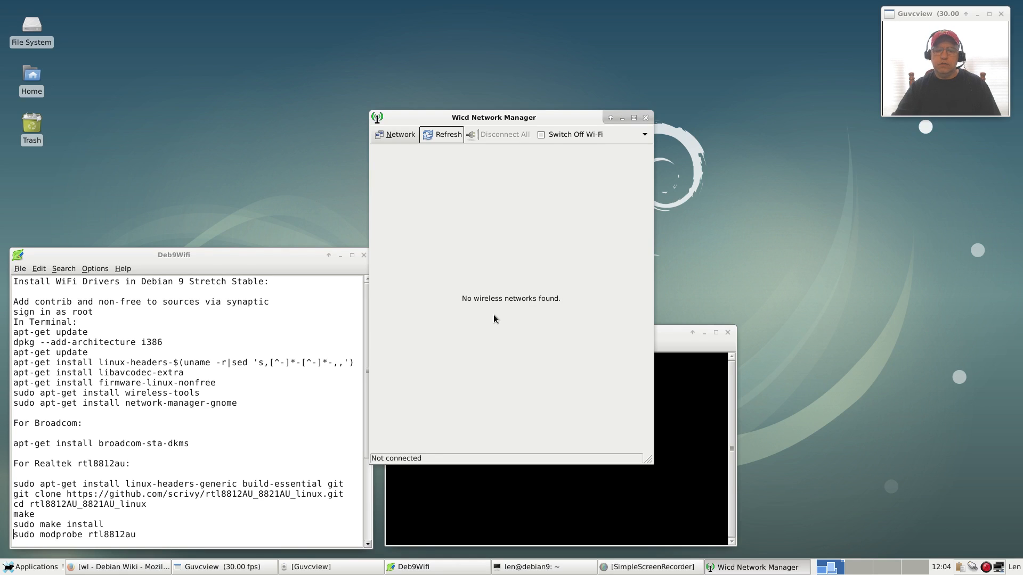
mouse_move(538, 225)
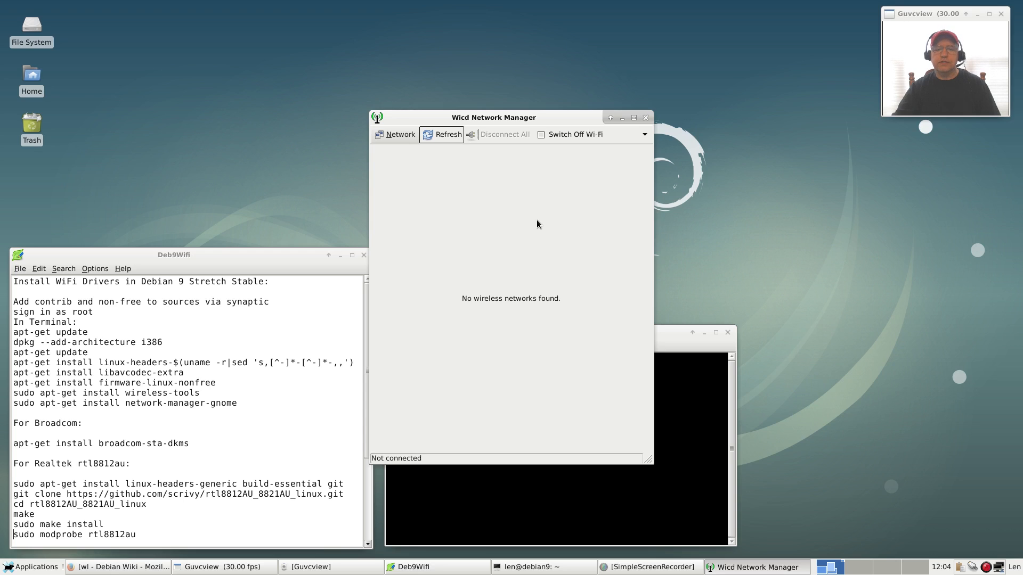
left_click(646, 117)
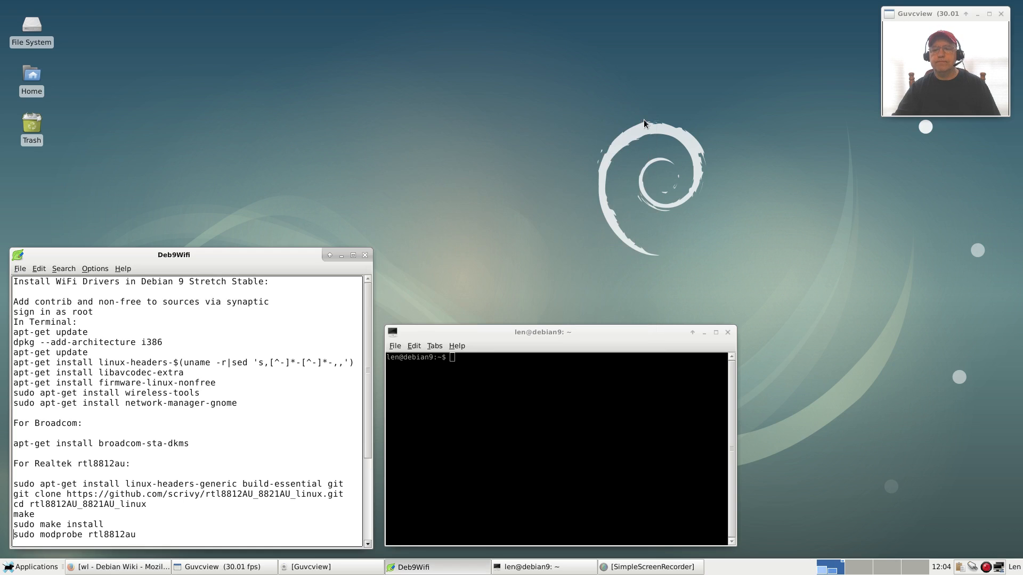
mouse_move(485, 243)
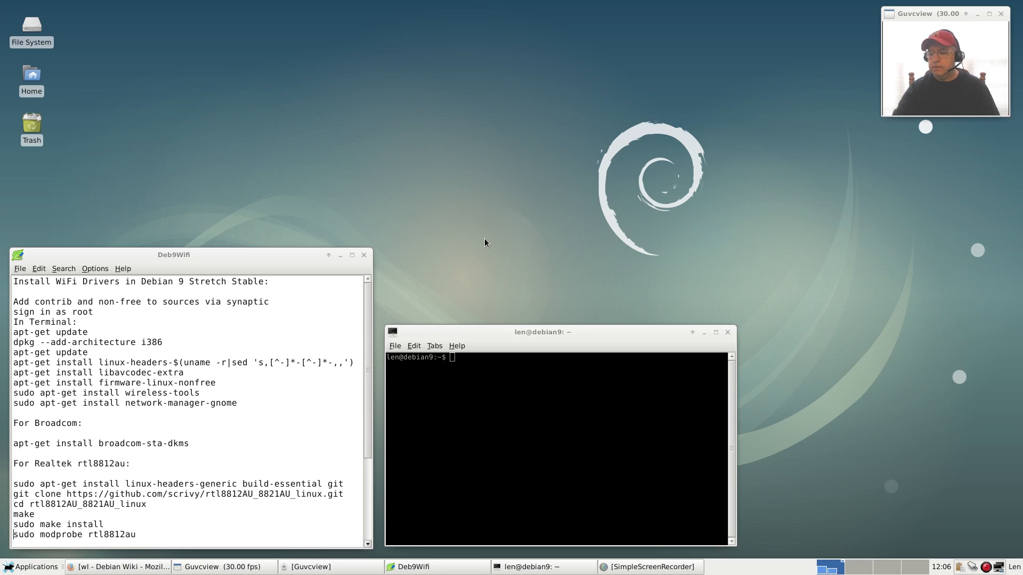
mouse_move(979, 371)
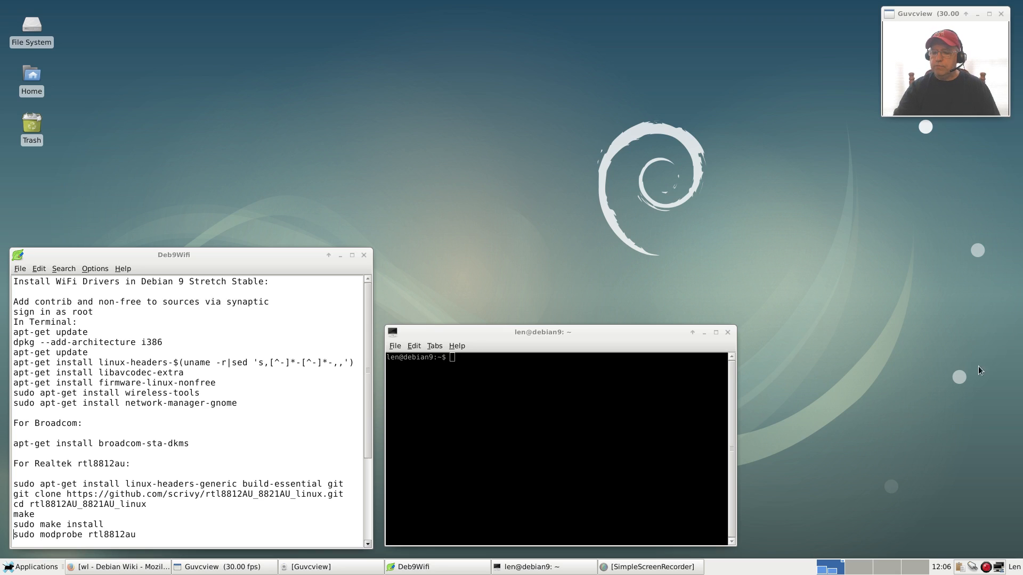
mouse_move(999, 556)
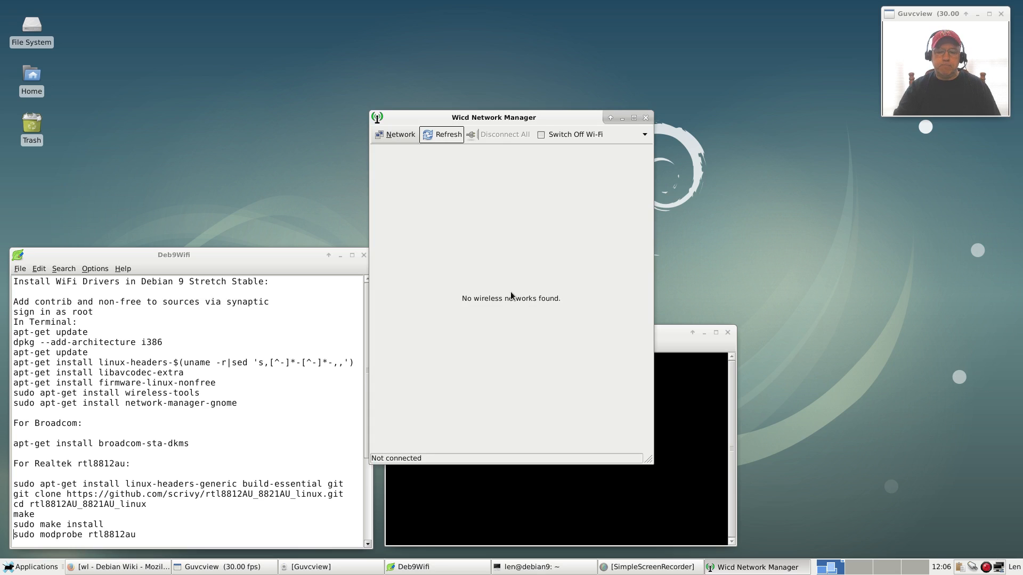
mouse_move(500, 304)
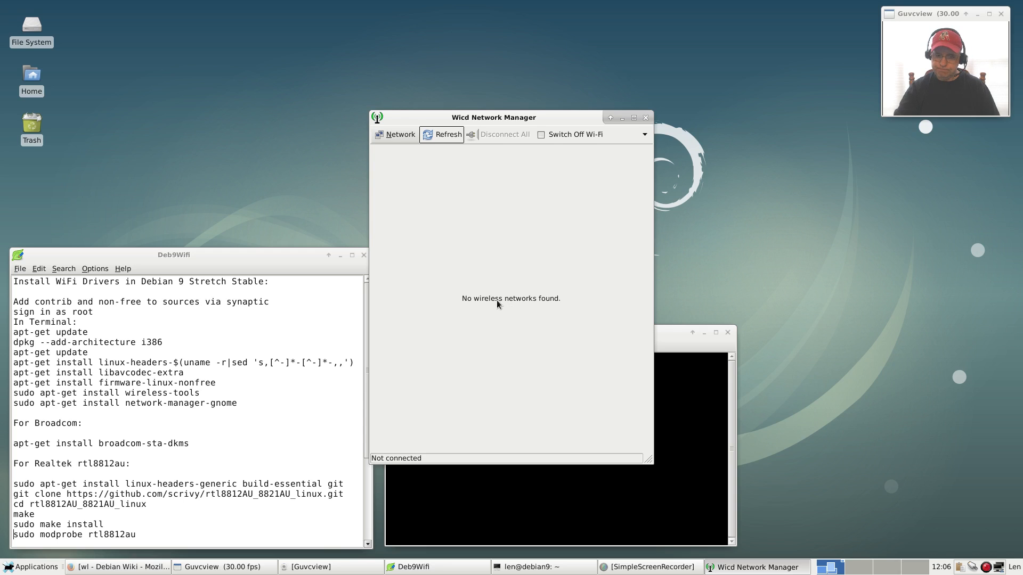
left_click(645, 117)
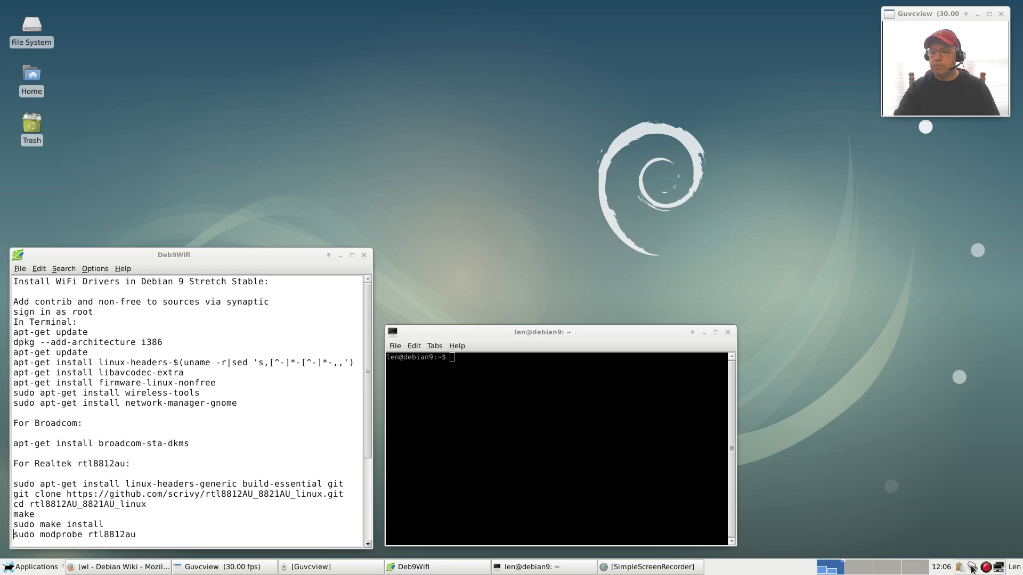
Open the NetworkManager tray menu listing six nearby Wi-Fi networks.
left_click(974, 567)
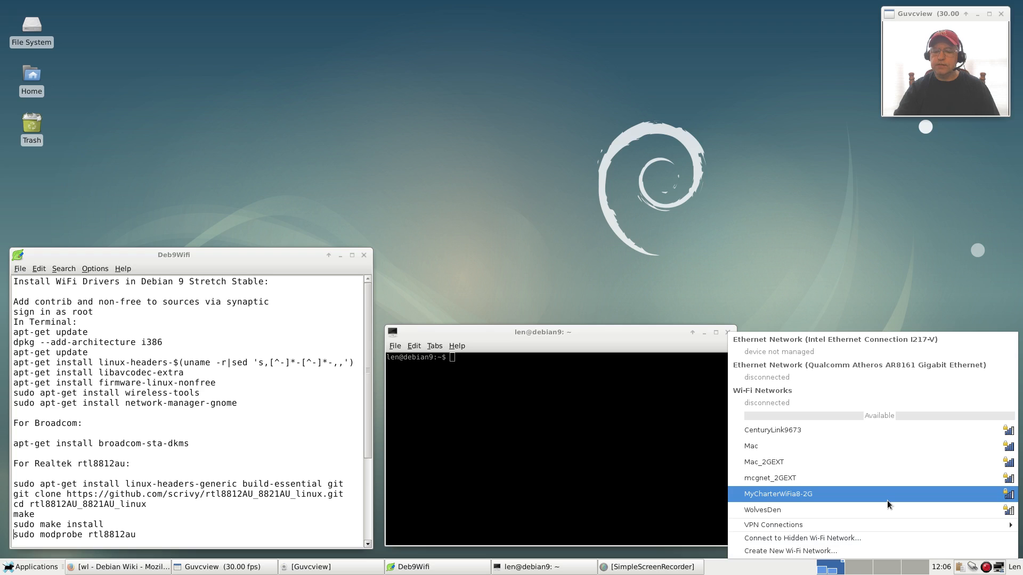
mouse_move(863, 493)
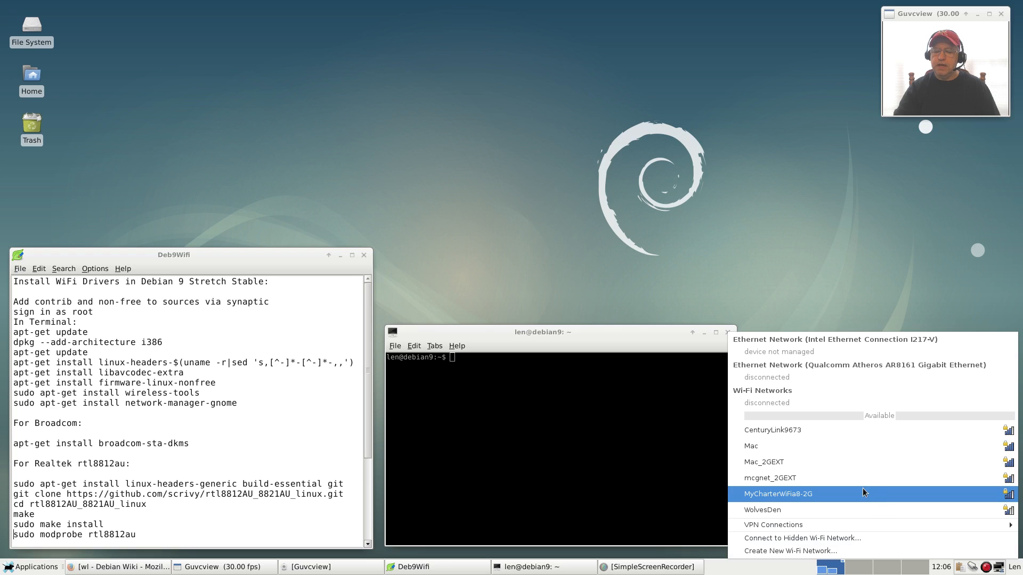
mouse_move(793, 462)
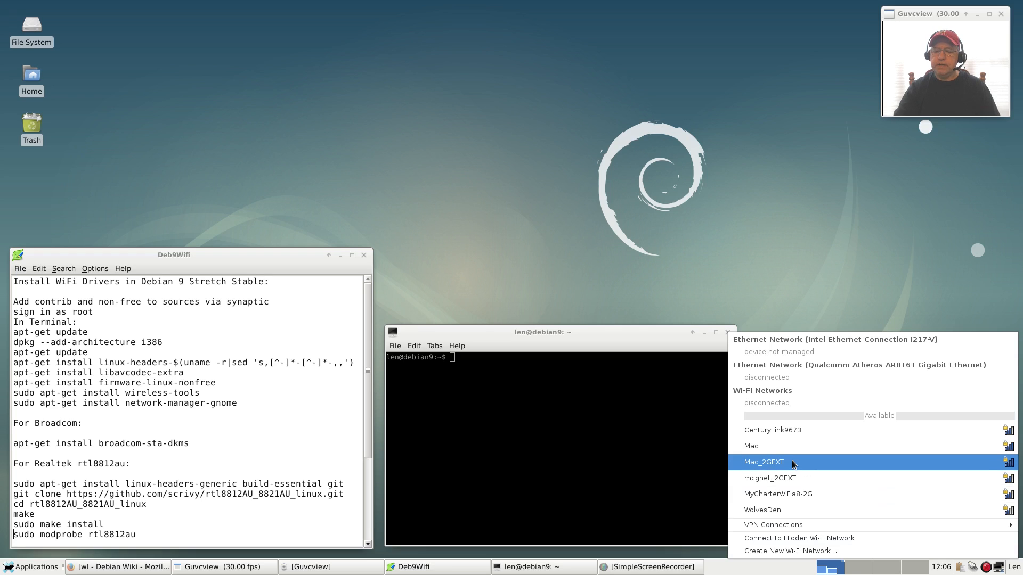
mouse_move(778, 468)
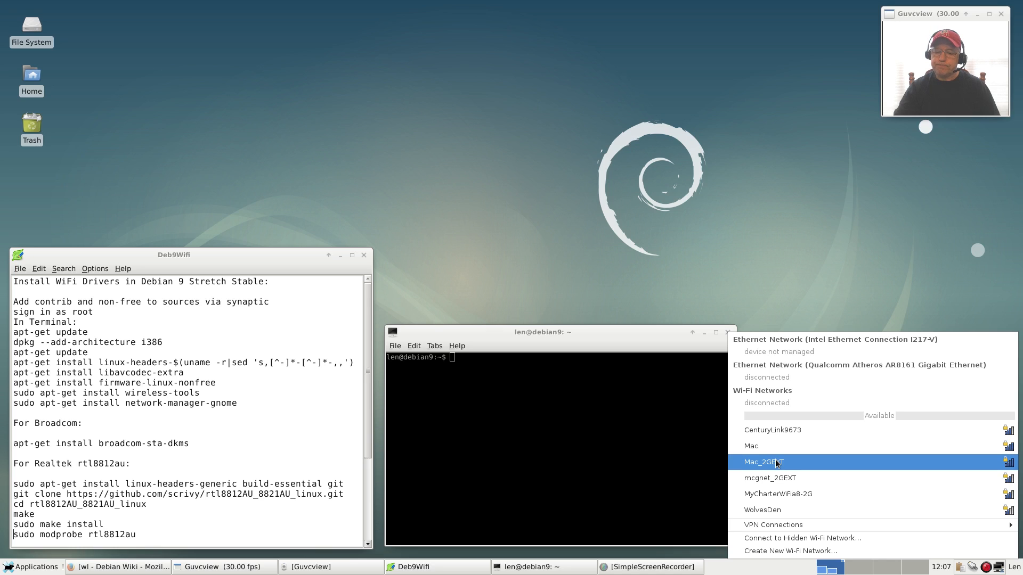
Close the NetworkManager Wi-Fi list by clicking the empty desktop.
left_click(764, 421)
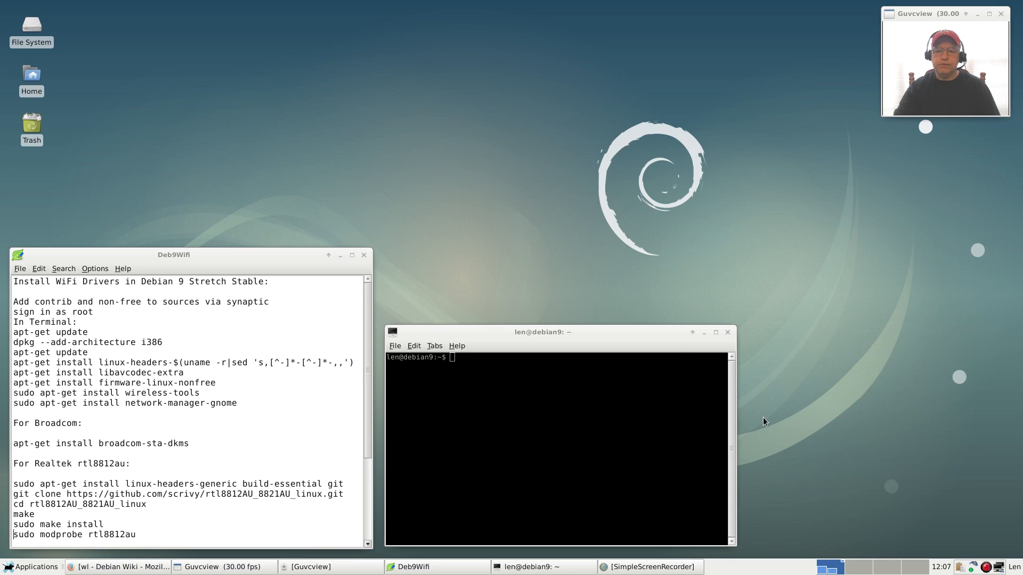
mouse_move(699, 357)
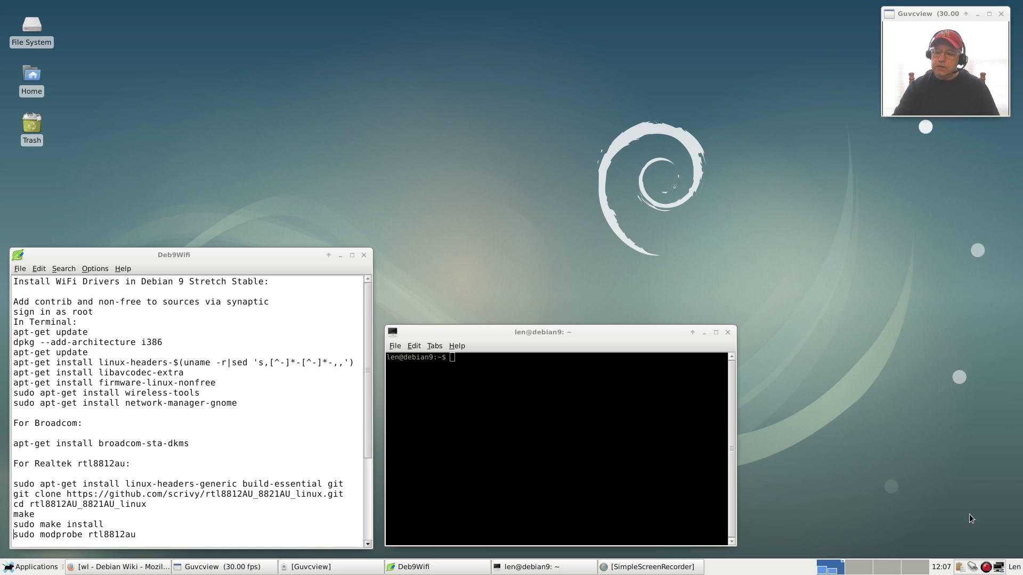
mouse_move(645, 357)
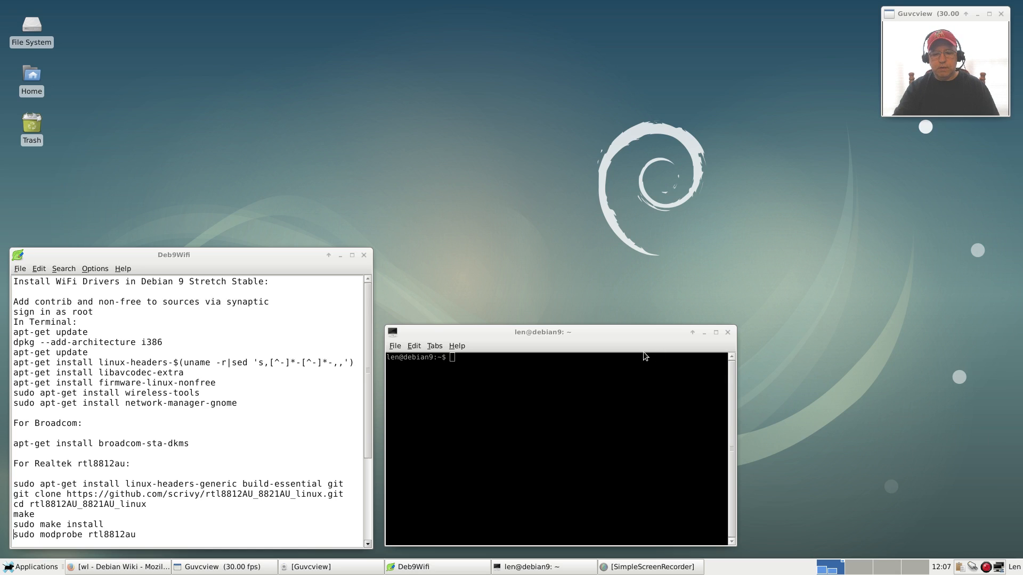
mouse_move(630, 340)
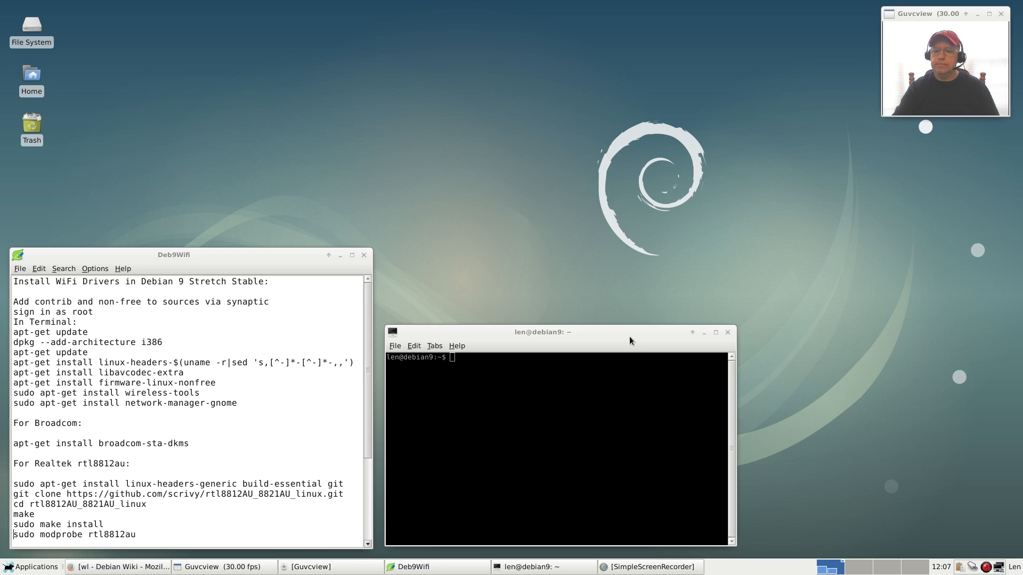
mouse_move(799, 307)
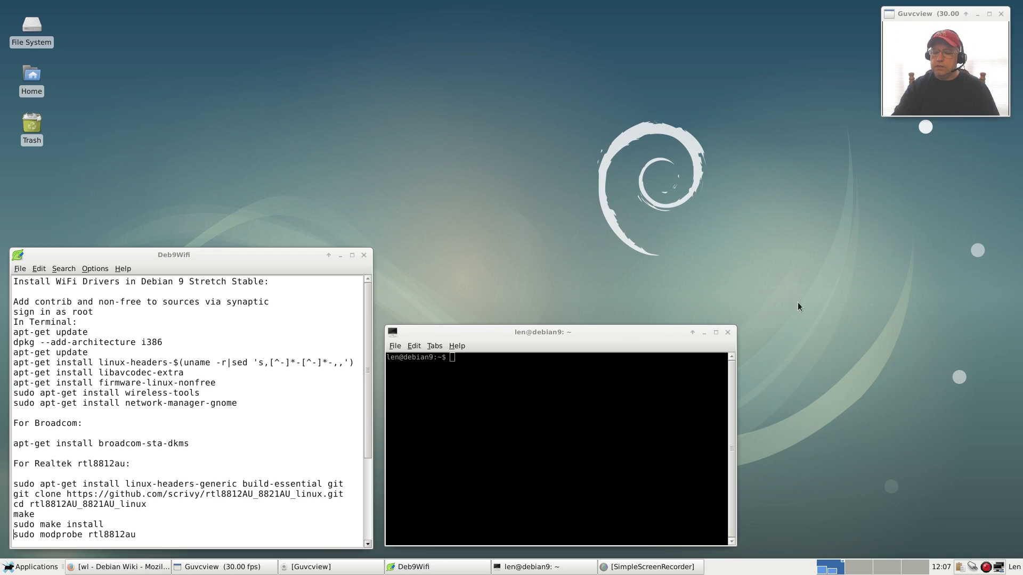
mouse_move(937, 426)
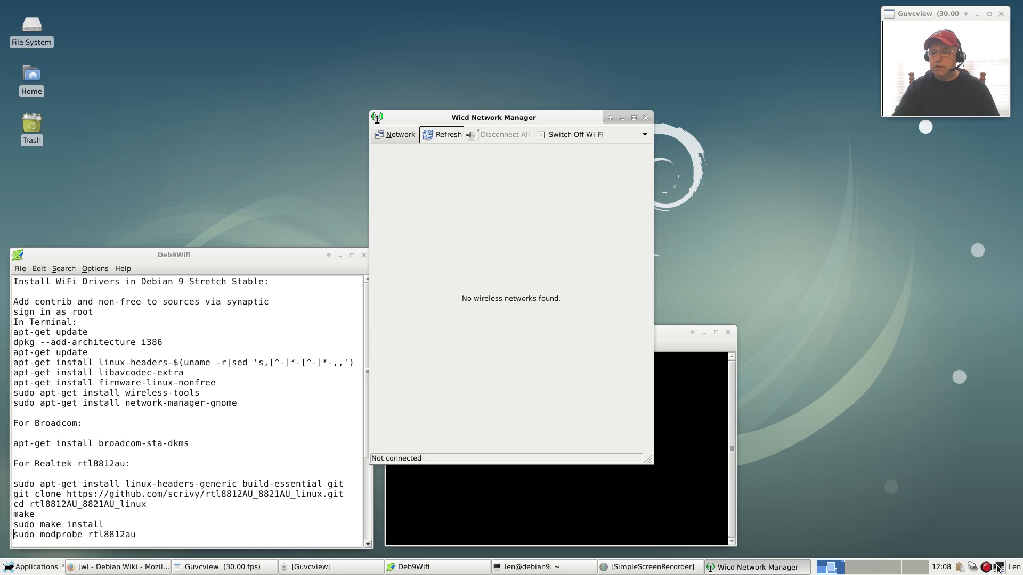
mouse_move(538, 200)
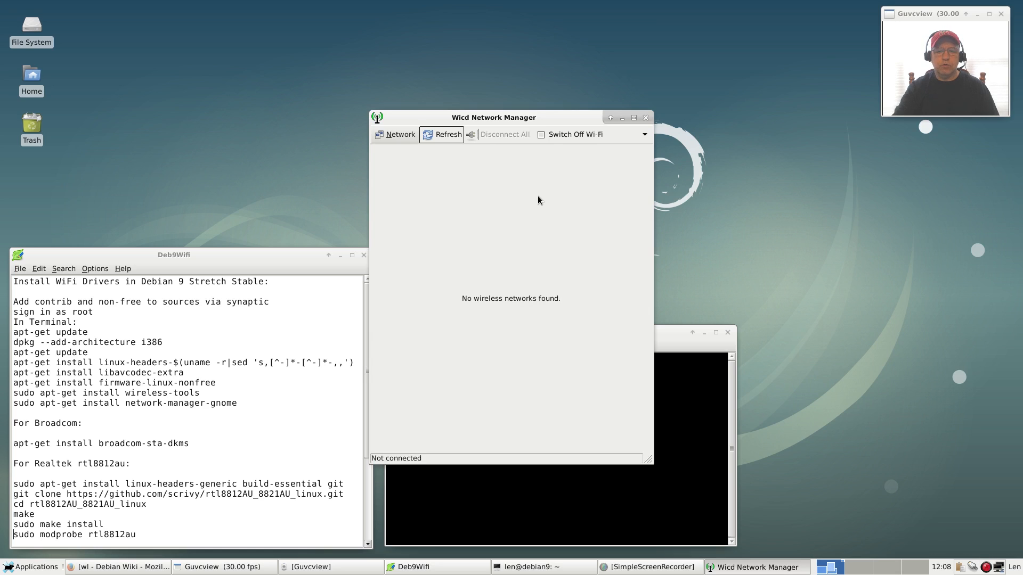
left_click(645, 117)
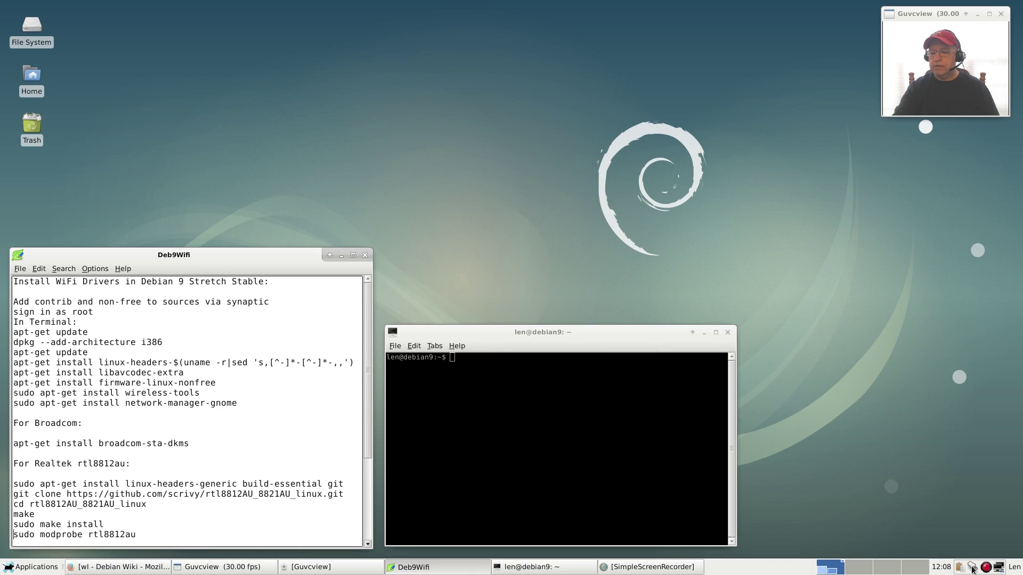
Drag the terminal window upward beside the Deb9Wifi notes.
left_click(973, 567)
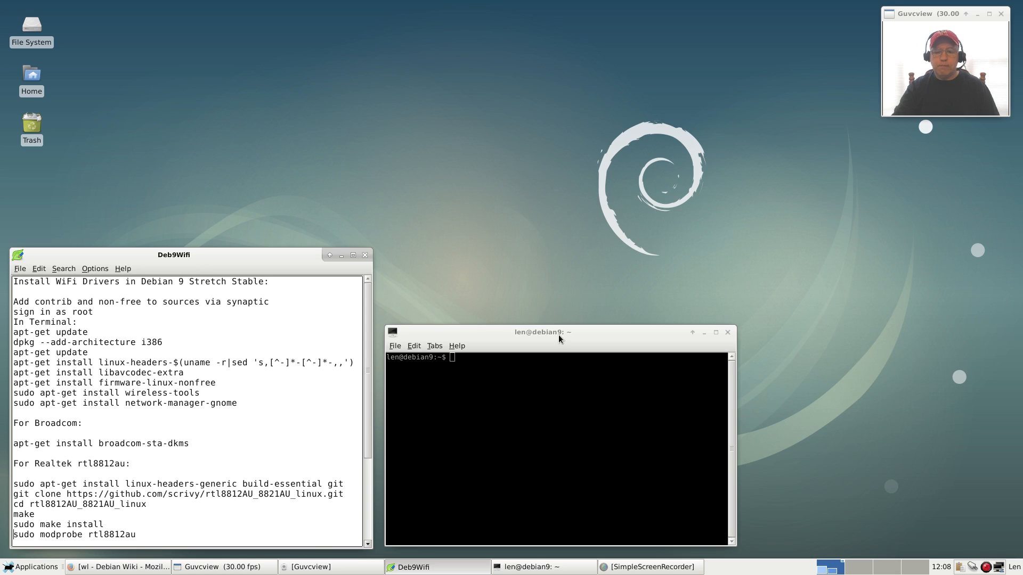
left_click_drag(544, 331, 548, 259)
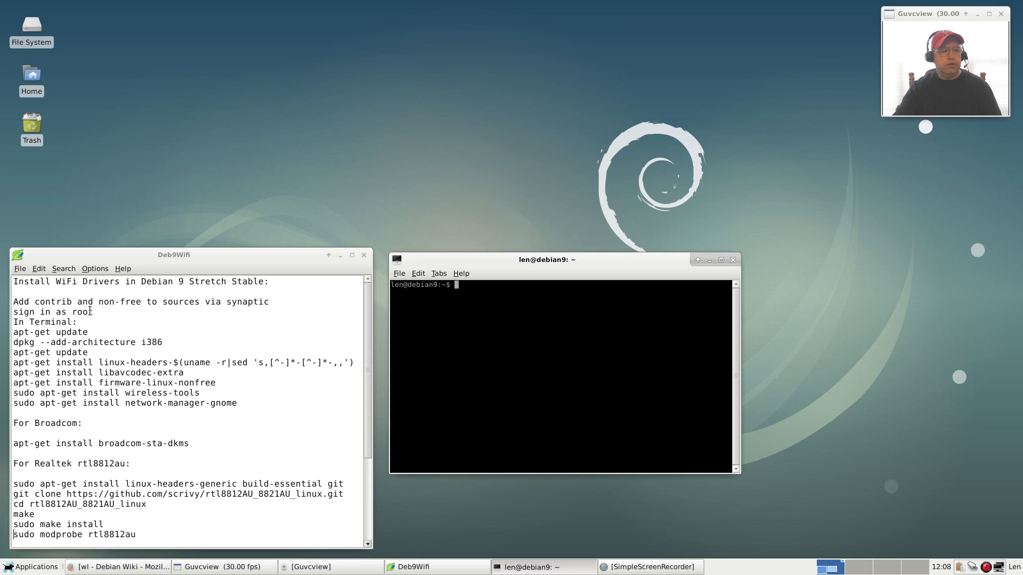
mouse_move(162, 308)
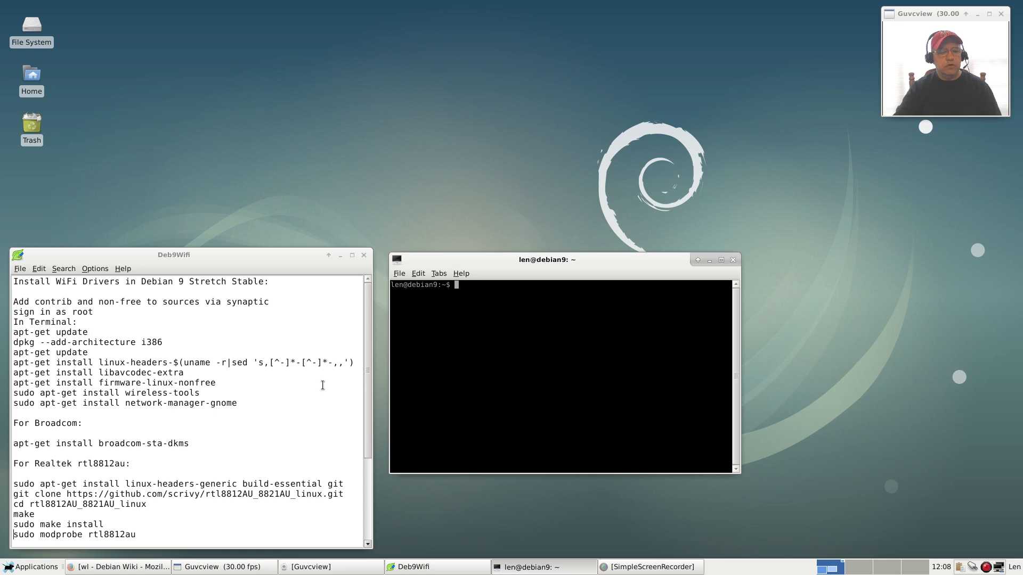
mouse_move(106, 362)
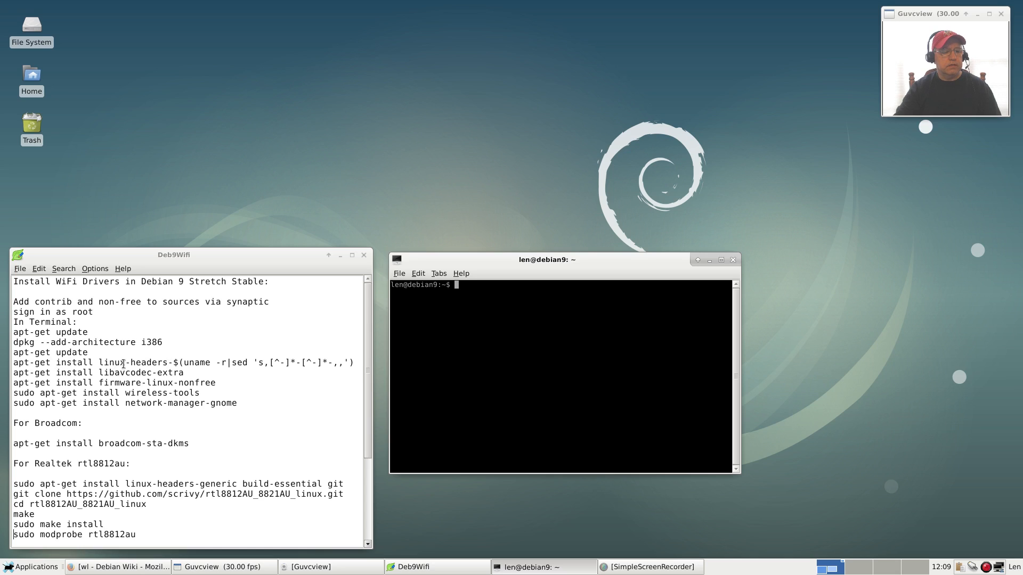
mouse_move(333, 364)
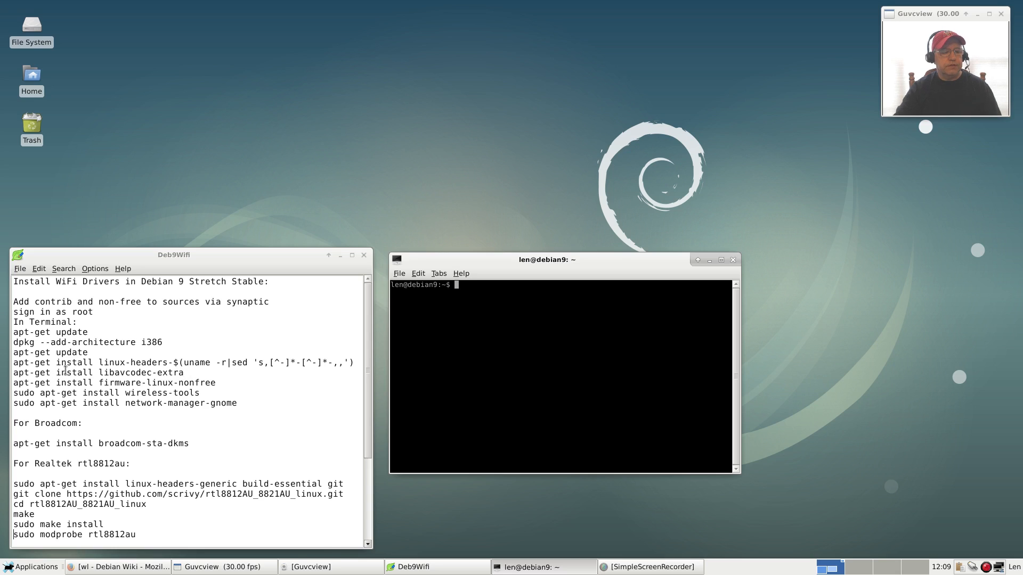
mouse_move(184, 387)
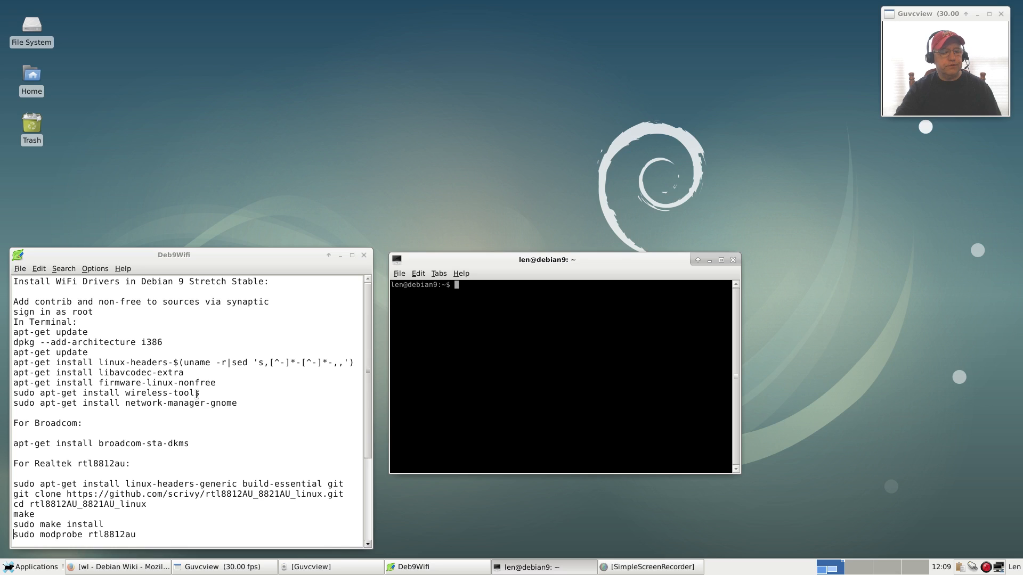
mouse_move(156, 408)
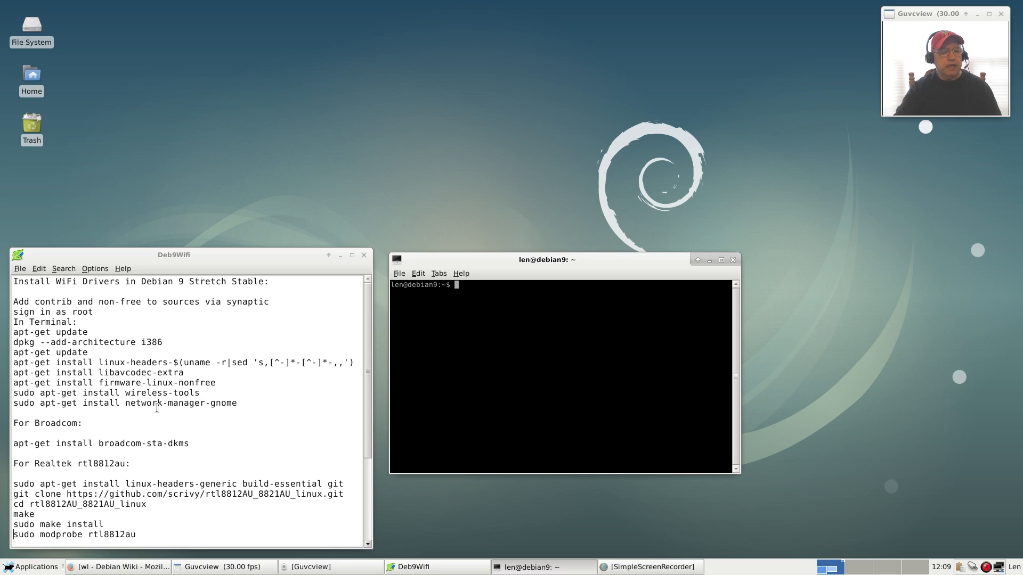
mouse_move(242, 403)
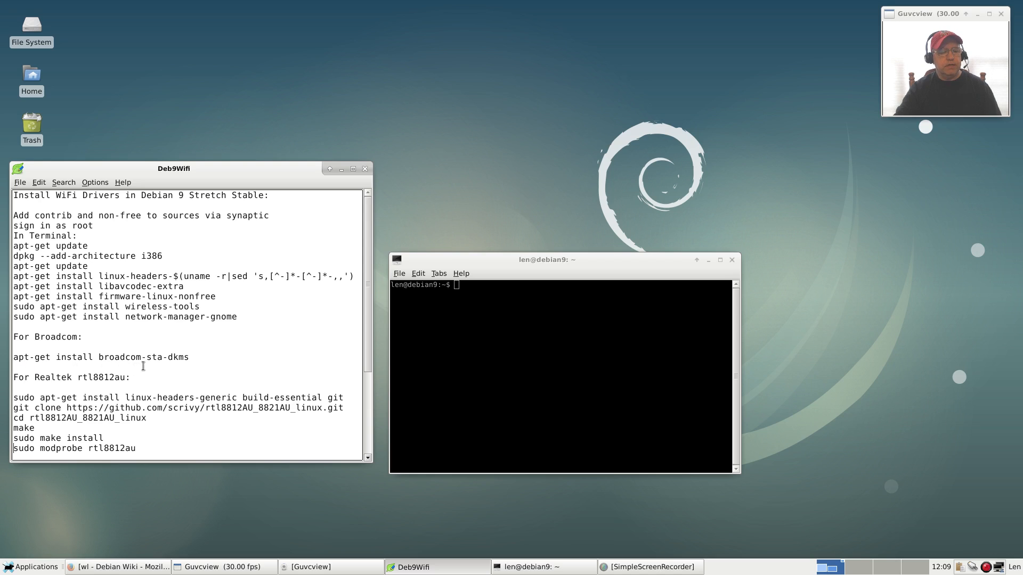
mouse_move(171, 362)
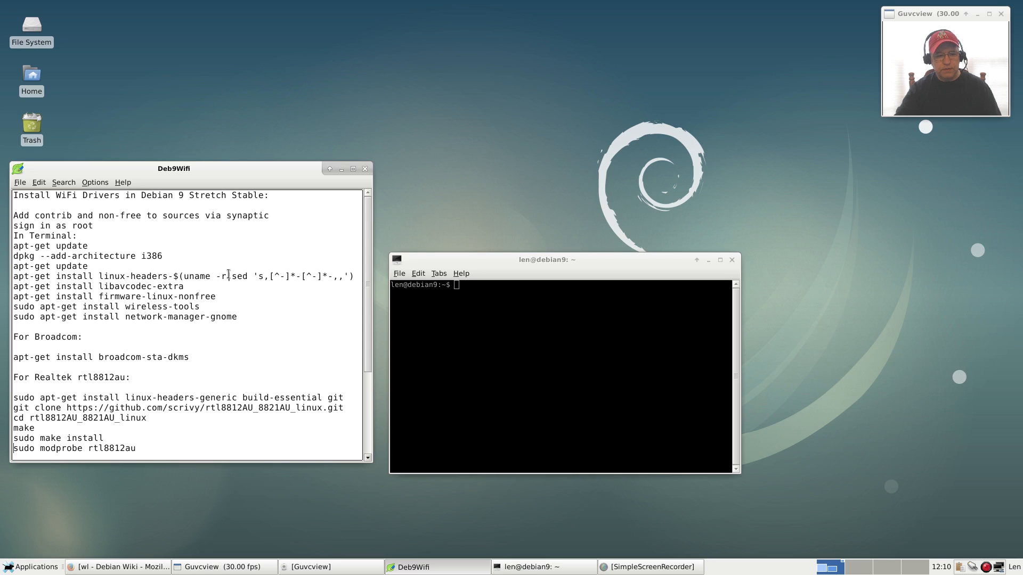
mouse_move(156, 362)
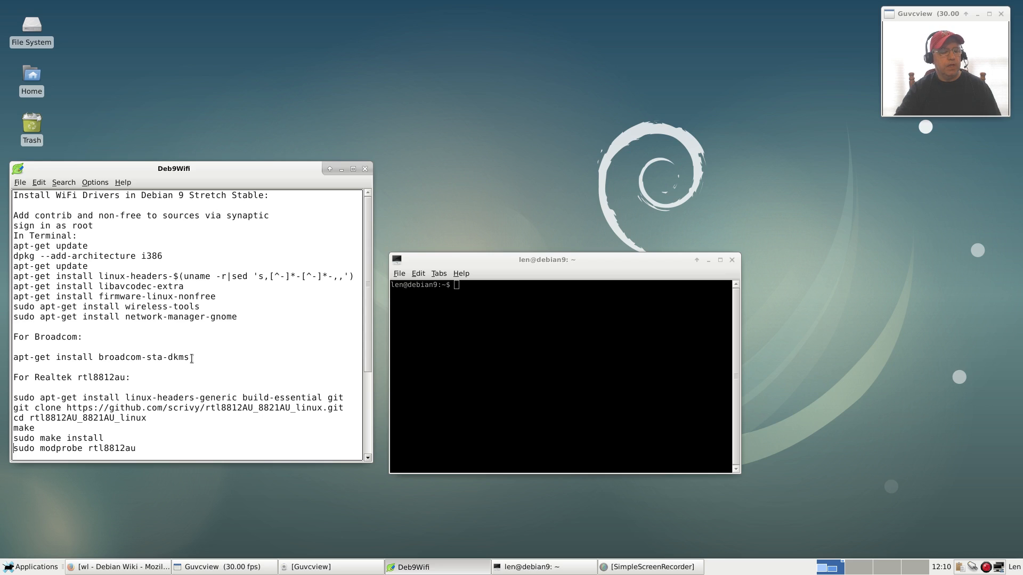
mouse_move(113, 401)
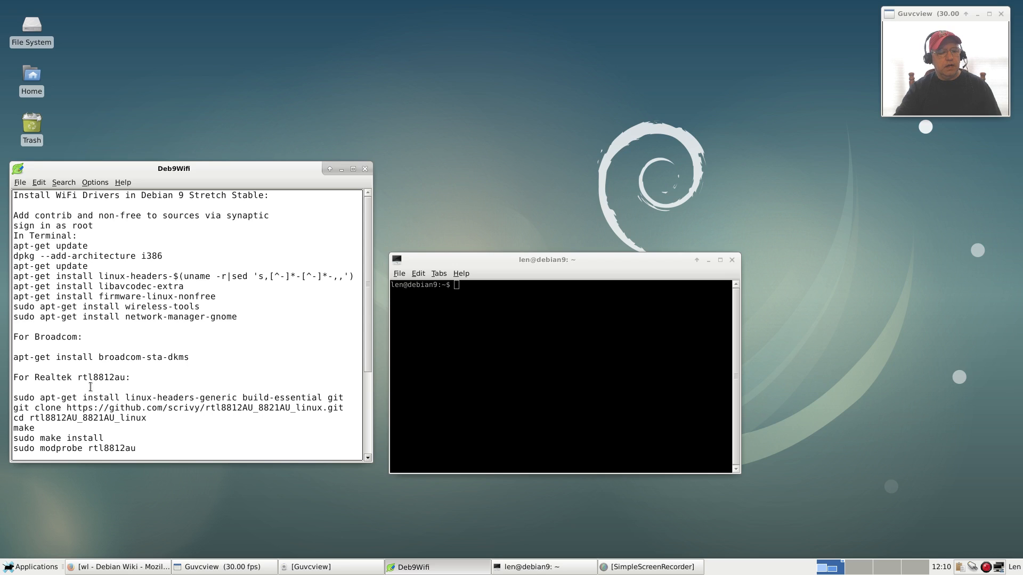
mouse_move(160, 379)
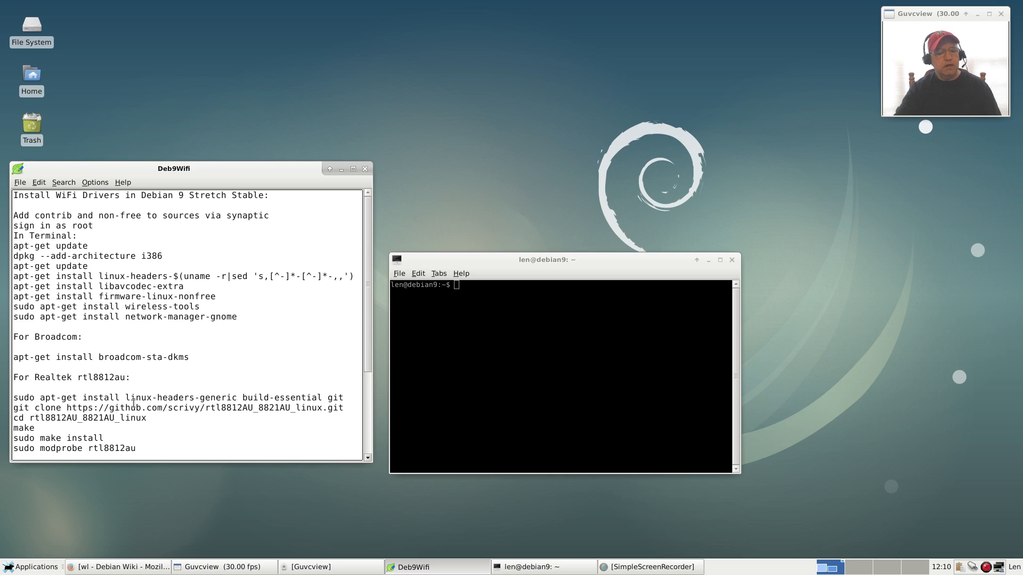
mouse_move(369, 361)
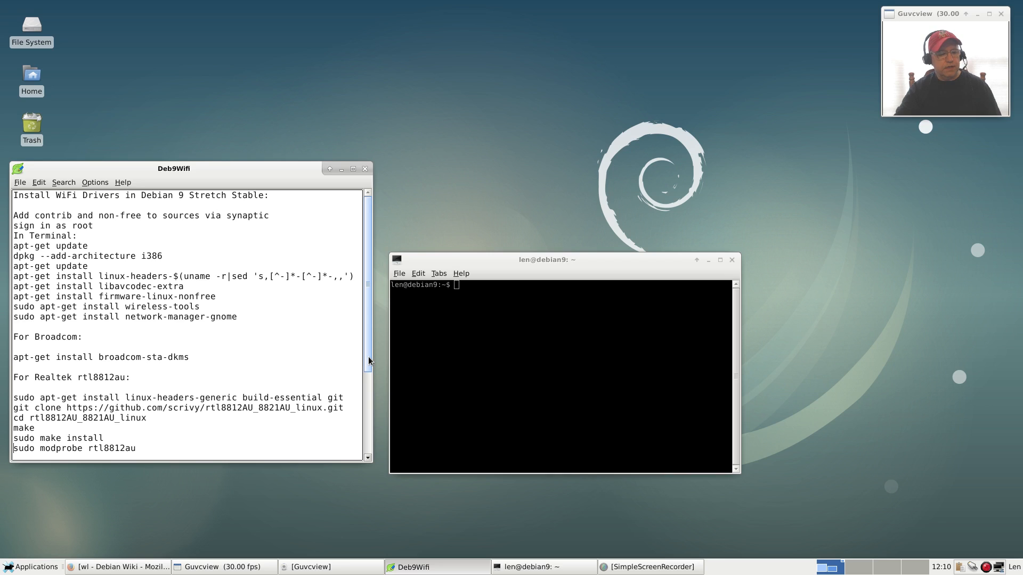
Run su and enter the root password to get a root prompt.
scroll("down", 3)
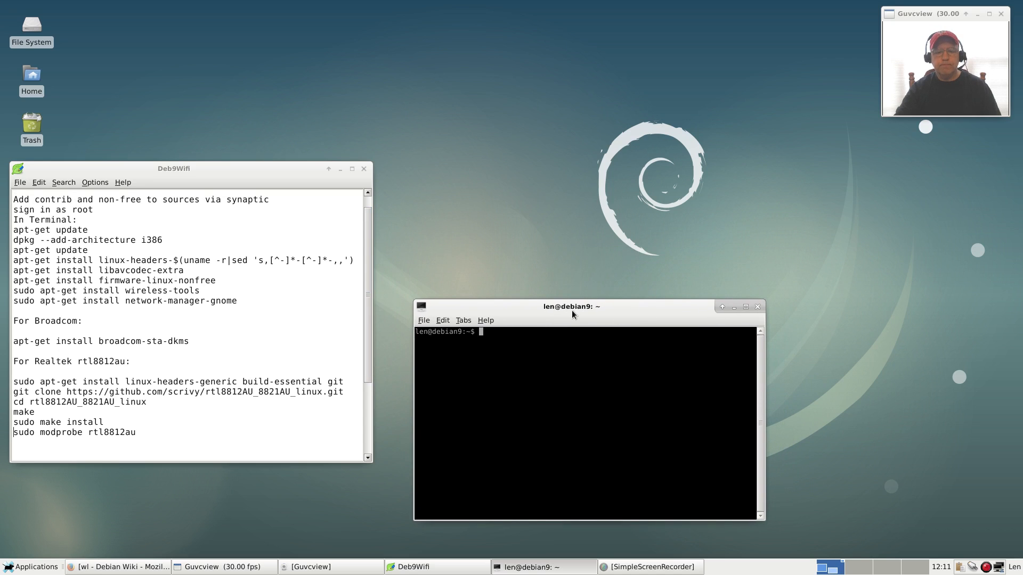
mouse_move(424, 369)
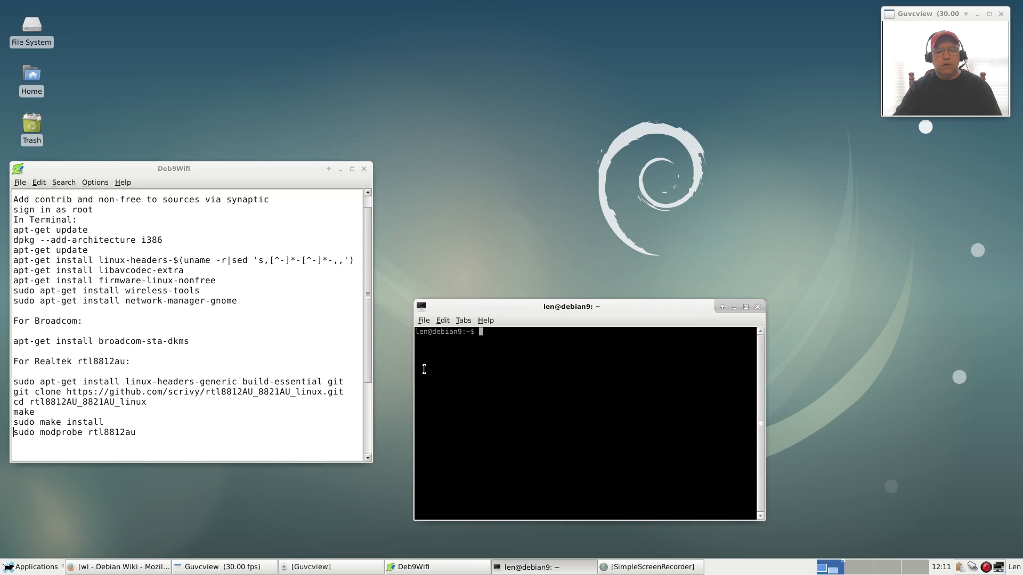
mouse_move(512, 311)
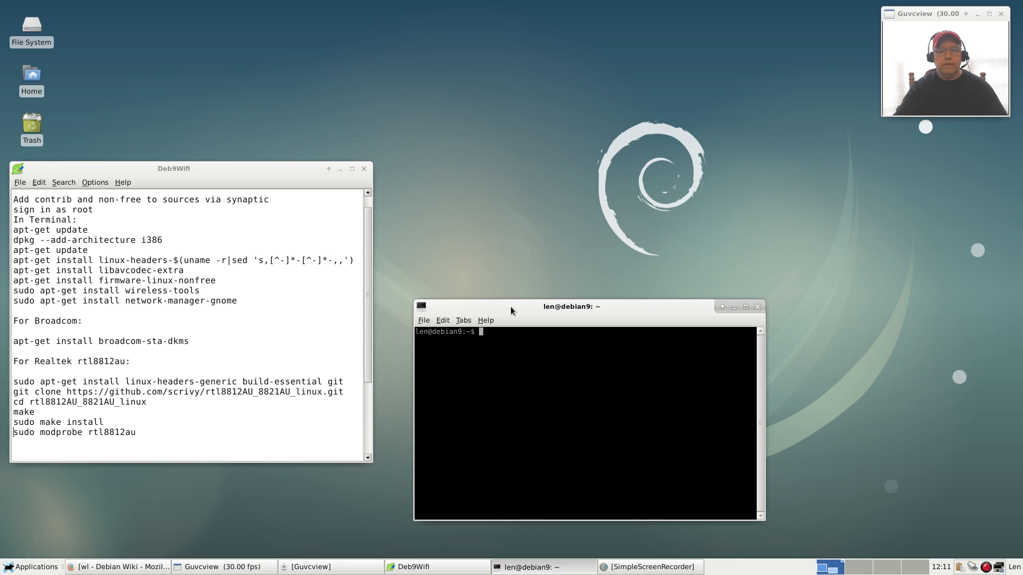
type("su")
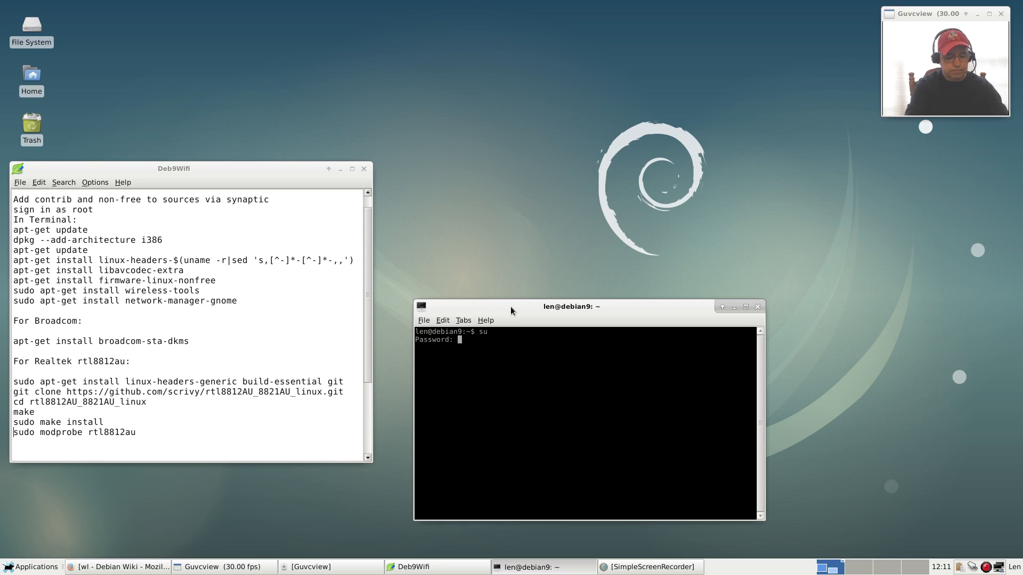
key("Return")
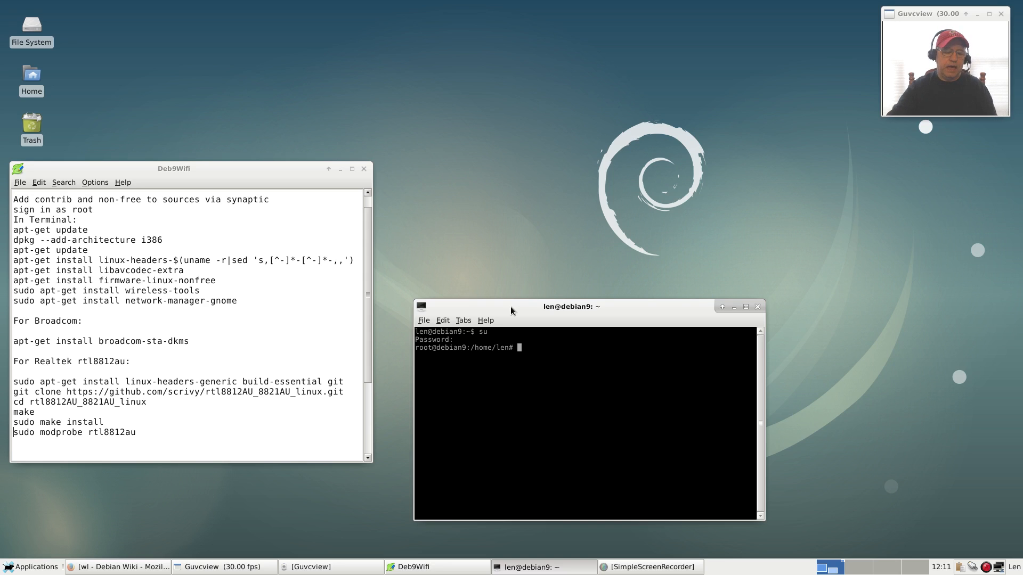
mouse_move(338, 344)
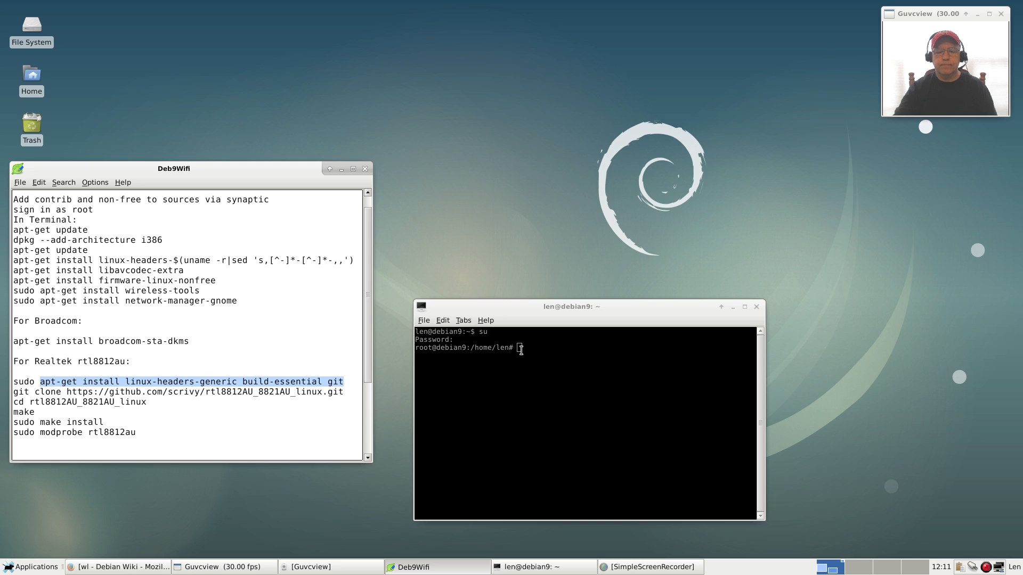
Run apt-get install linux-headers-generic build-essential git as root.
type("apt-get install linux-headers-generic build-essential git")
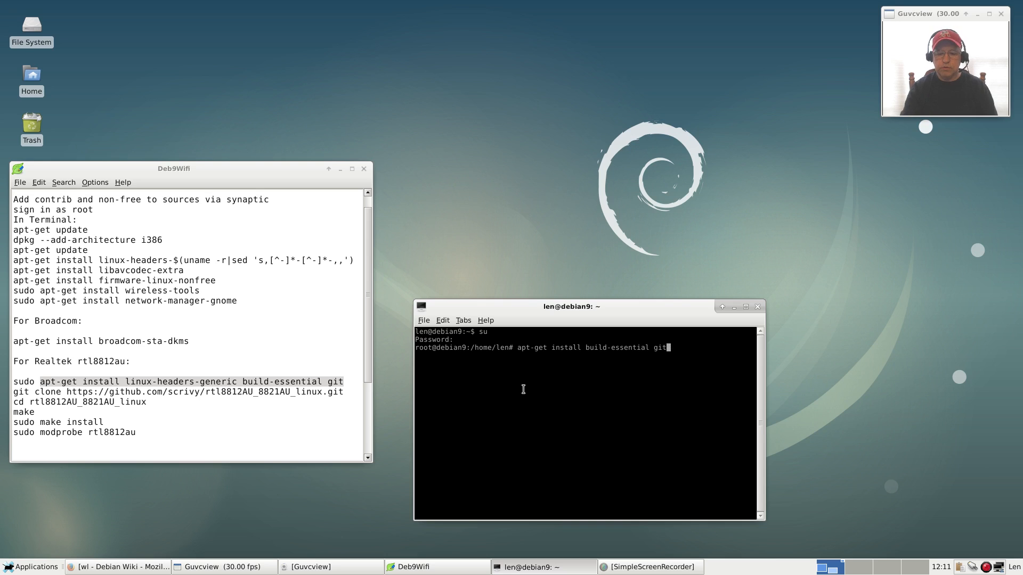
key("Return")
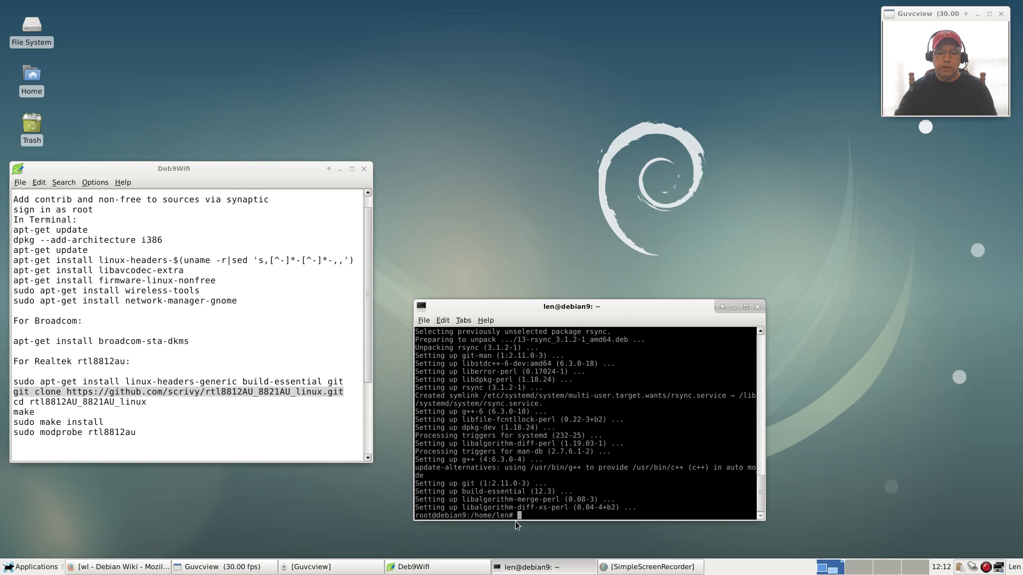
Clone scrivy/rtl8812AU_8821AU_linux from GitHub and cd into rtl8812AU_8821AU_linux.
type("git clone https://github.com/scrivy/rtl8812AU_8821AU_linux.git")
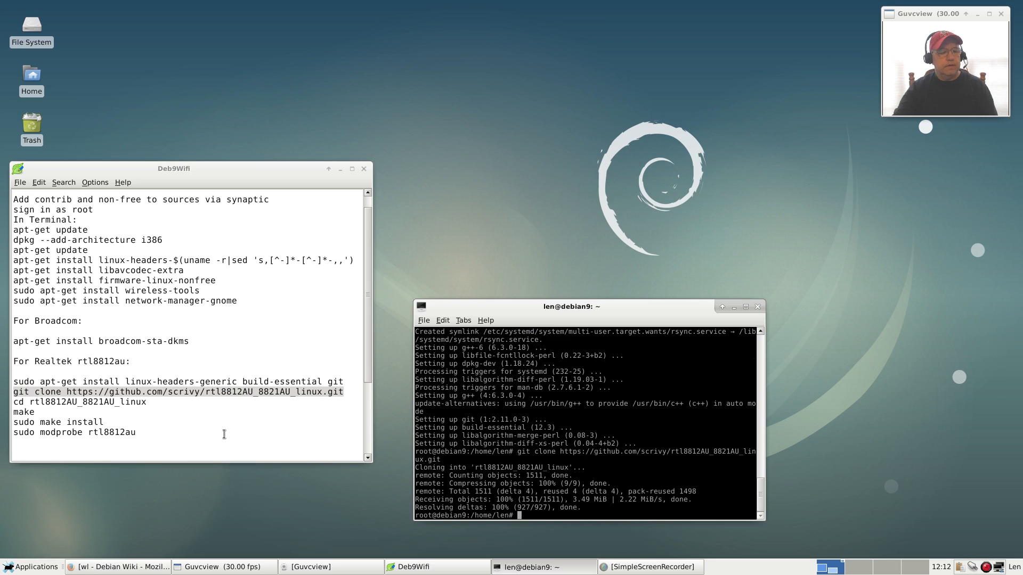
left_click(141, 402)
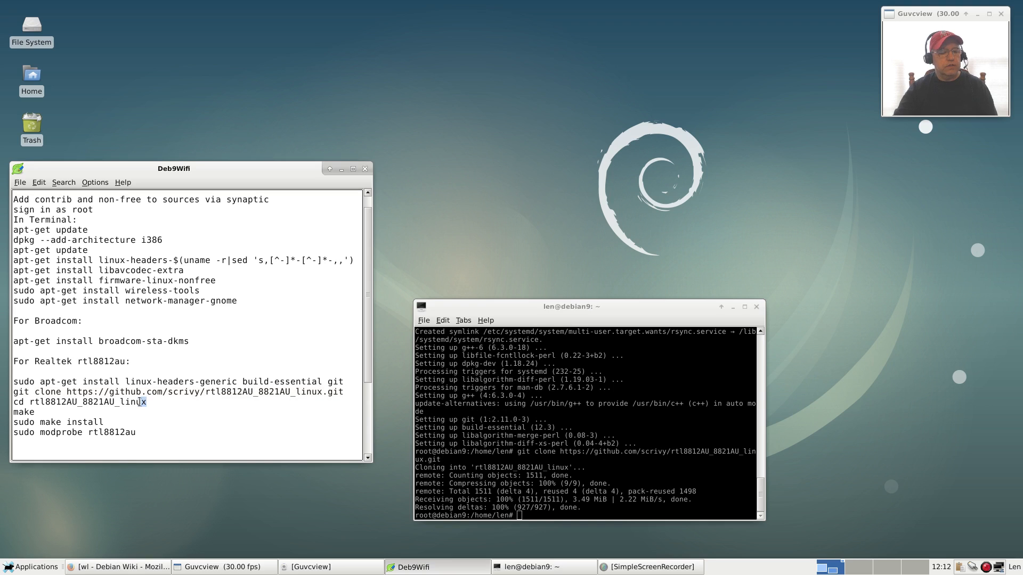
triple_click(78, 402)
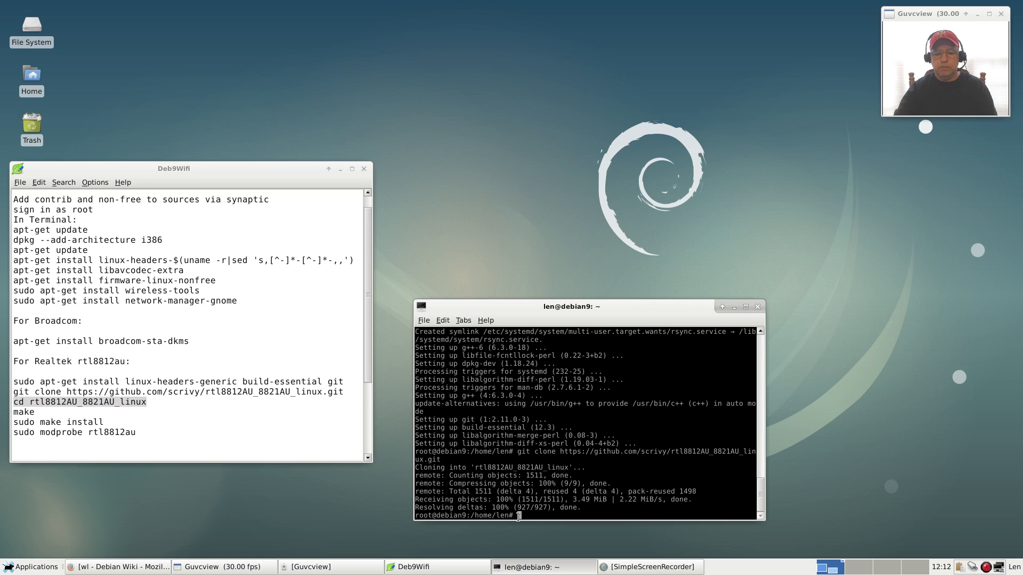
type("cd rtl8812AU_8821AU_linux")
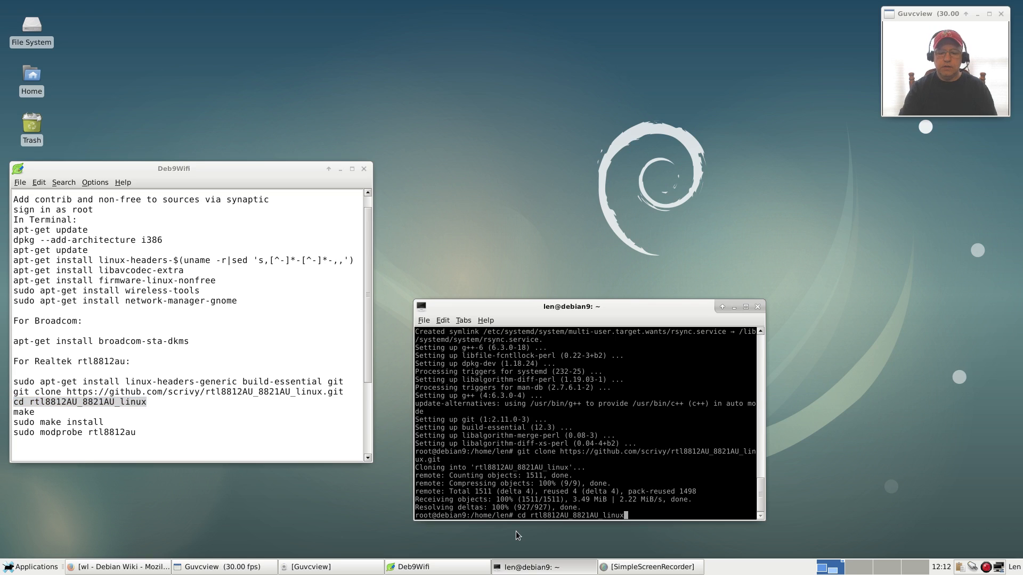
key("Return")
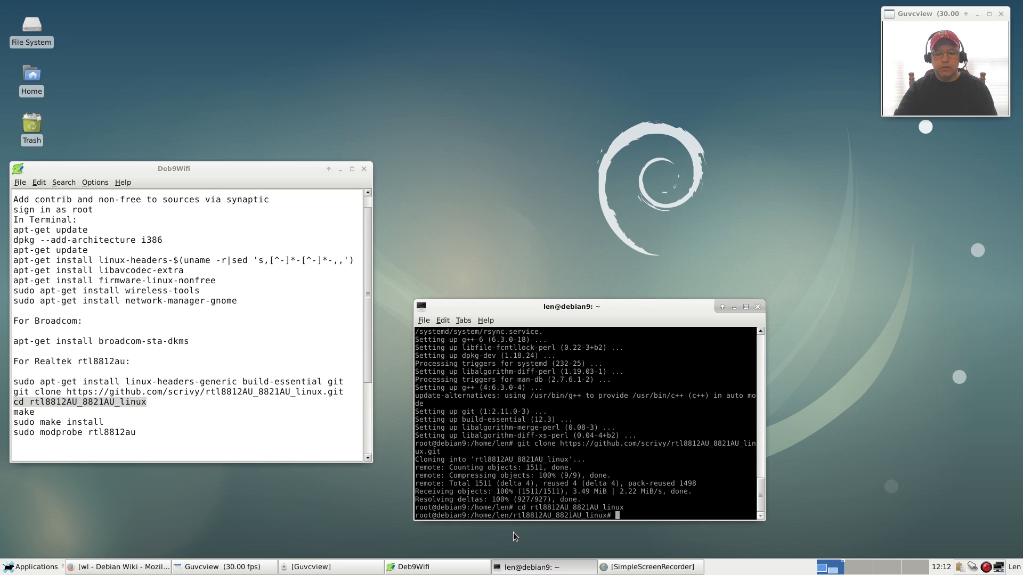
mouse_move(561, 316)
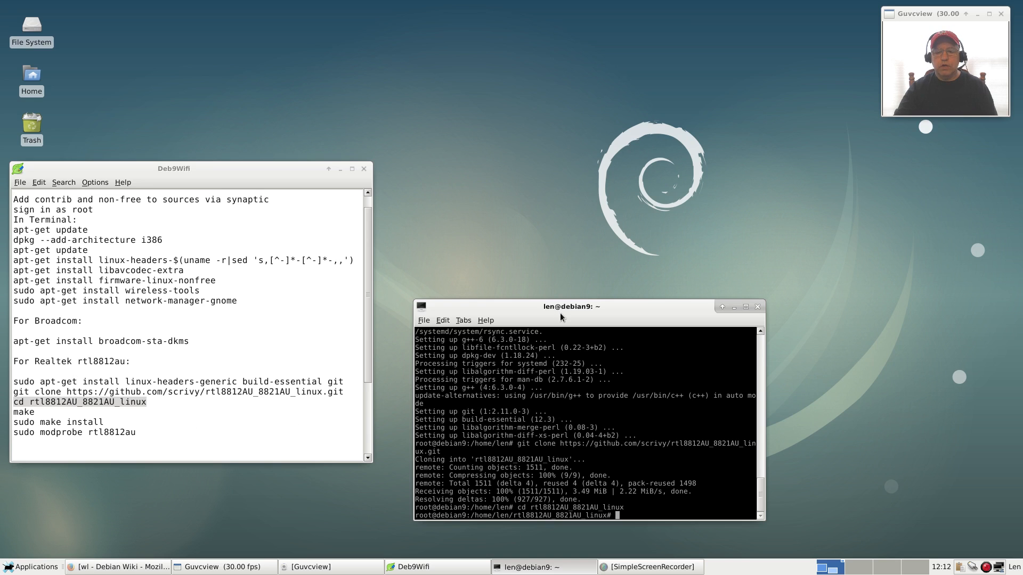
Run make, make install and modprobe rtl8812au, then close the Deb9Wifi notes.
type("mak")
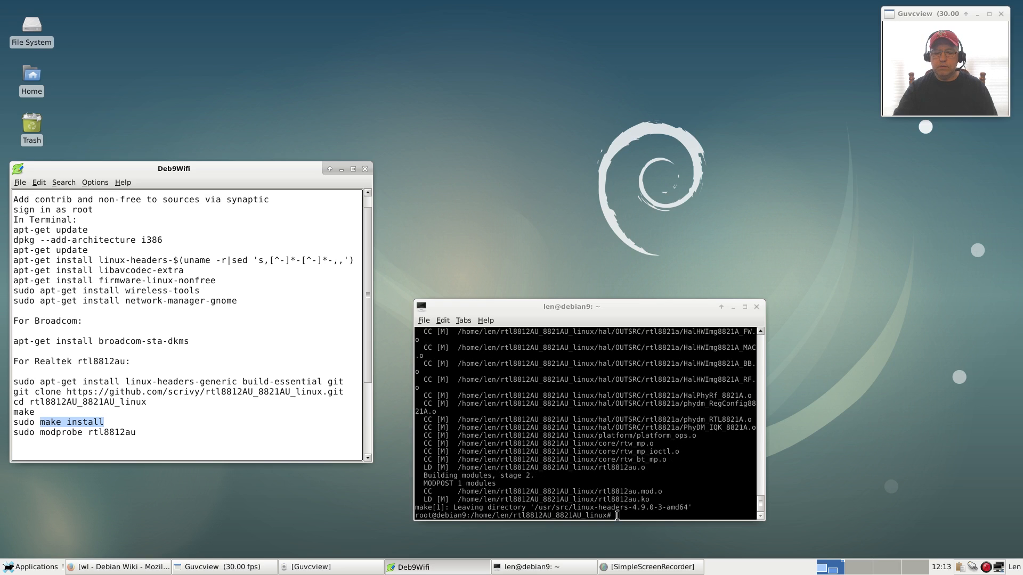
type("make install")
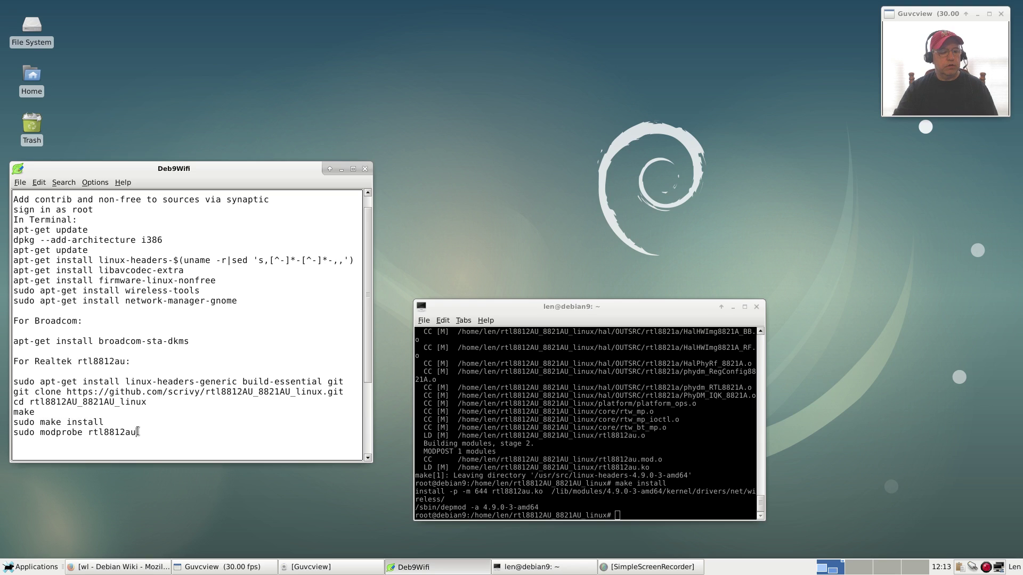
double_click(60, 432)
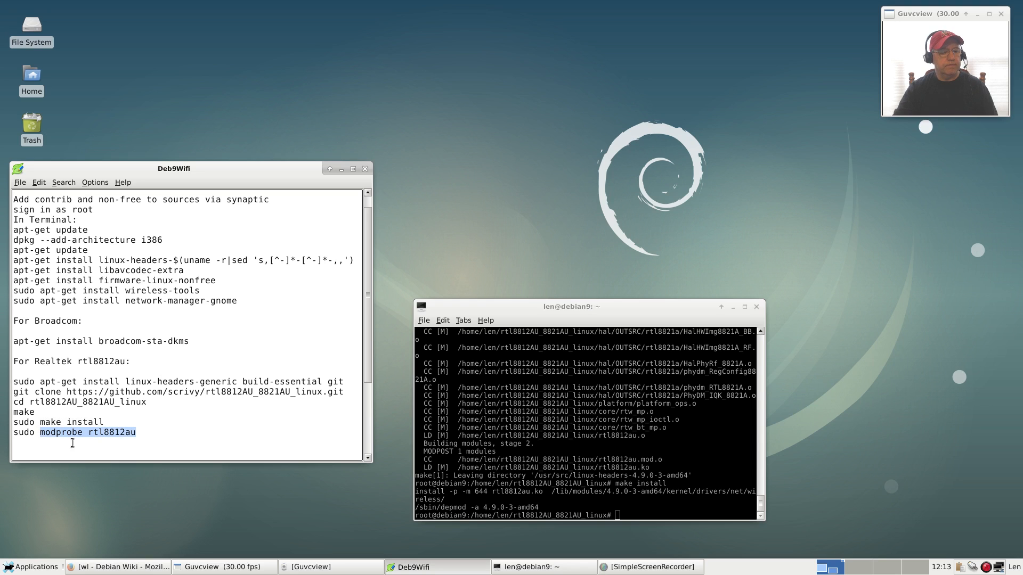
mouse_move(617, 515)
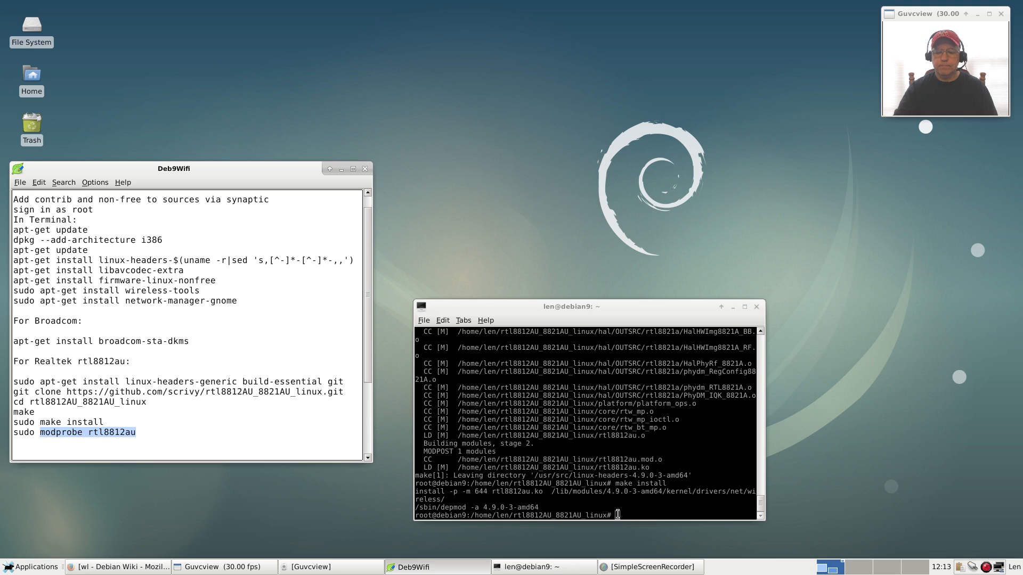
type("modprobe rtl8812au")
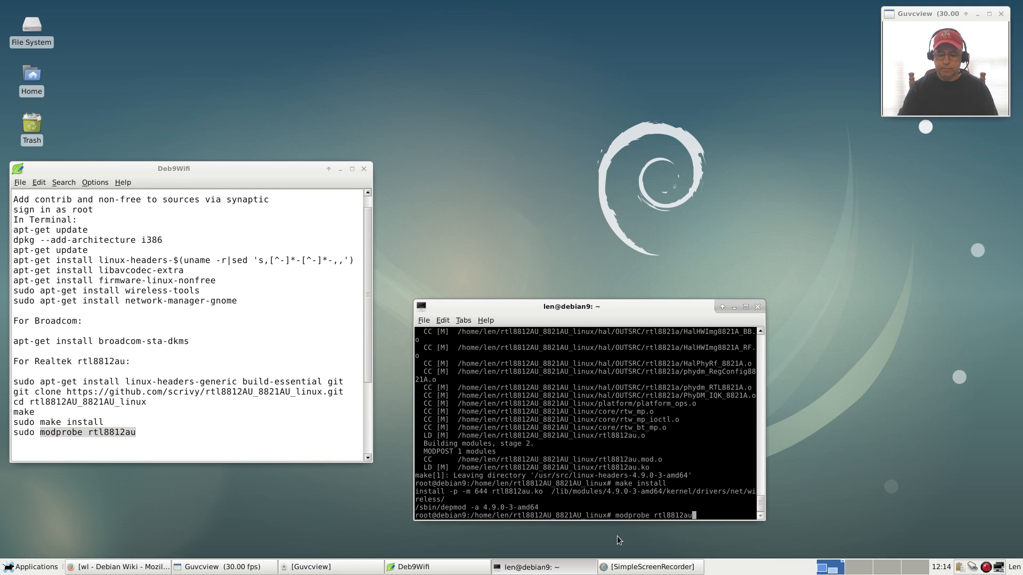
key("Return")
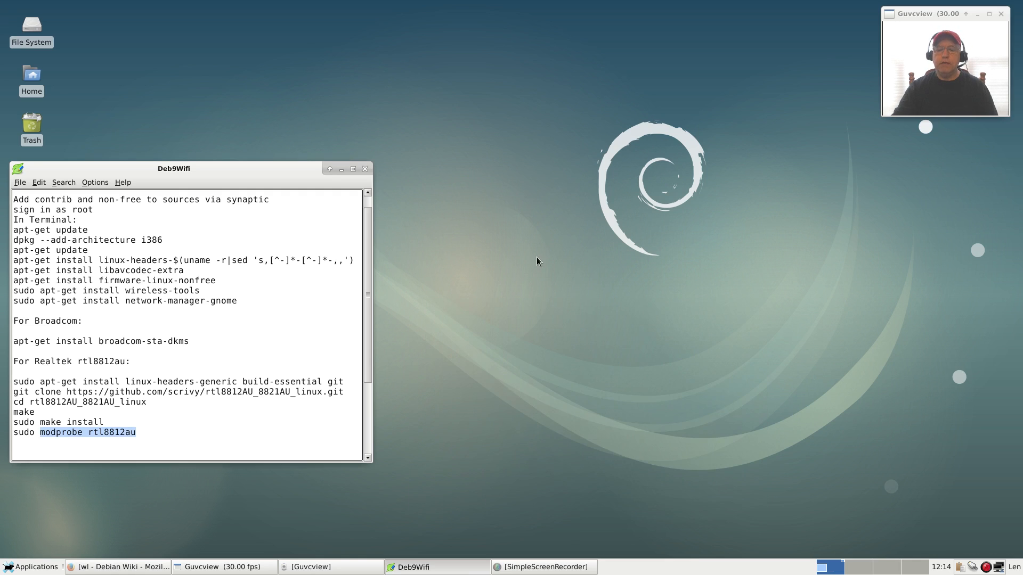
left_click(365, 168)
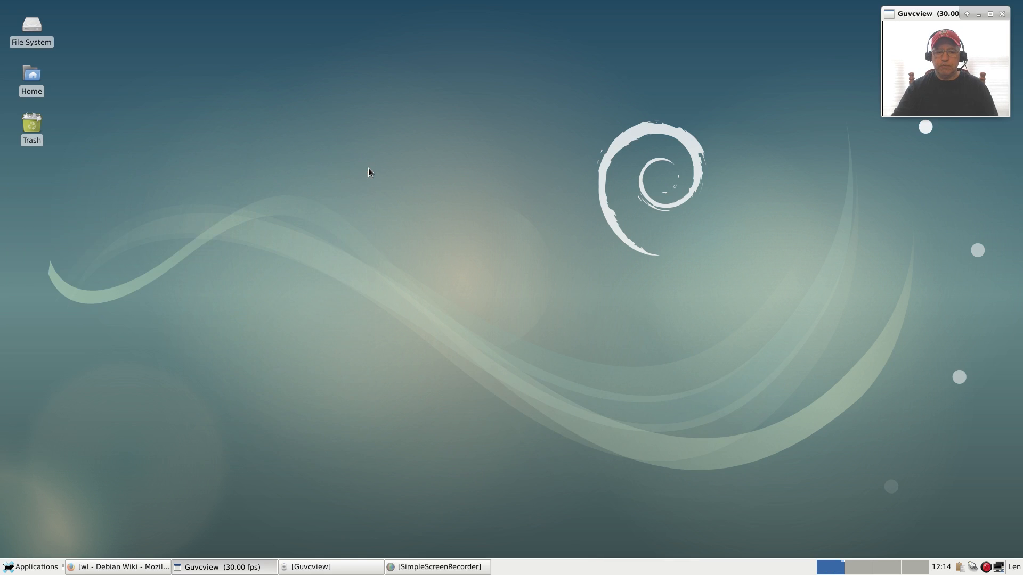
mouse_move(527, 287)
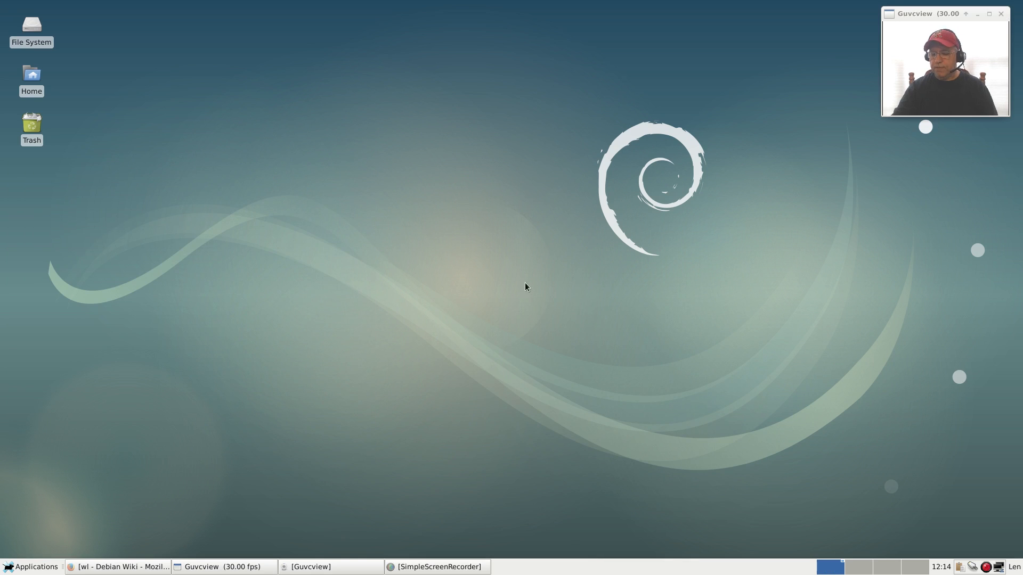
mouse_move(494, 303)
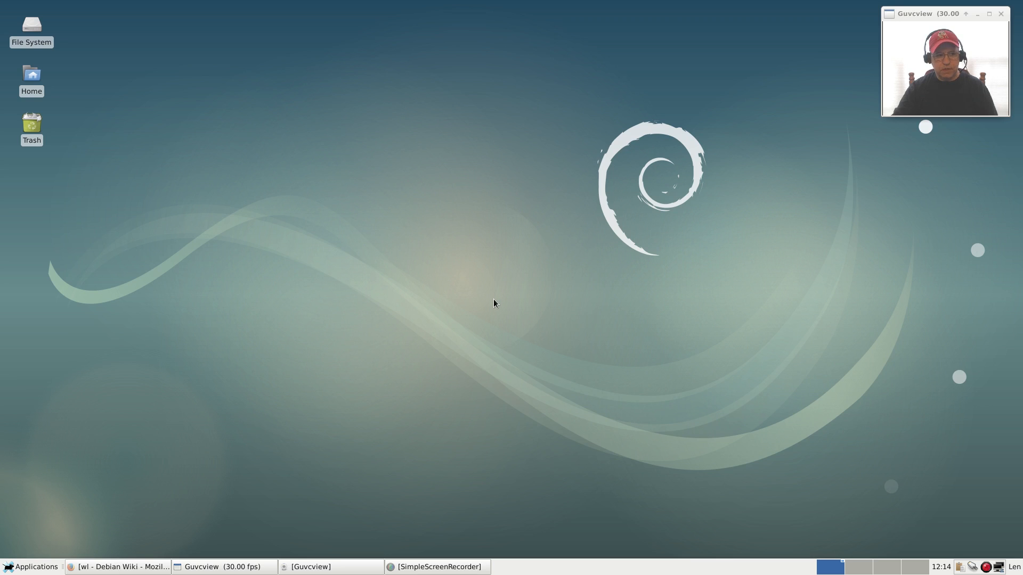
mouse_move(851, 385)
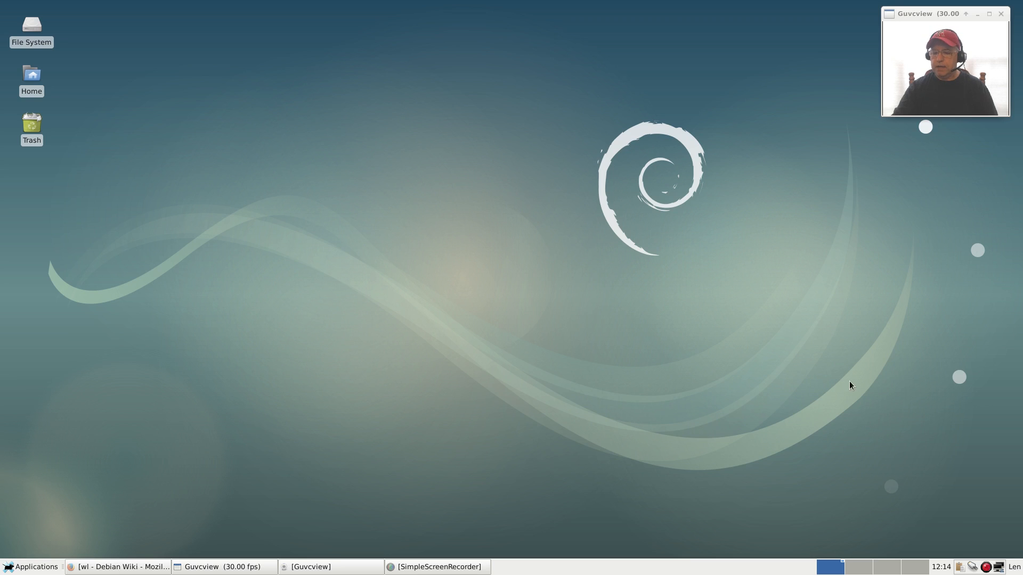
mouse_move(442, 419)
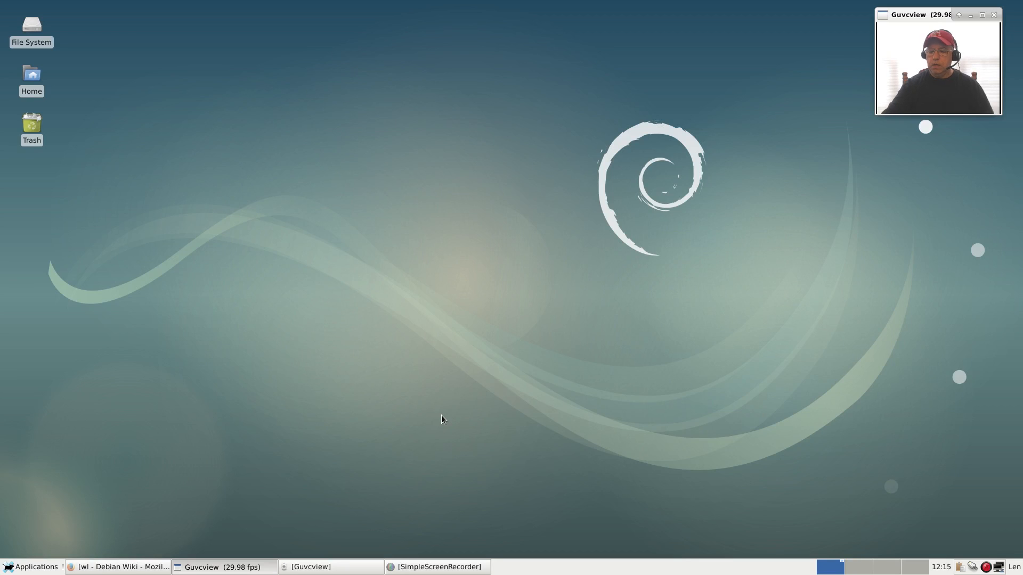
mouse_move(4, 177)
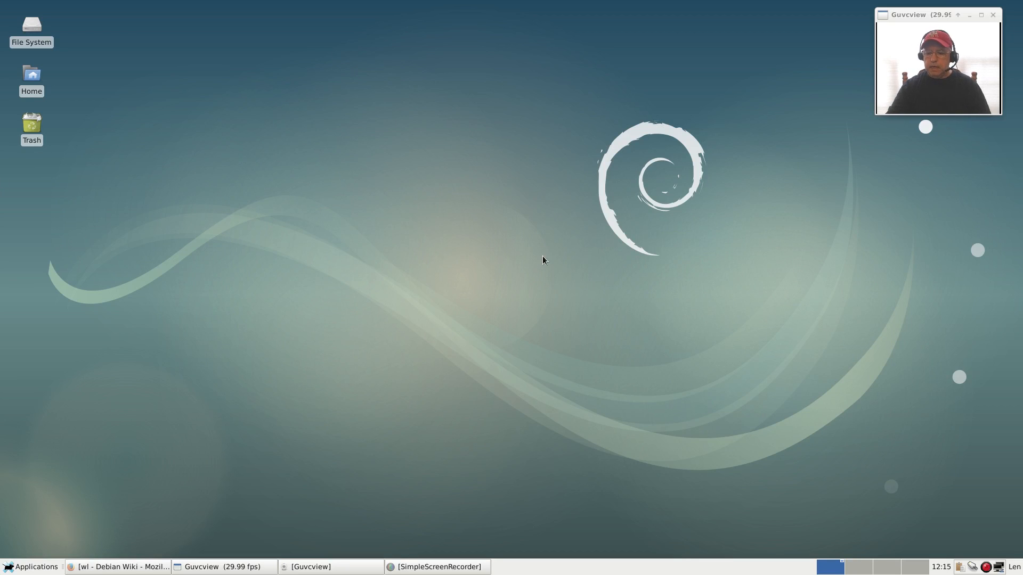
mouse_move(886, 448)
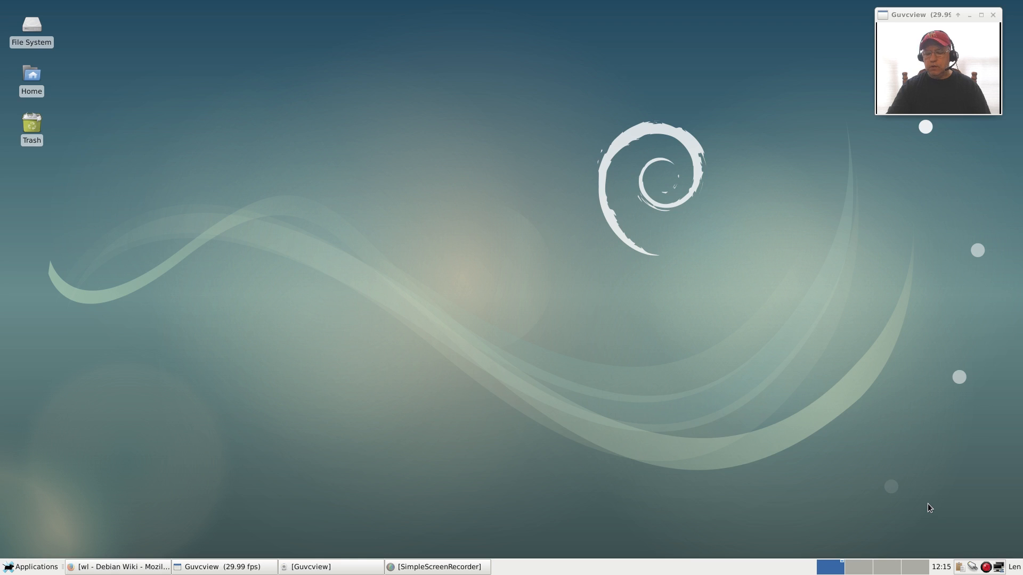
mouse_move(1001, 563)
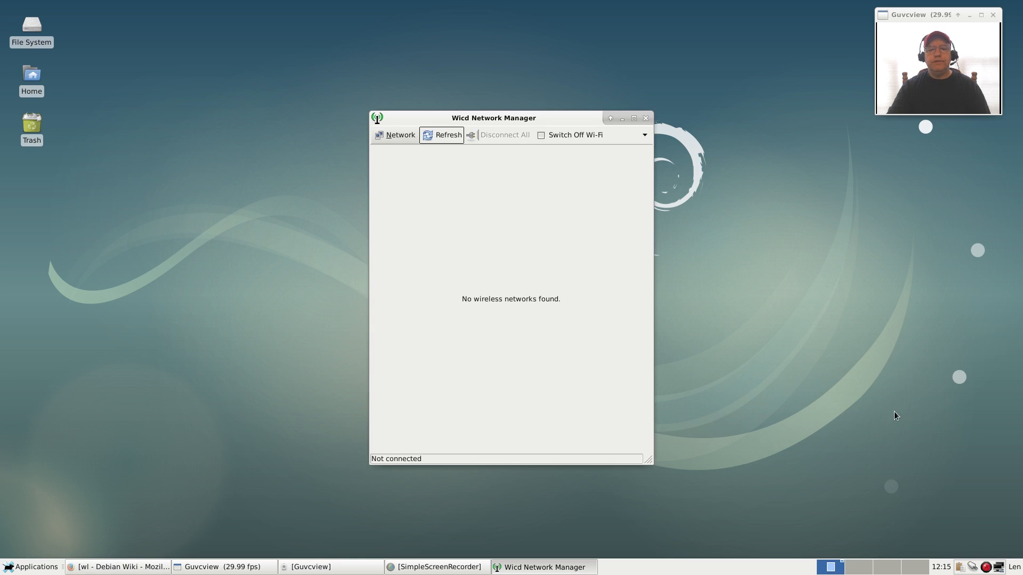
mouse_move(511, 291)
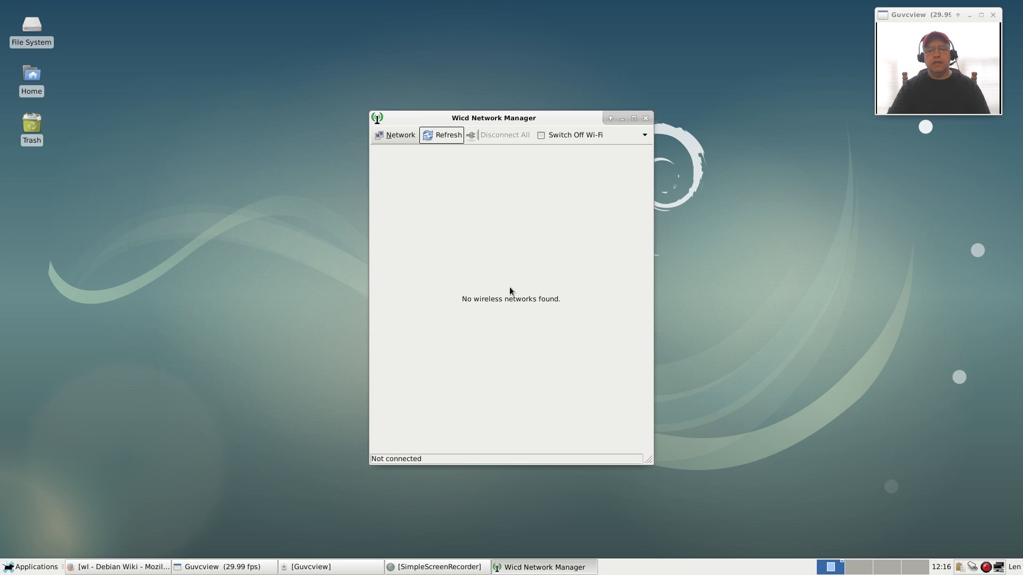
mouse_move(616, 162)
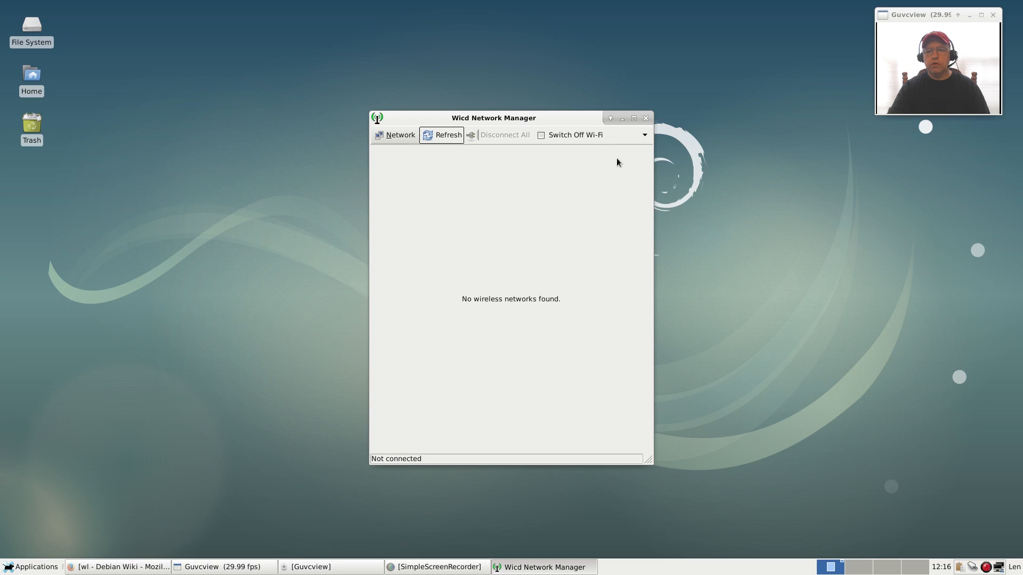
Close the Wicd Network Manager window showing no wireless networks.
left_click(645, 118)
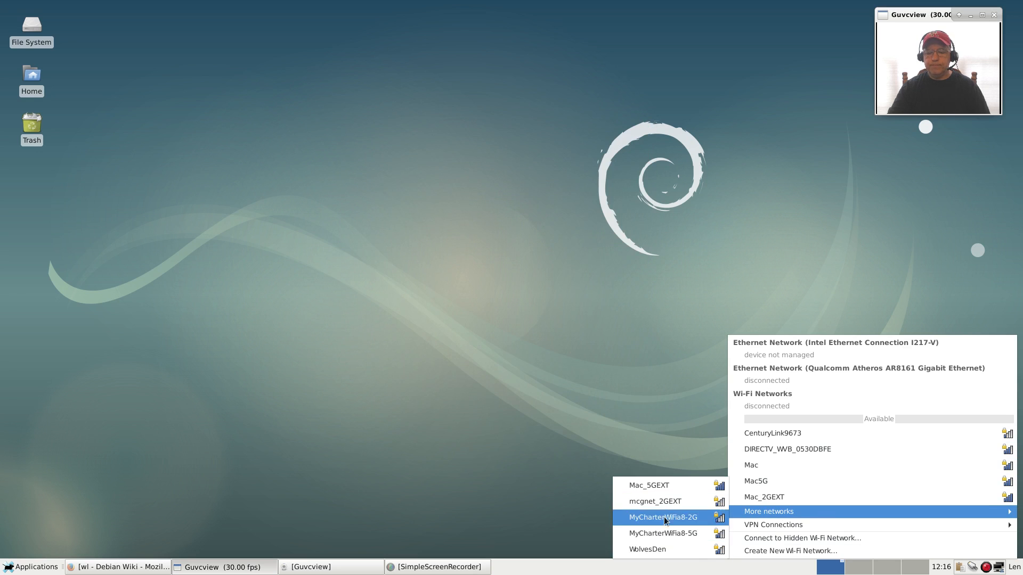
Join the Mac_5GEXT Wi-Fi network by entering its password.
left_click(646, 485)
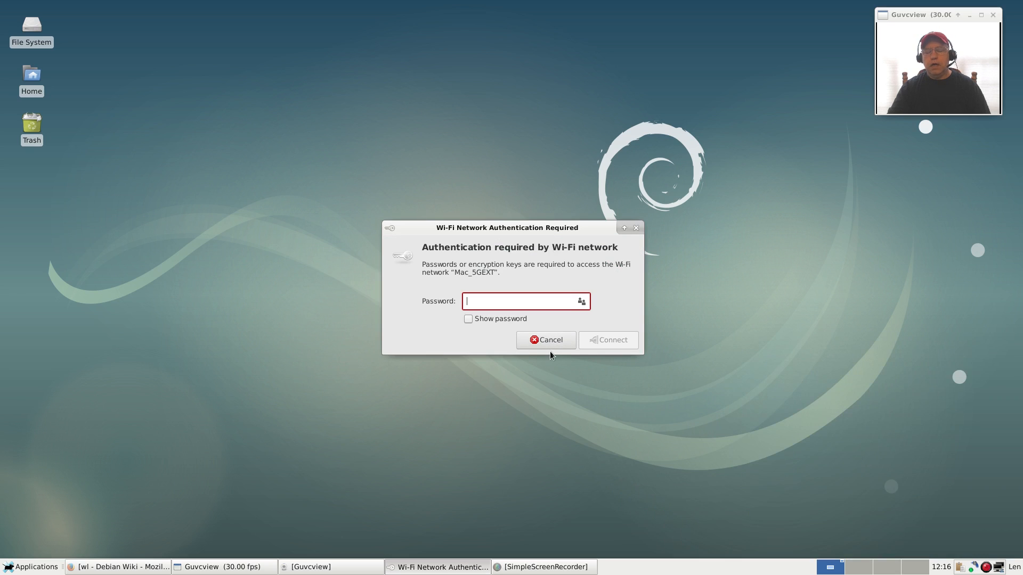
mouse_move(745, 432)
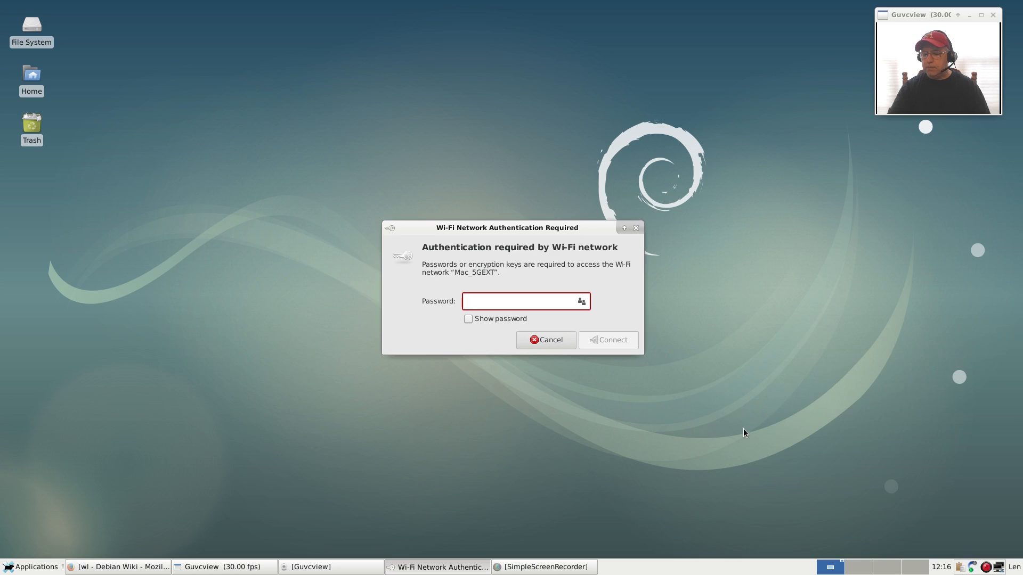
left_click(516, 300)
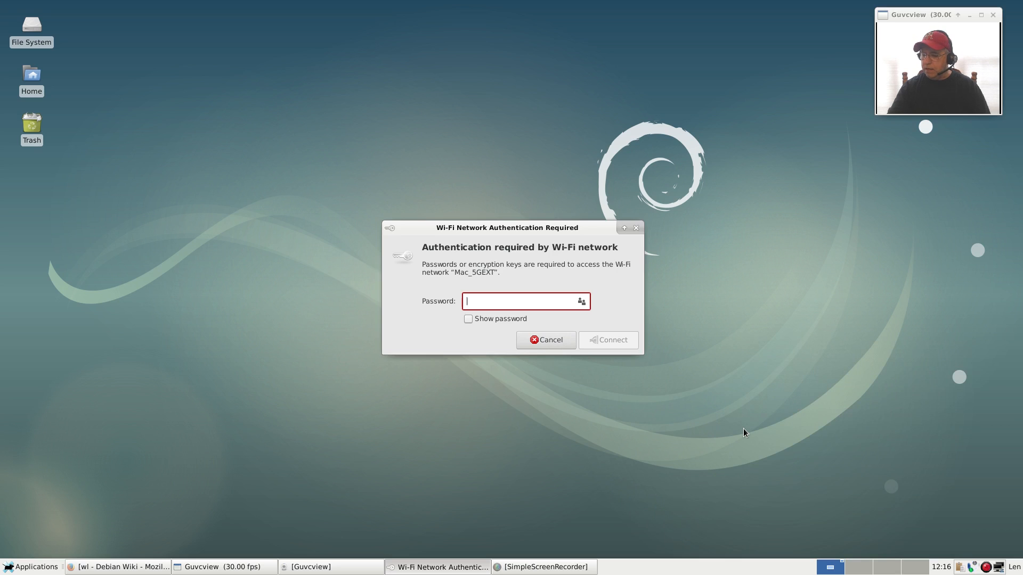
mouse_move(506, 303)
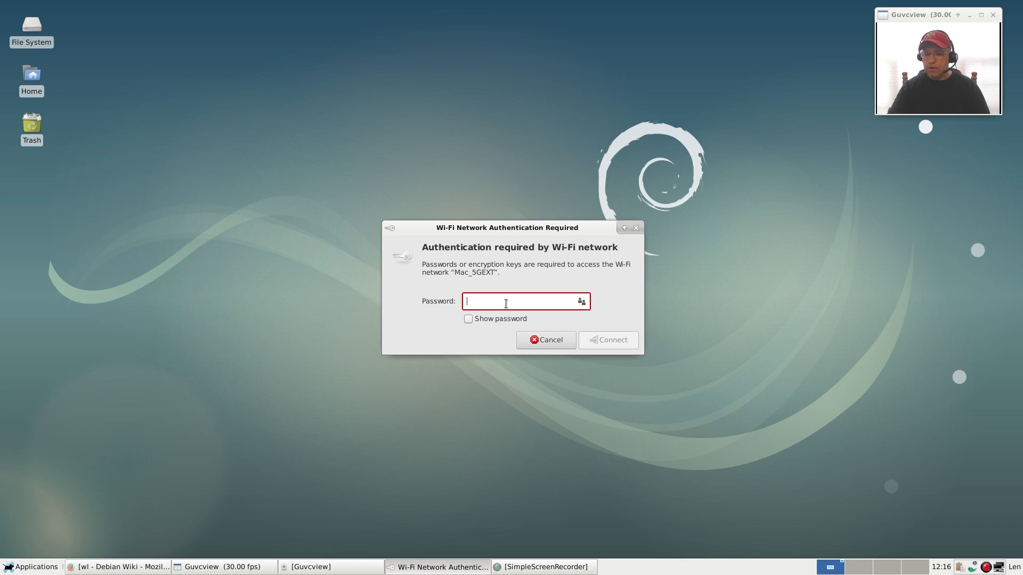
type("•")
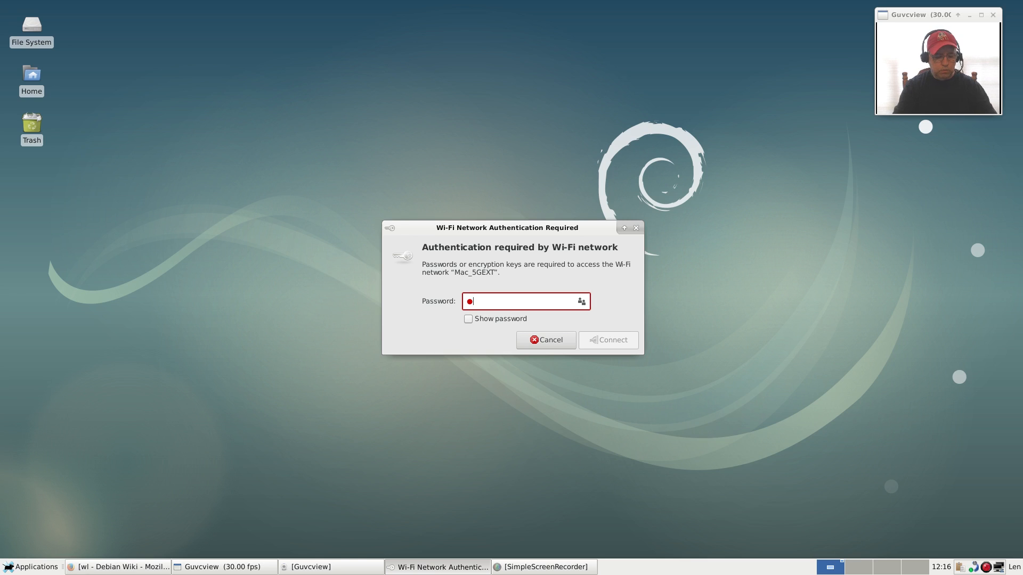
type("password")
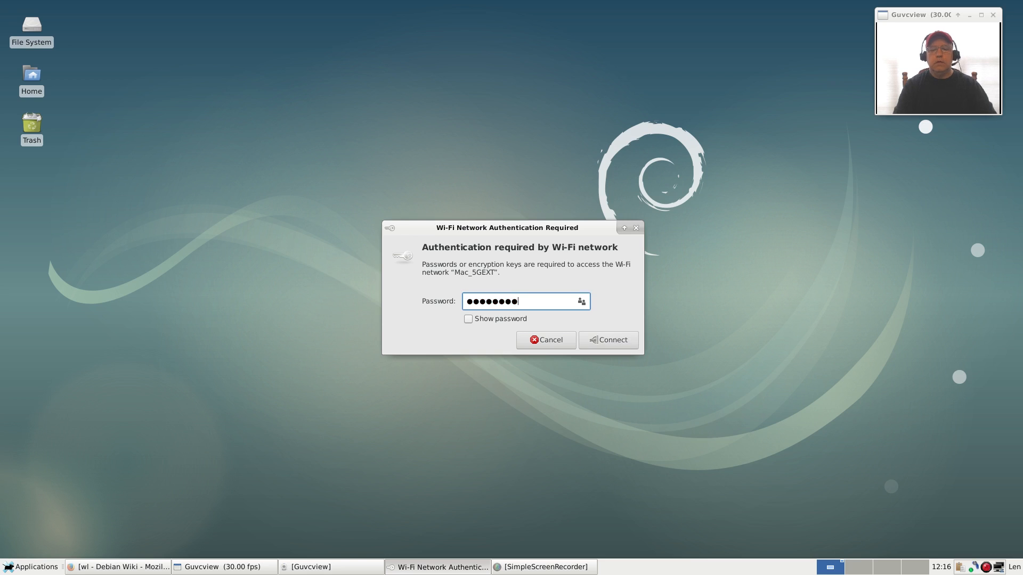
left_click(608, 340)
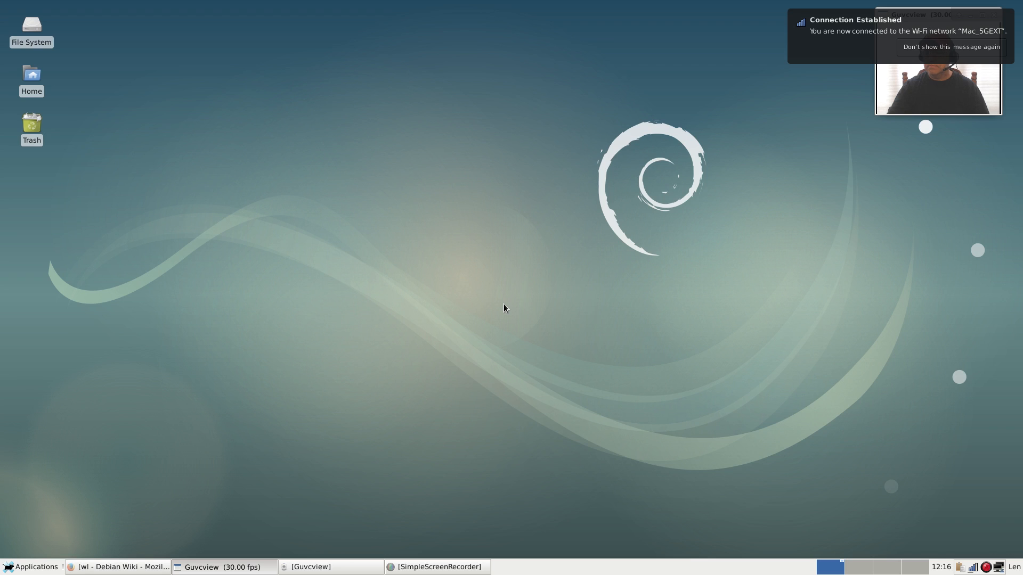
mouse_move(819, 92)
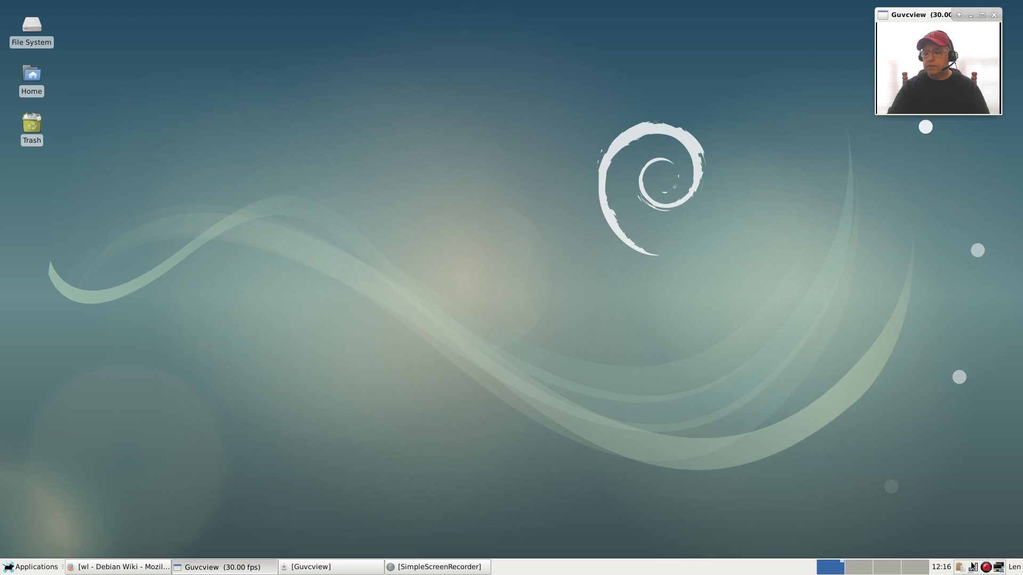
left_click(973, 566)
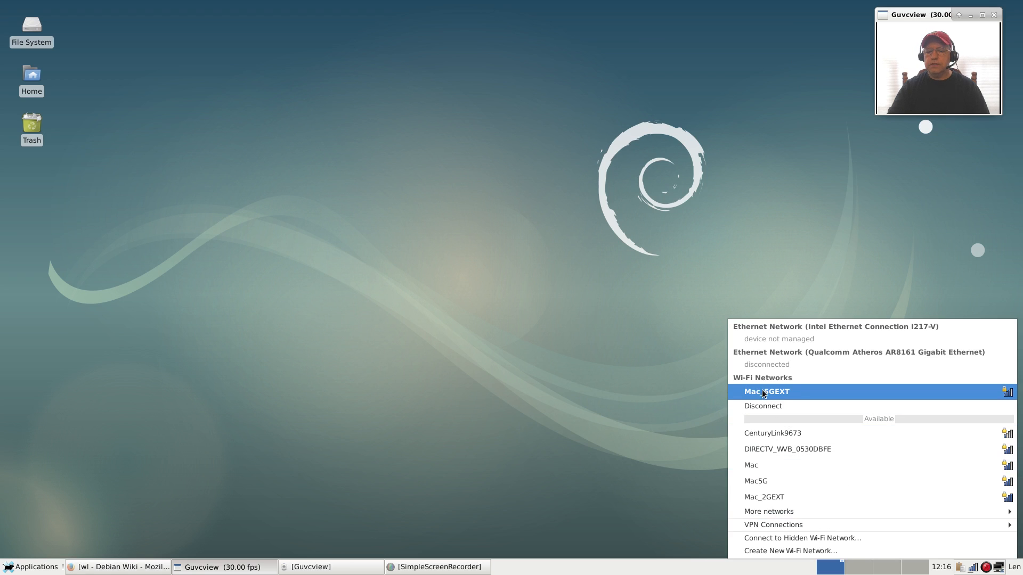
mouse_move(799, 398)
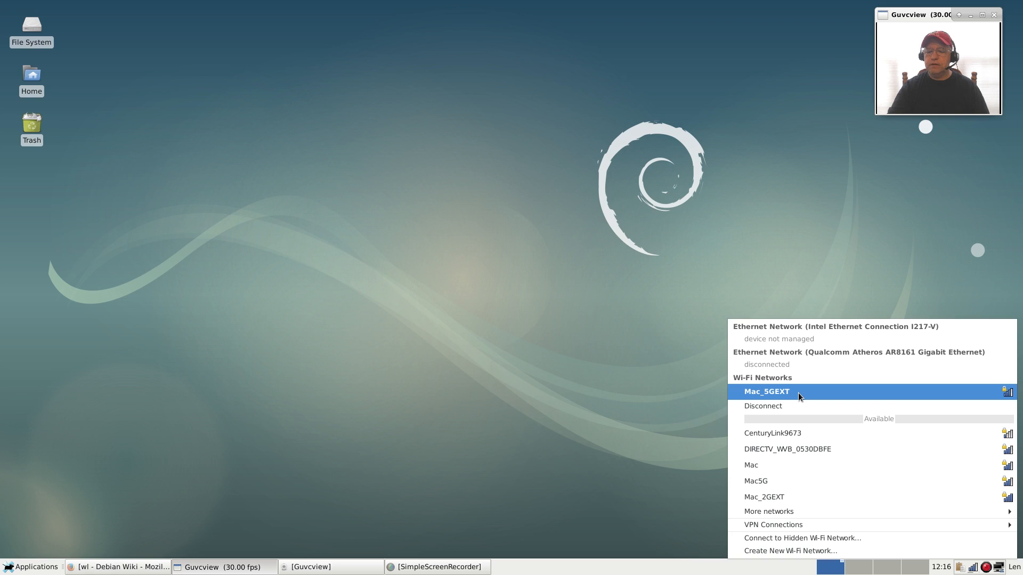
mouse_move(782, 496)
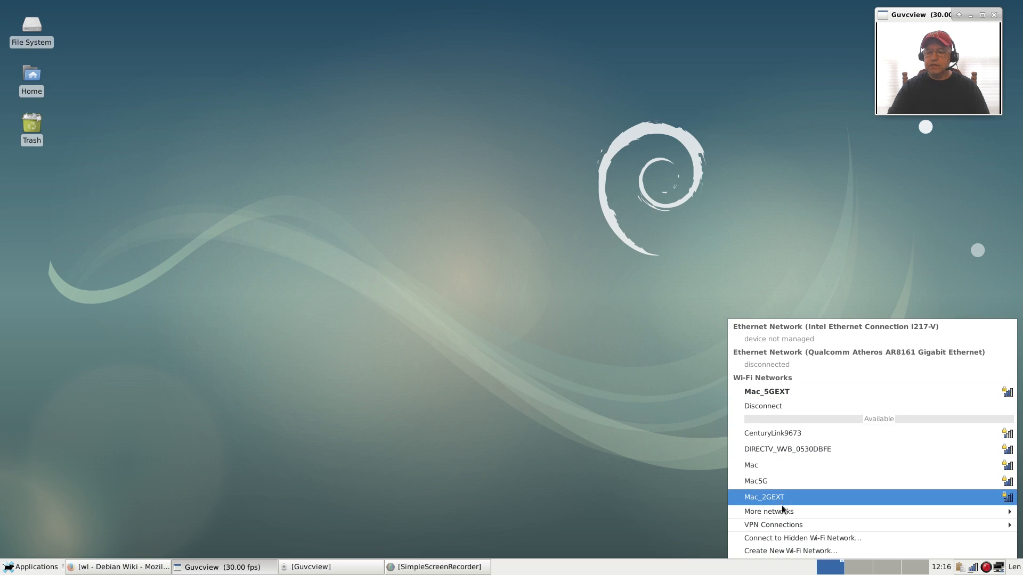
mouse_move(659, 406)
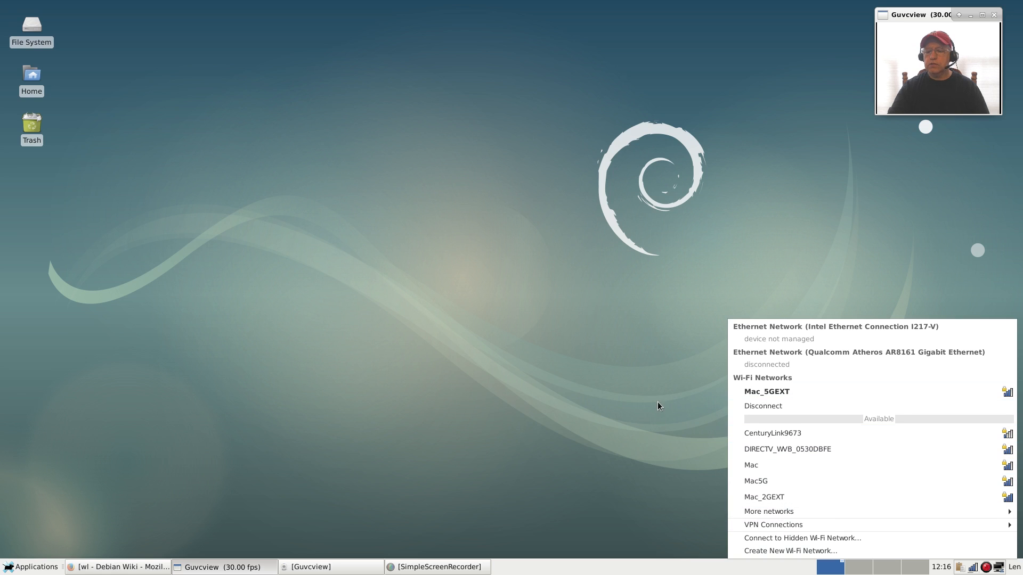
left_click(657, 406)
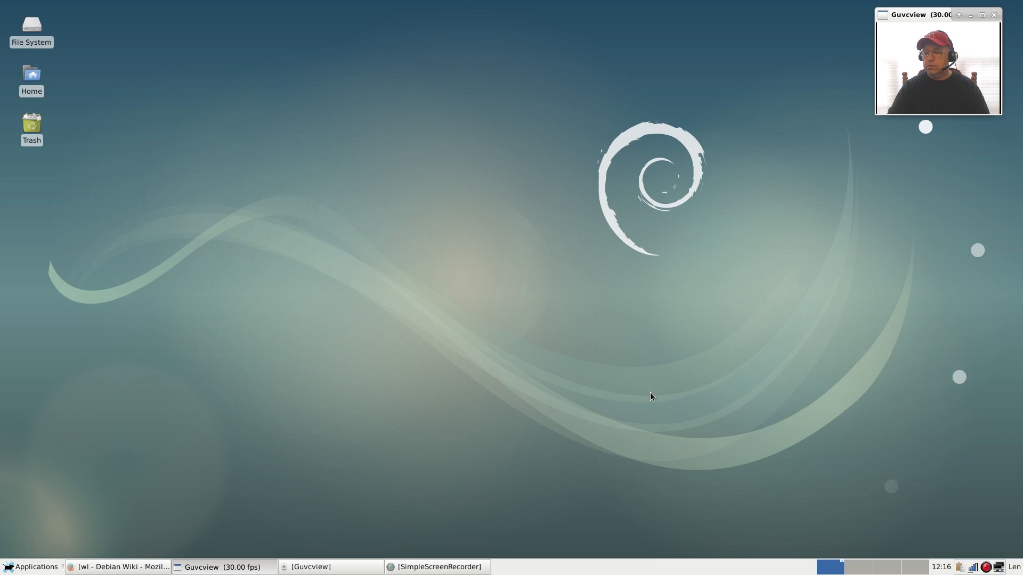
mouse_move(632, 355)
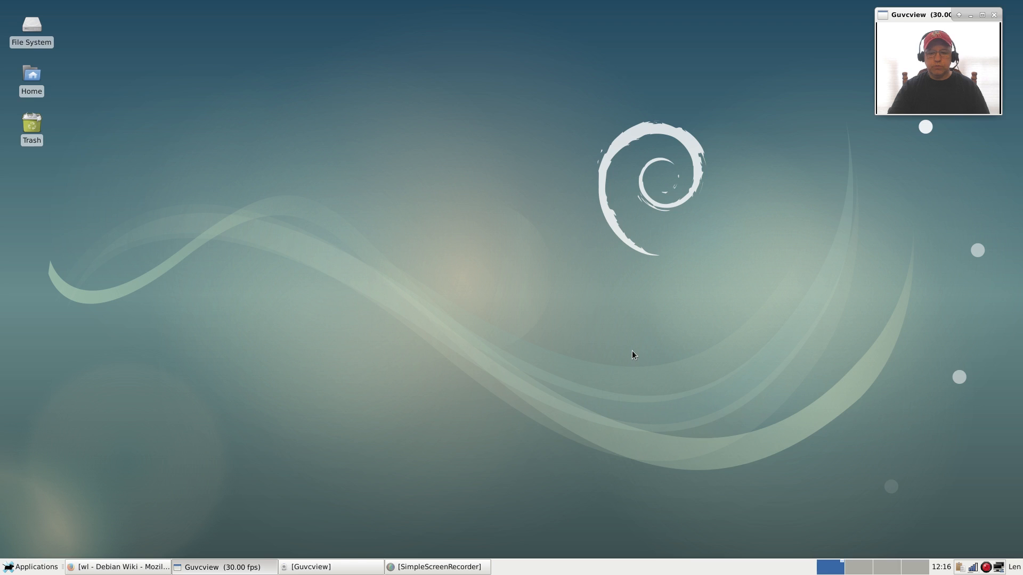
mouse_move(486, 343)
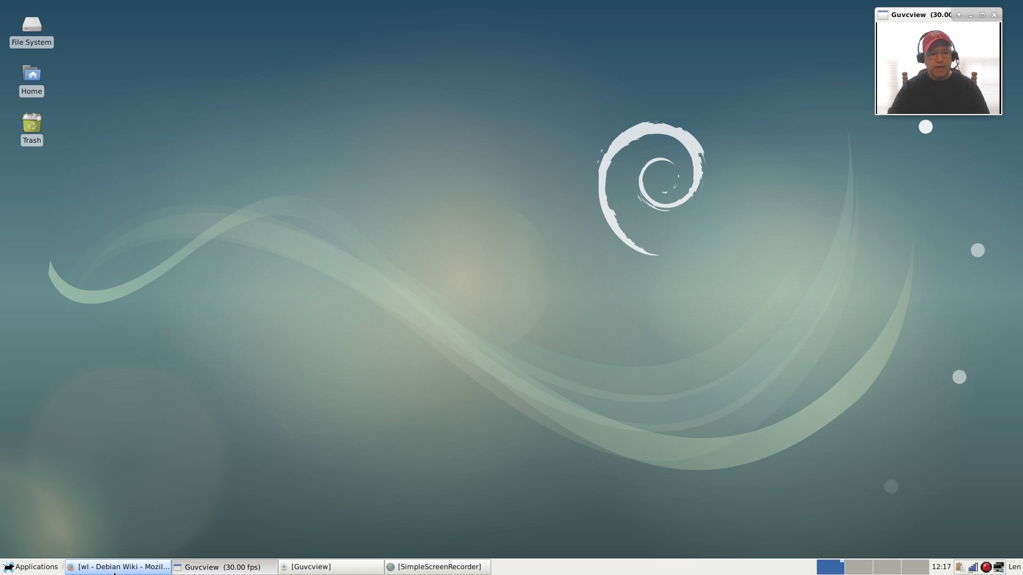
mouse_move(331, 405)
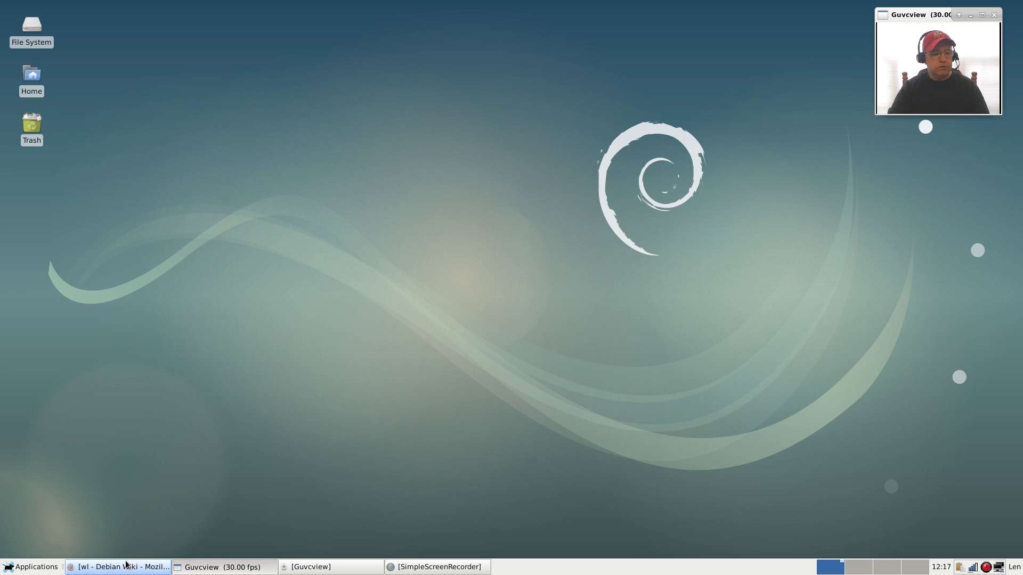
left_click(117, 567)
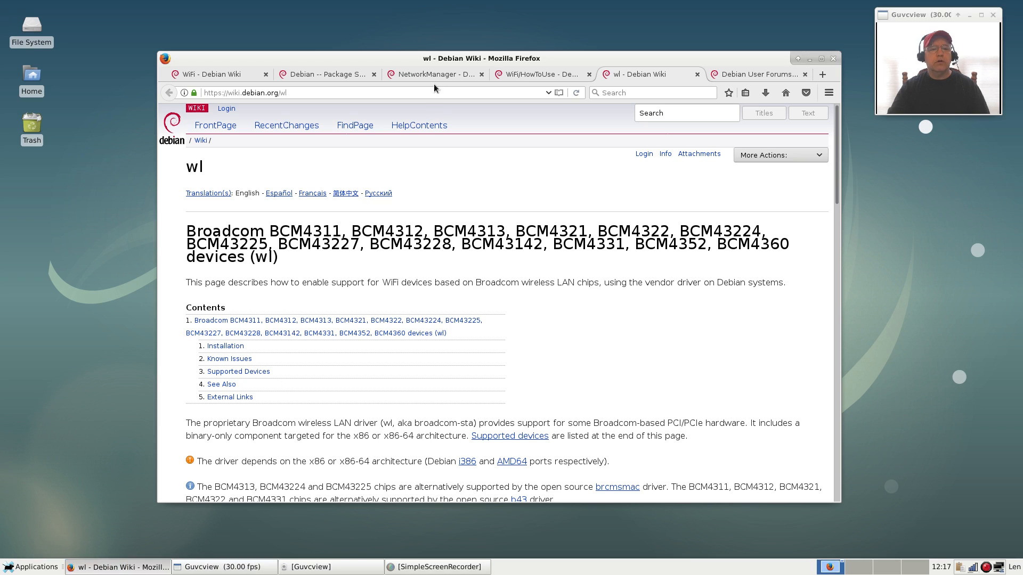
mouse_move(512, 81)
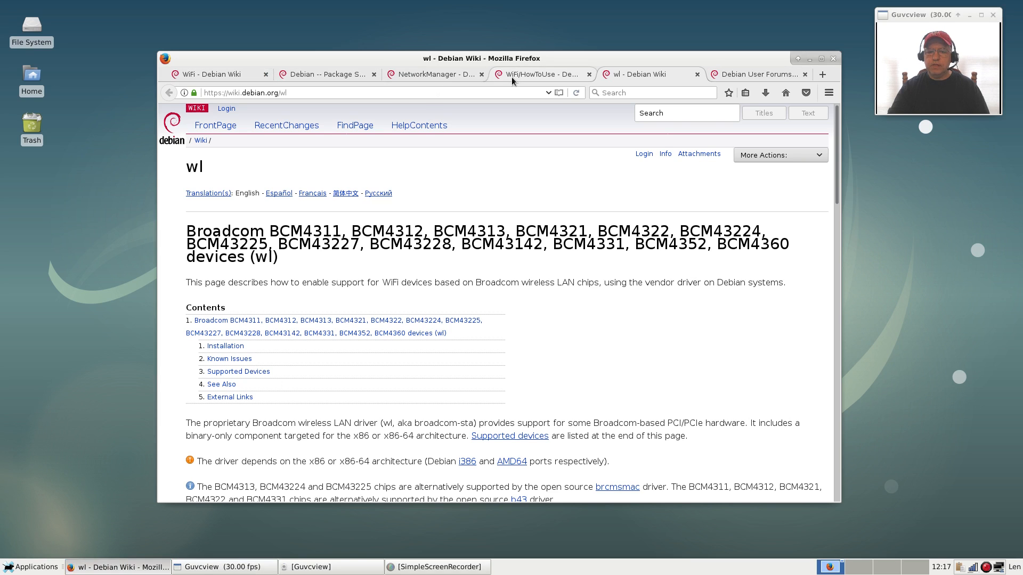
mouse_move(467, 177)
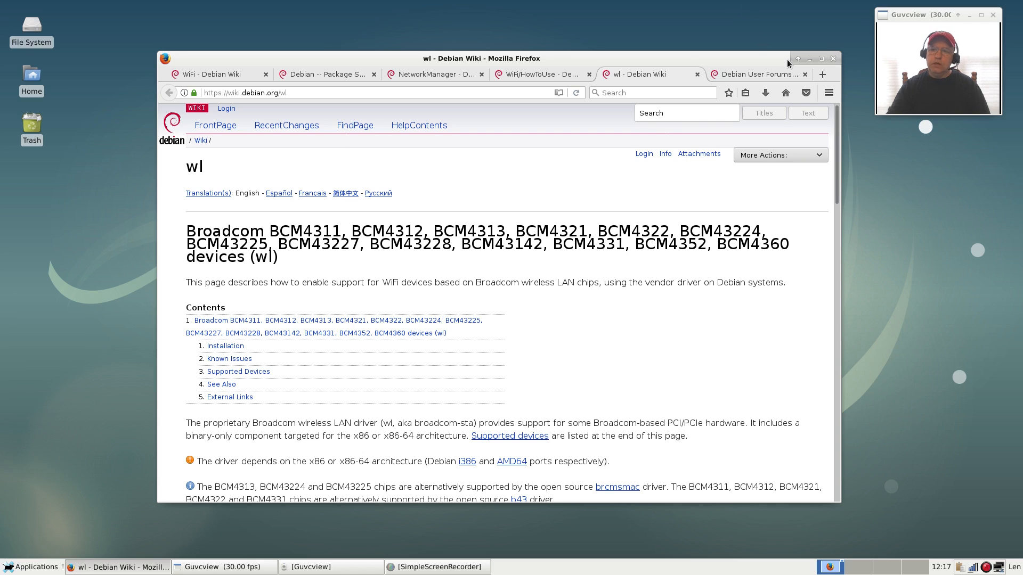
left_click(808, 59)
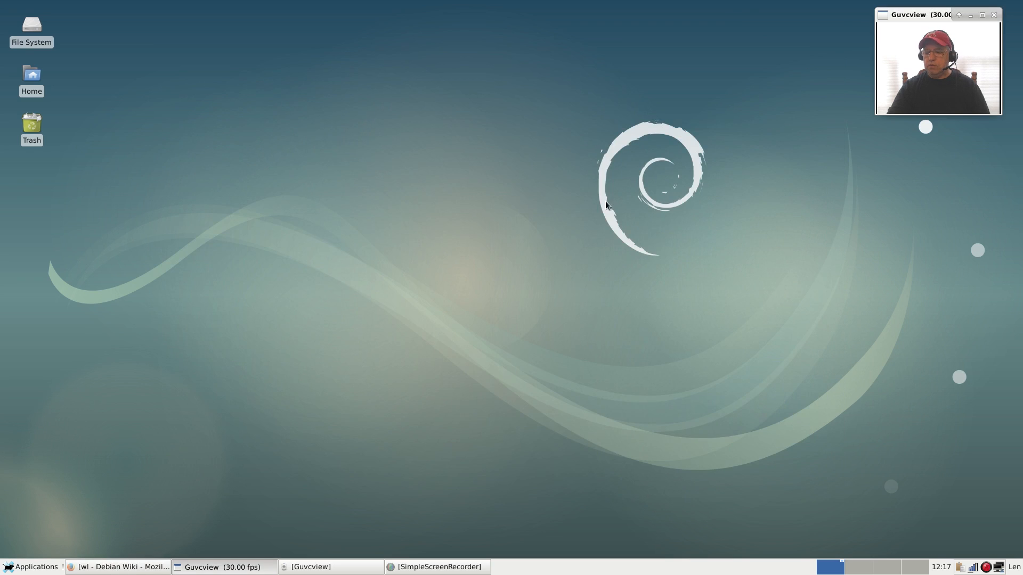
mouse_move(973, 563)
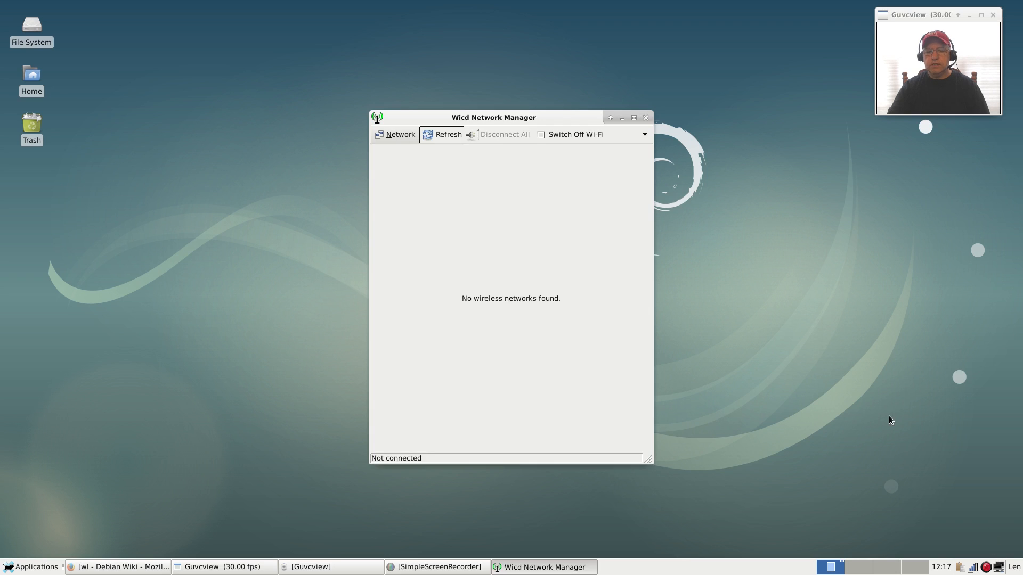
mouse_move(531, 189)
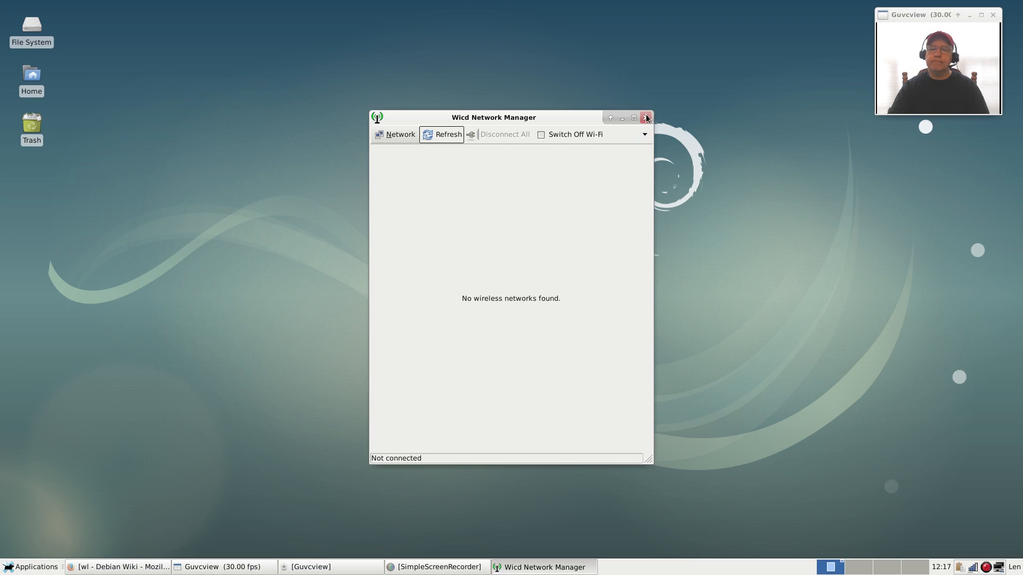
left_click(646, 117)
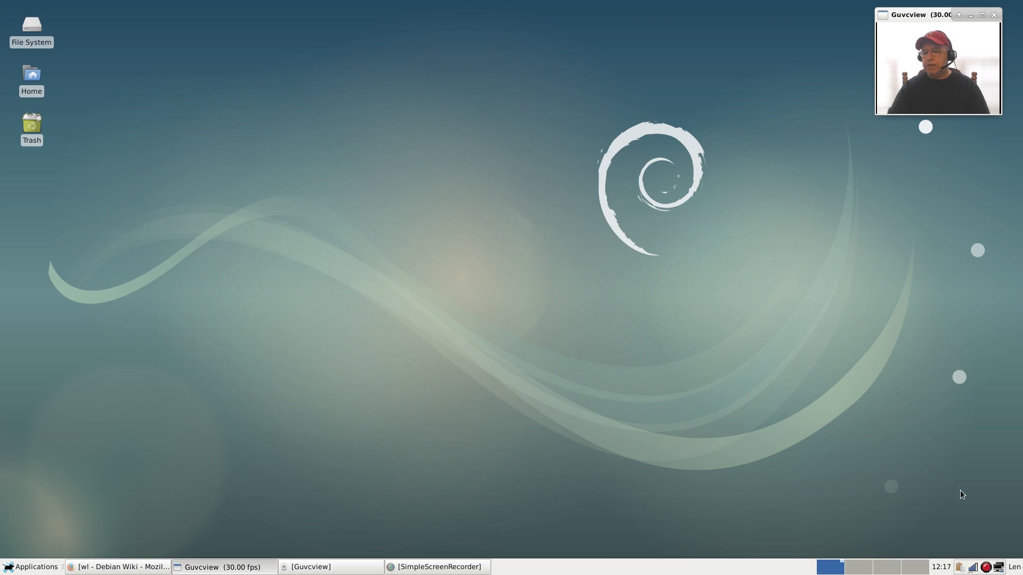
mouse_move(972, 567)
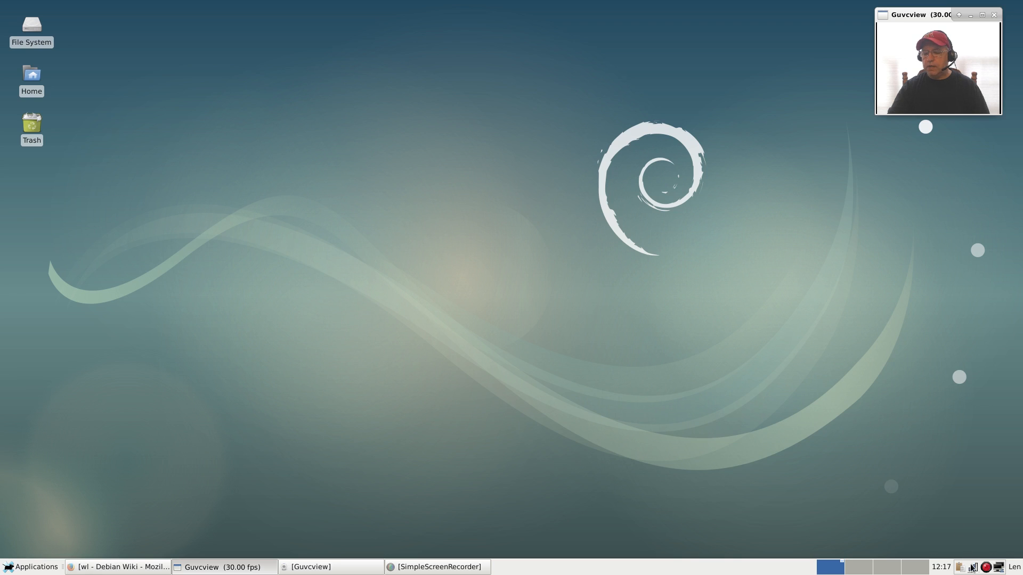
mouse_move(540, 425)
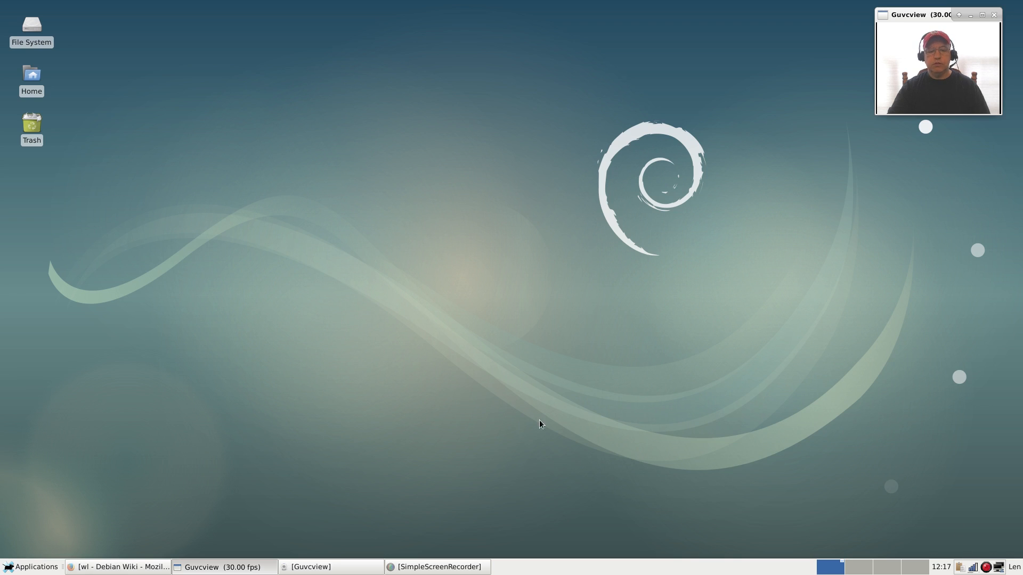
mouse_move(504, 391)
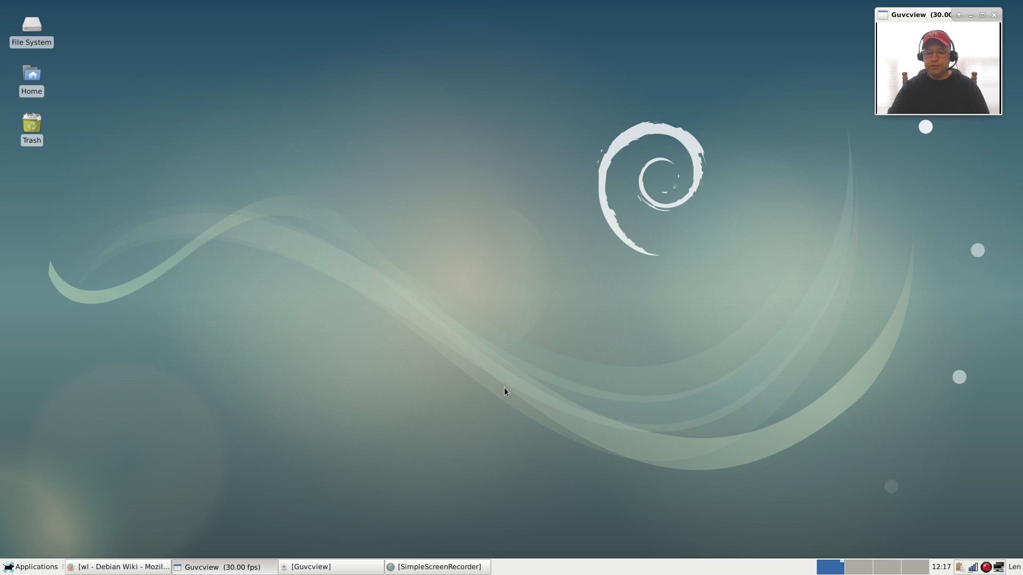